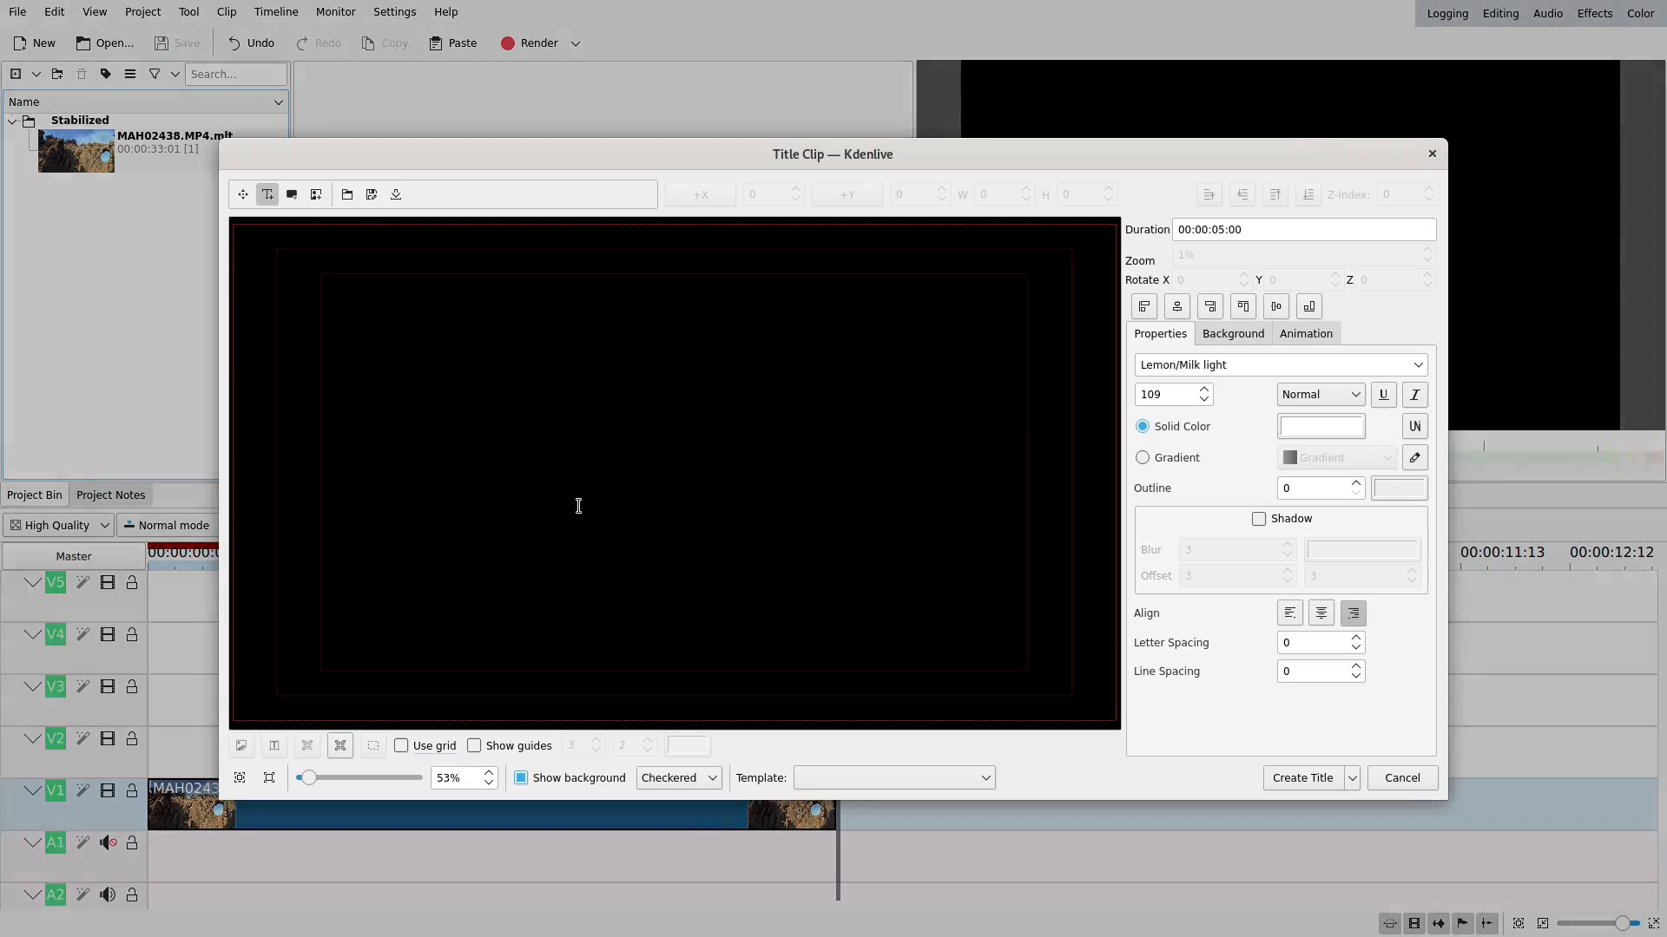
Type CORSICA on the title canvas, centre it in the frame, and create the title clip.
click(578, 505)
text(TEXT)
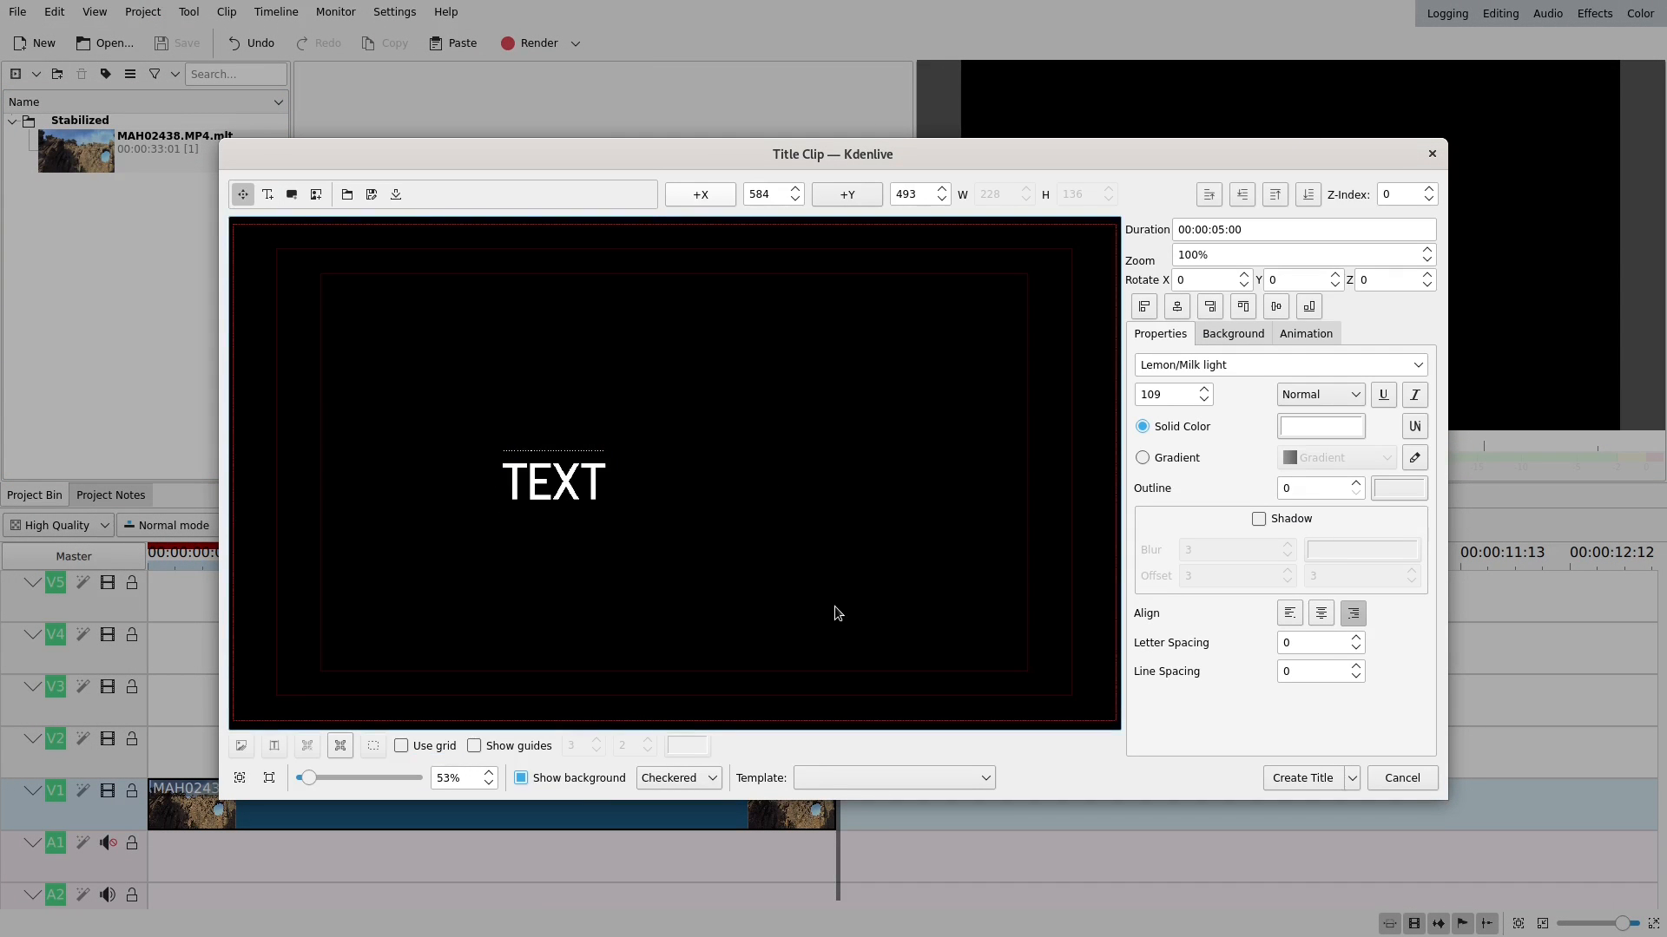
mouse_move(602, 515)
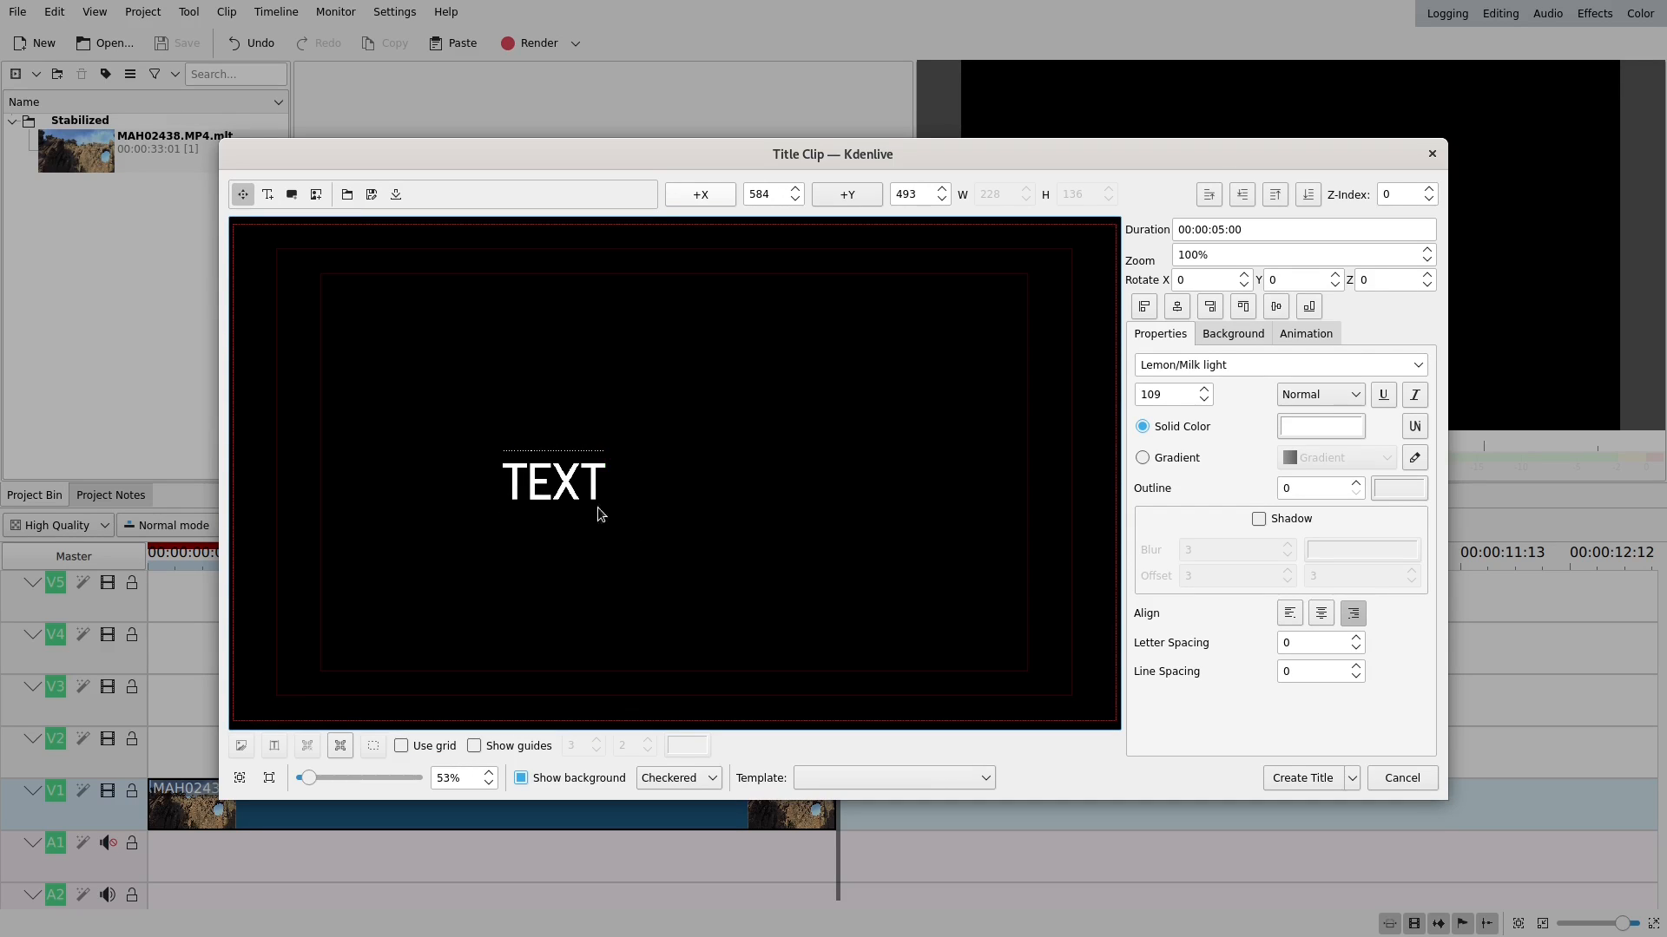
text(COR)
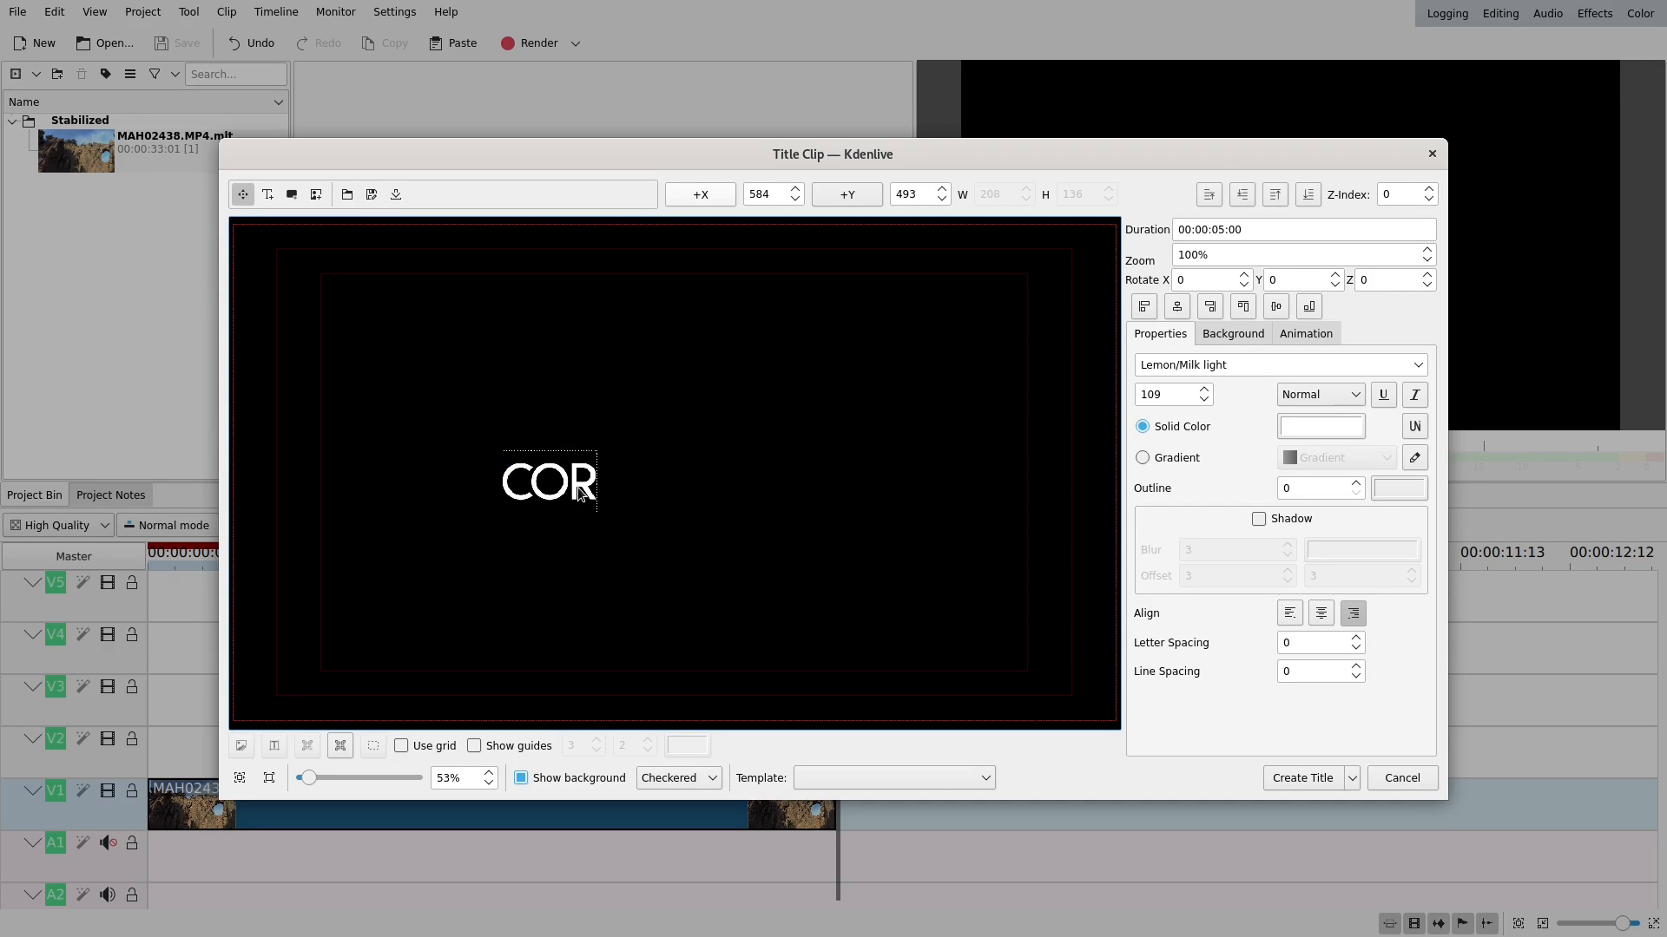
text(SICA)
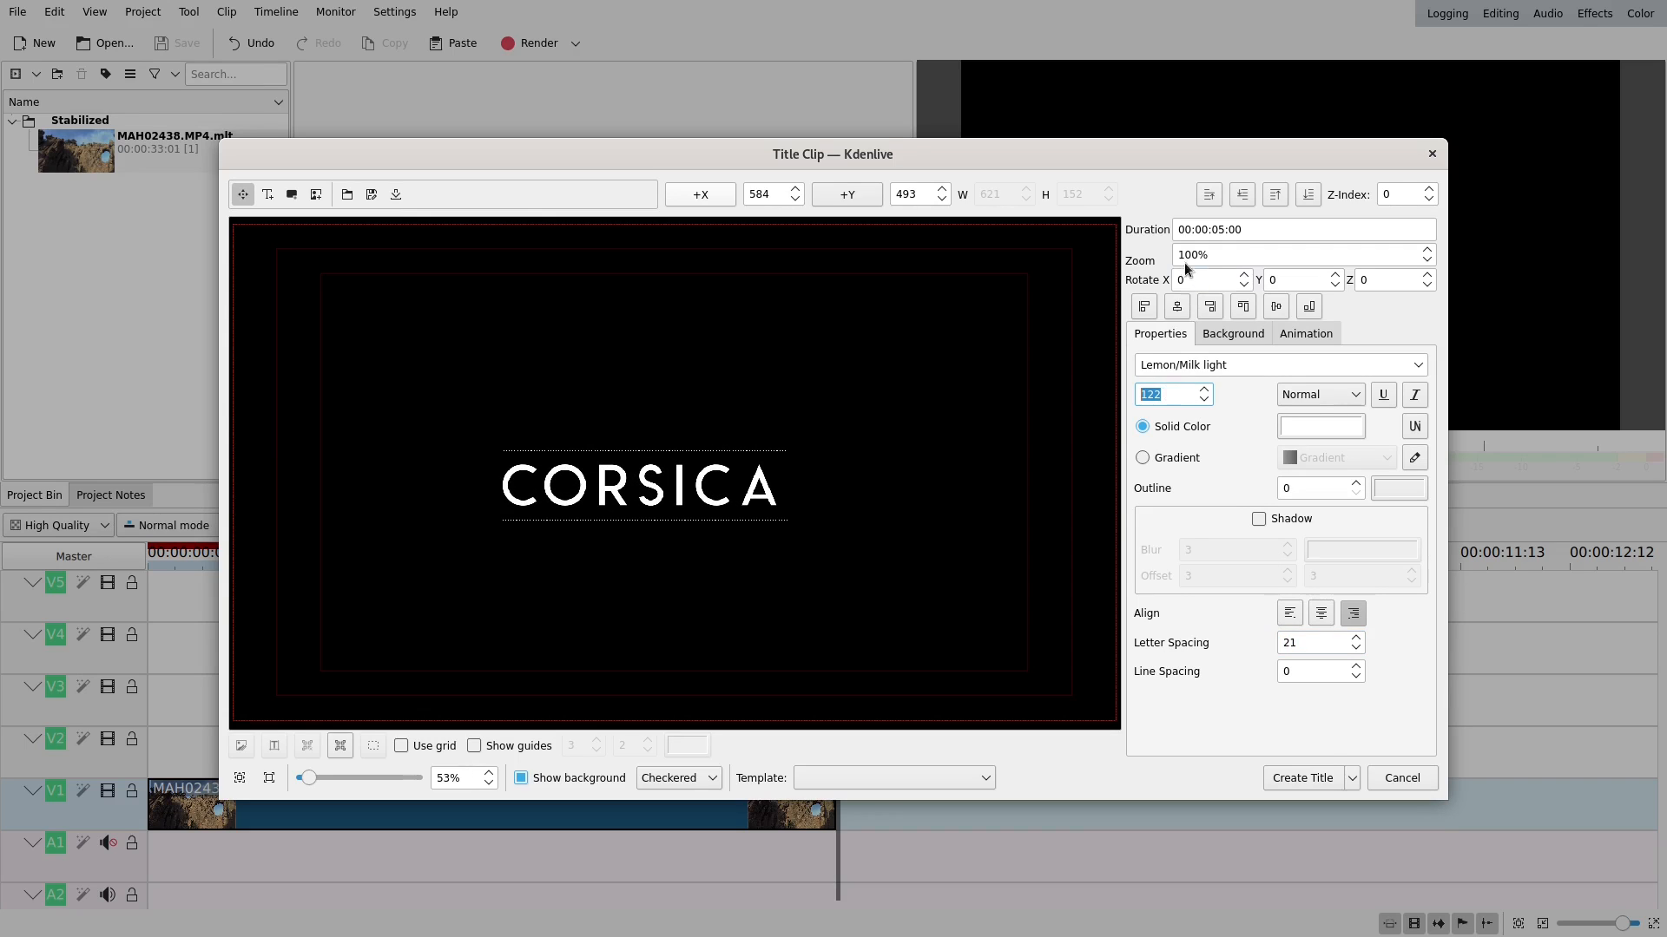
drag(642, 484, 669, 470)
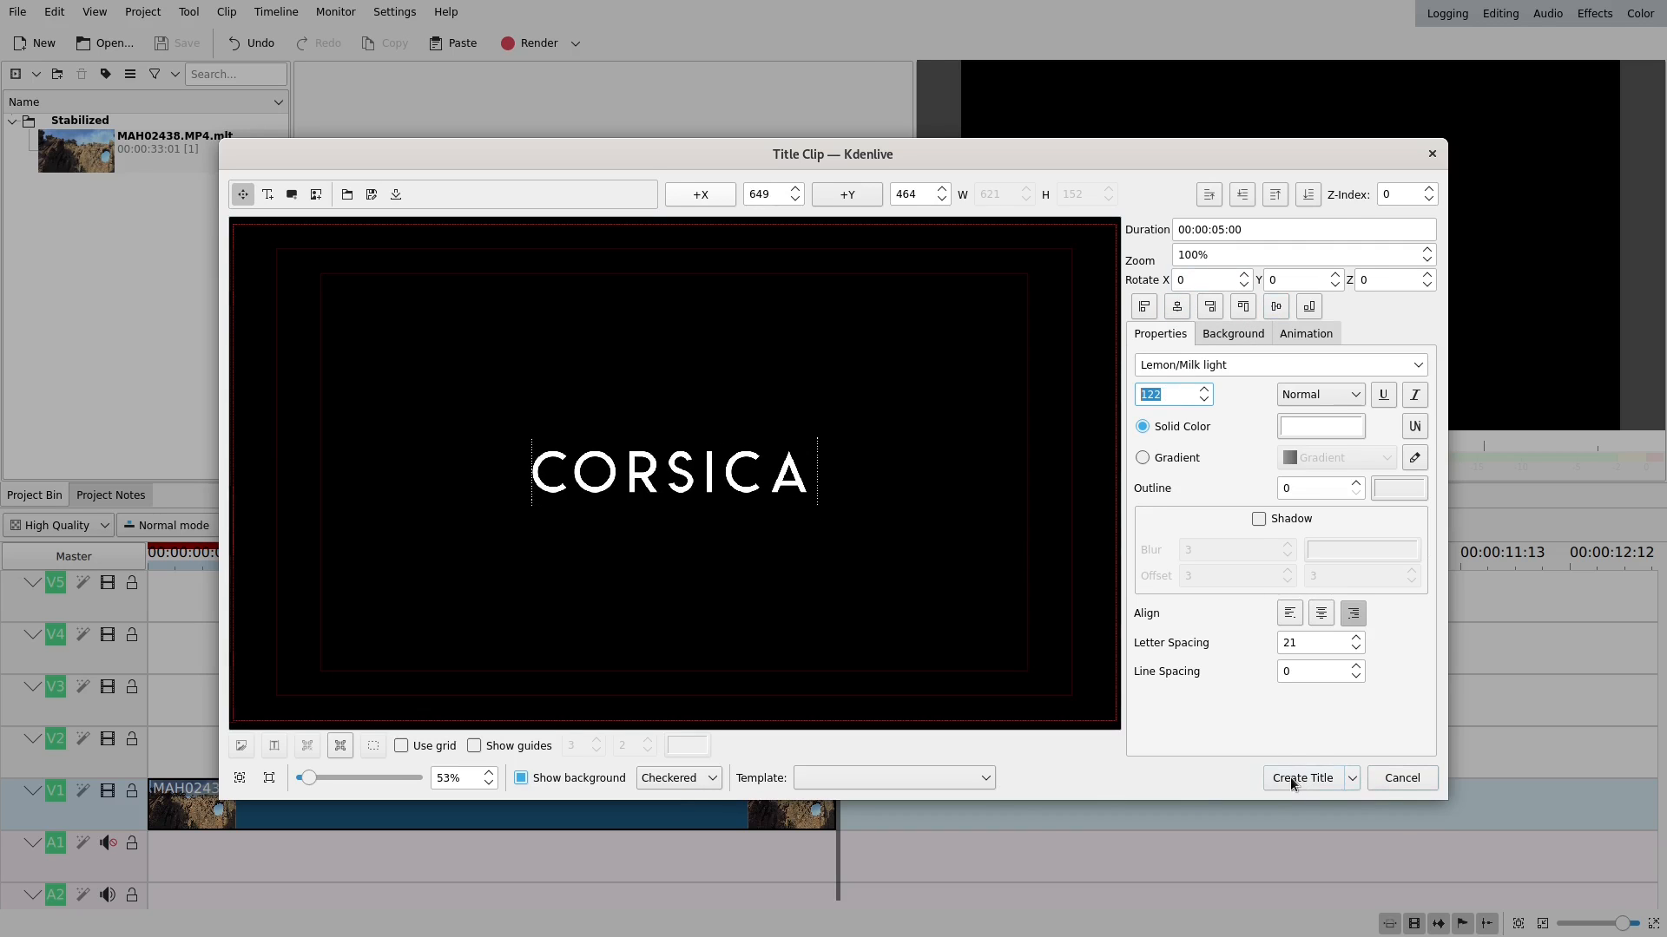
click(1303, 778)
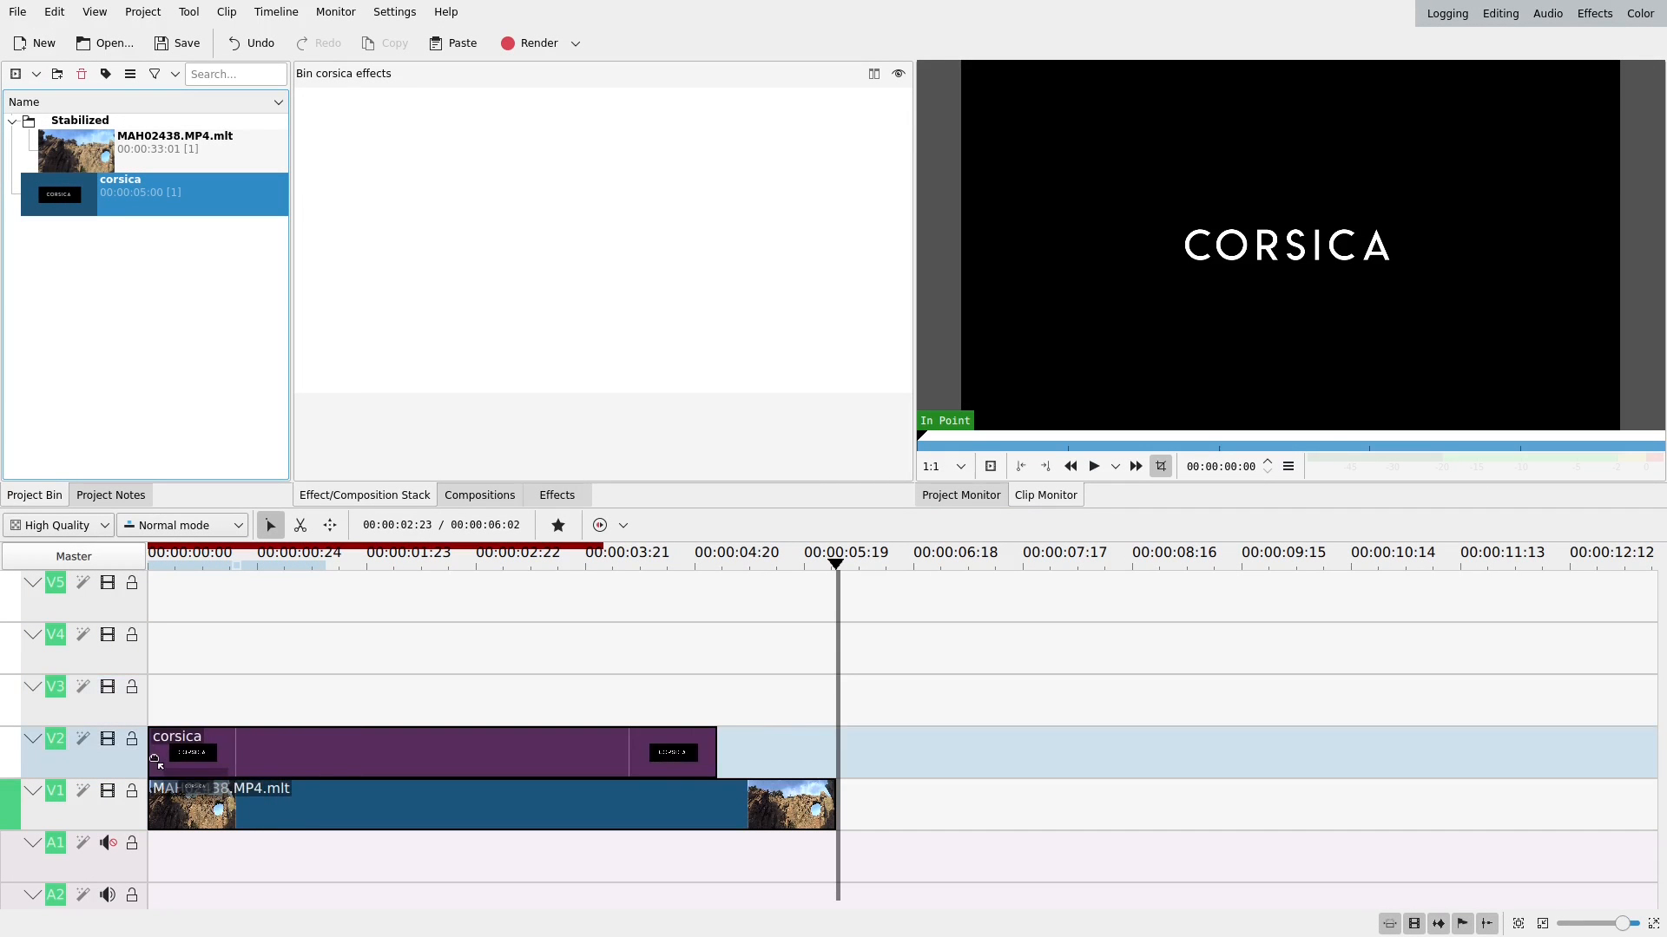
Place the corsica title on V2 above the video with a Composite and transform composition.
drag(714, 753, 834, 752)
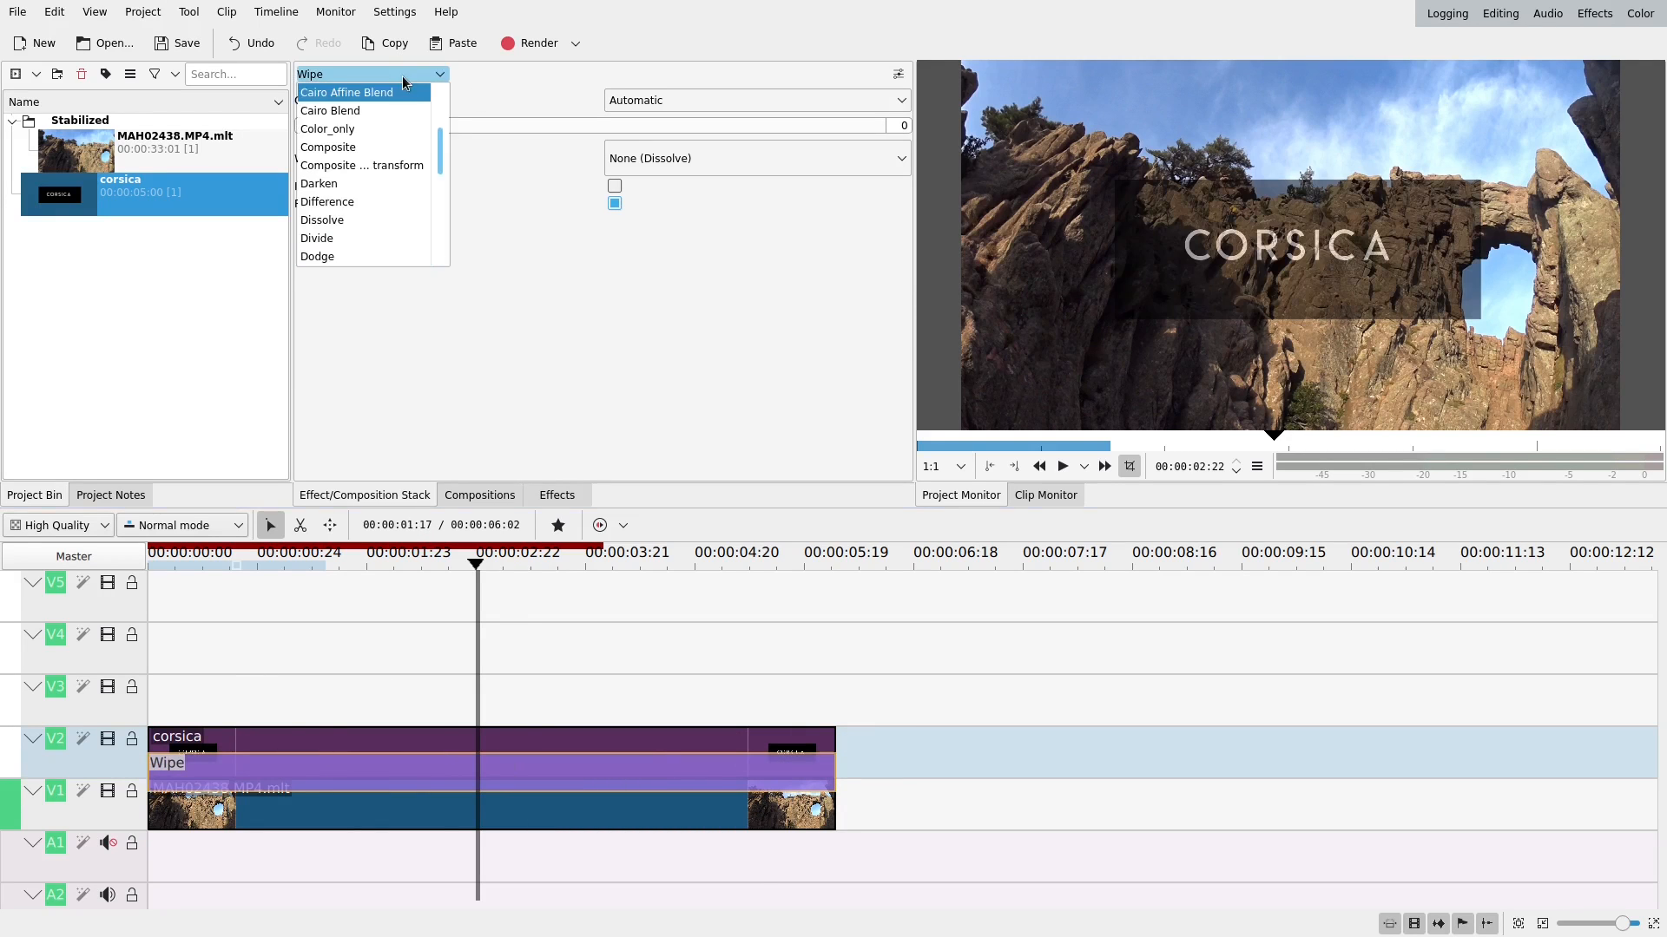
click(360, 165)
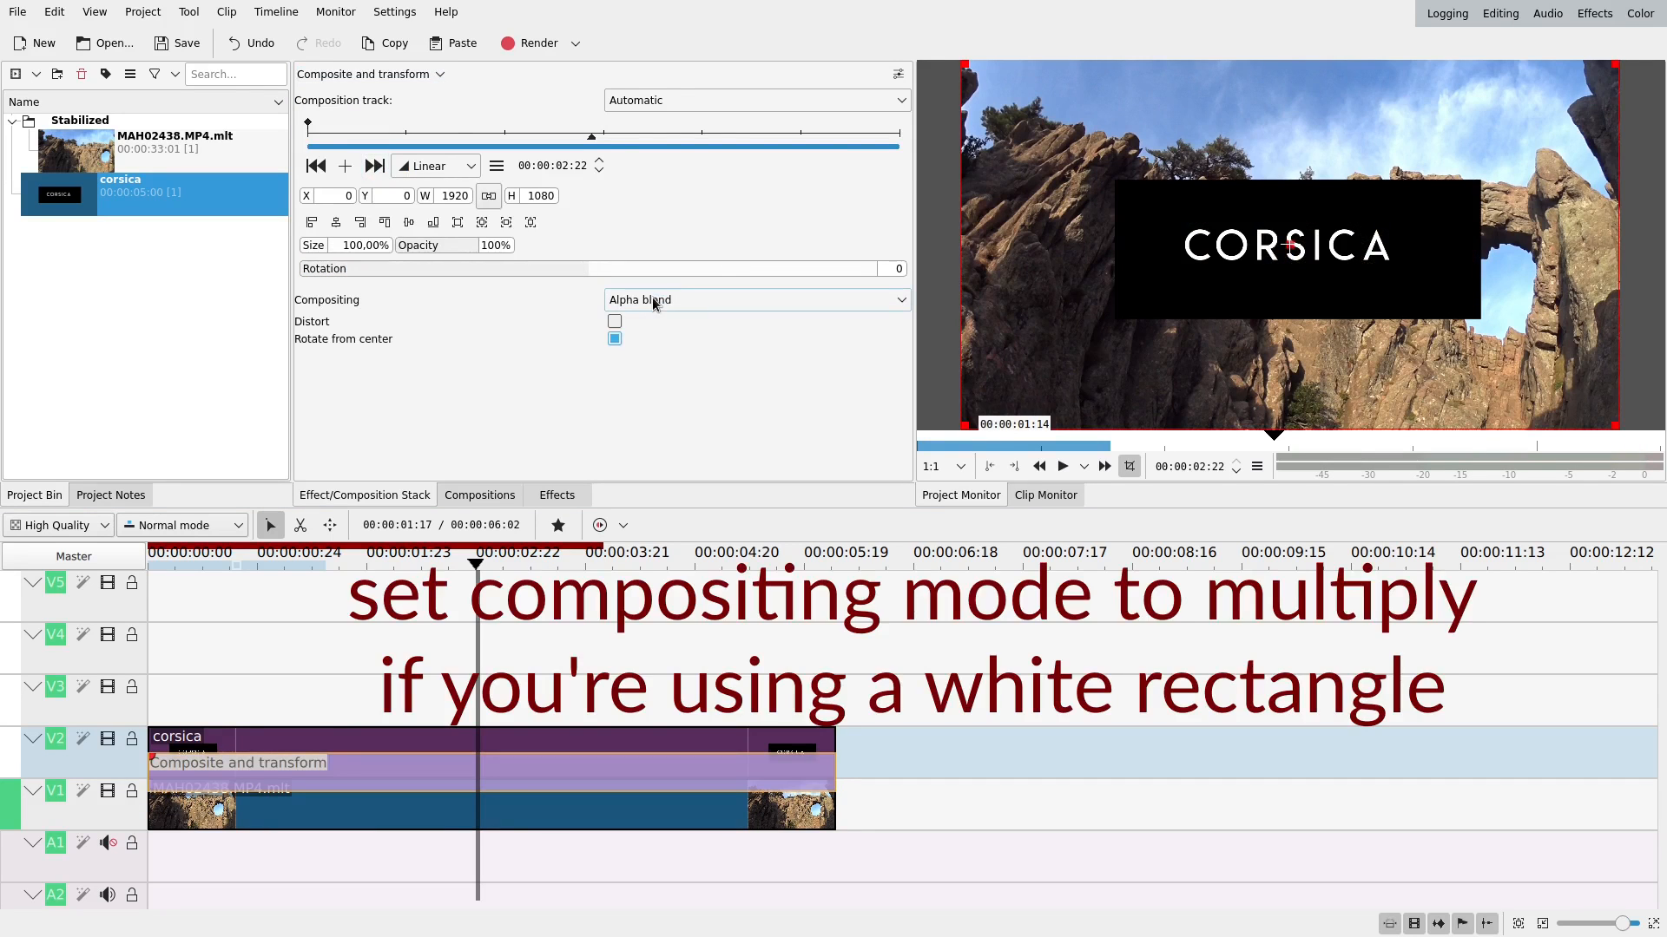
click(756, 299)
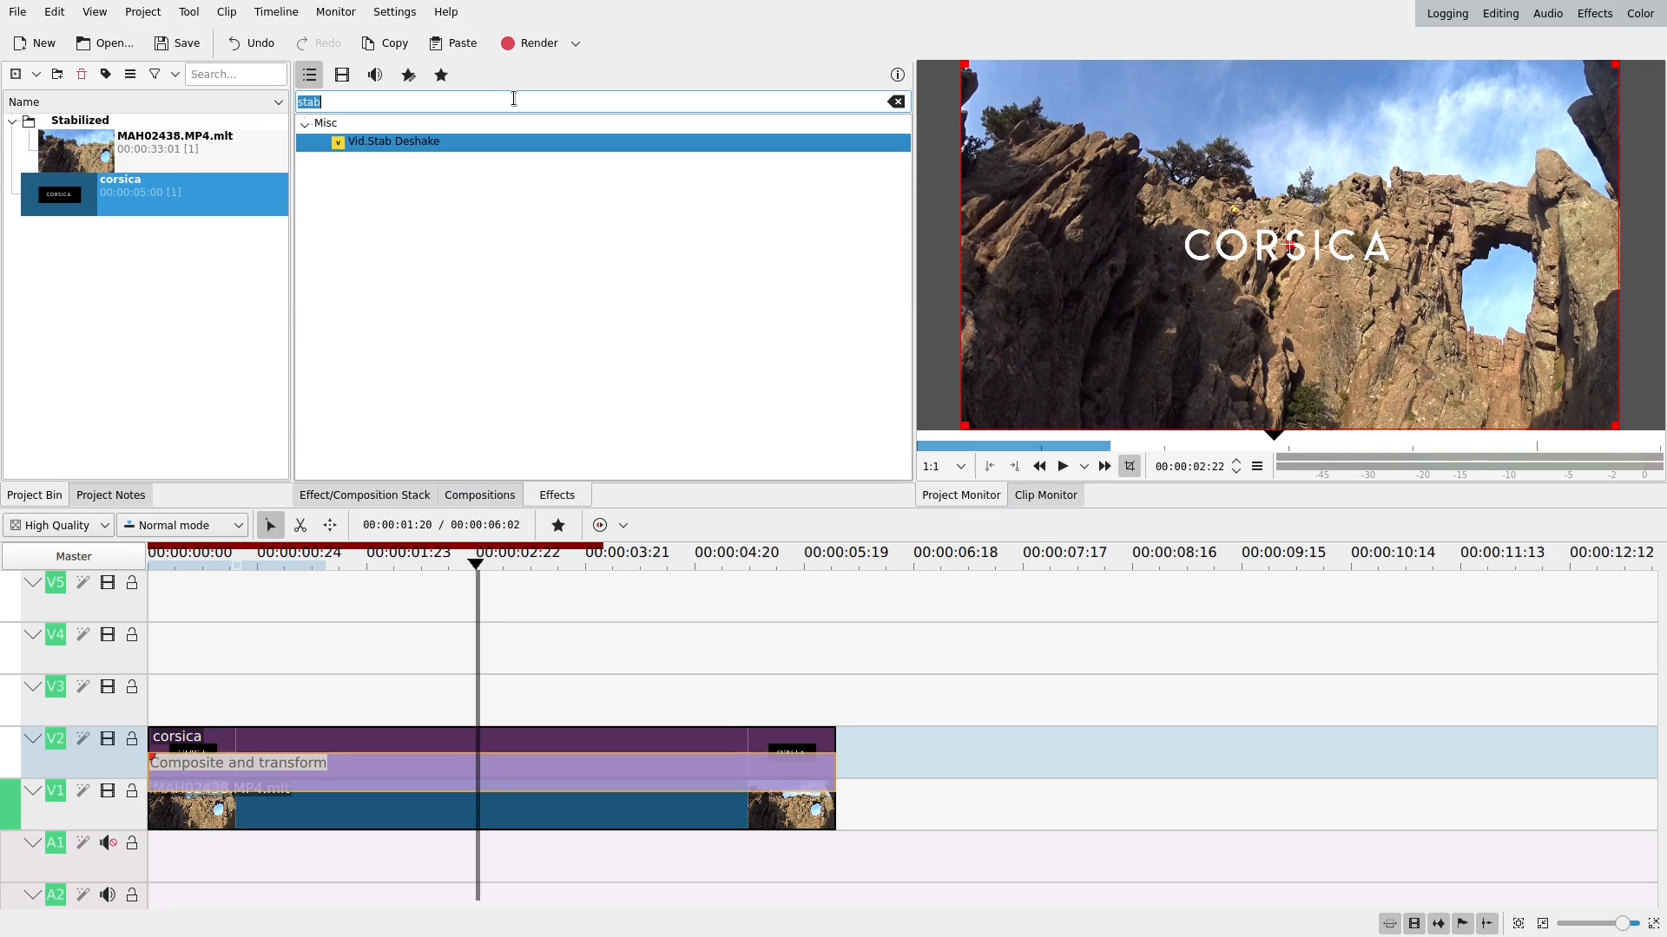
Add Rotoscoping to mask the title to the letter C, then add a Blur effect.
text(roto)
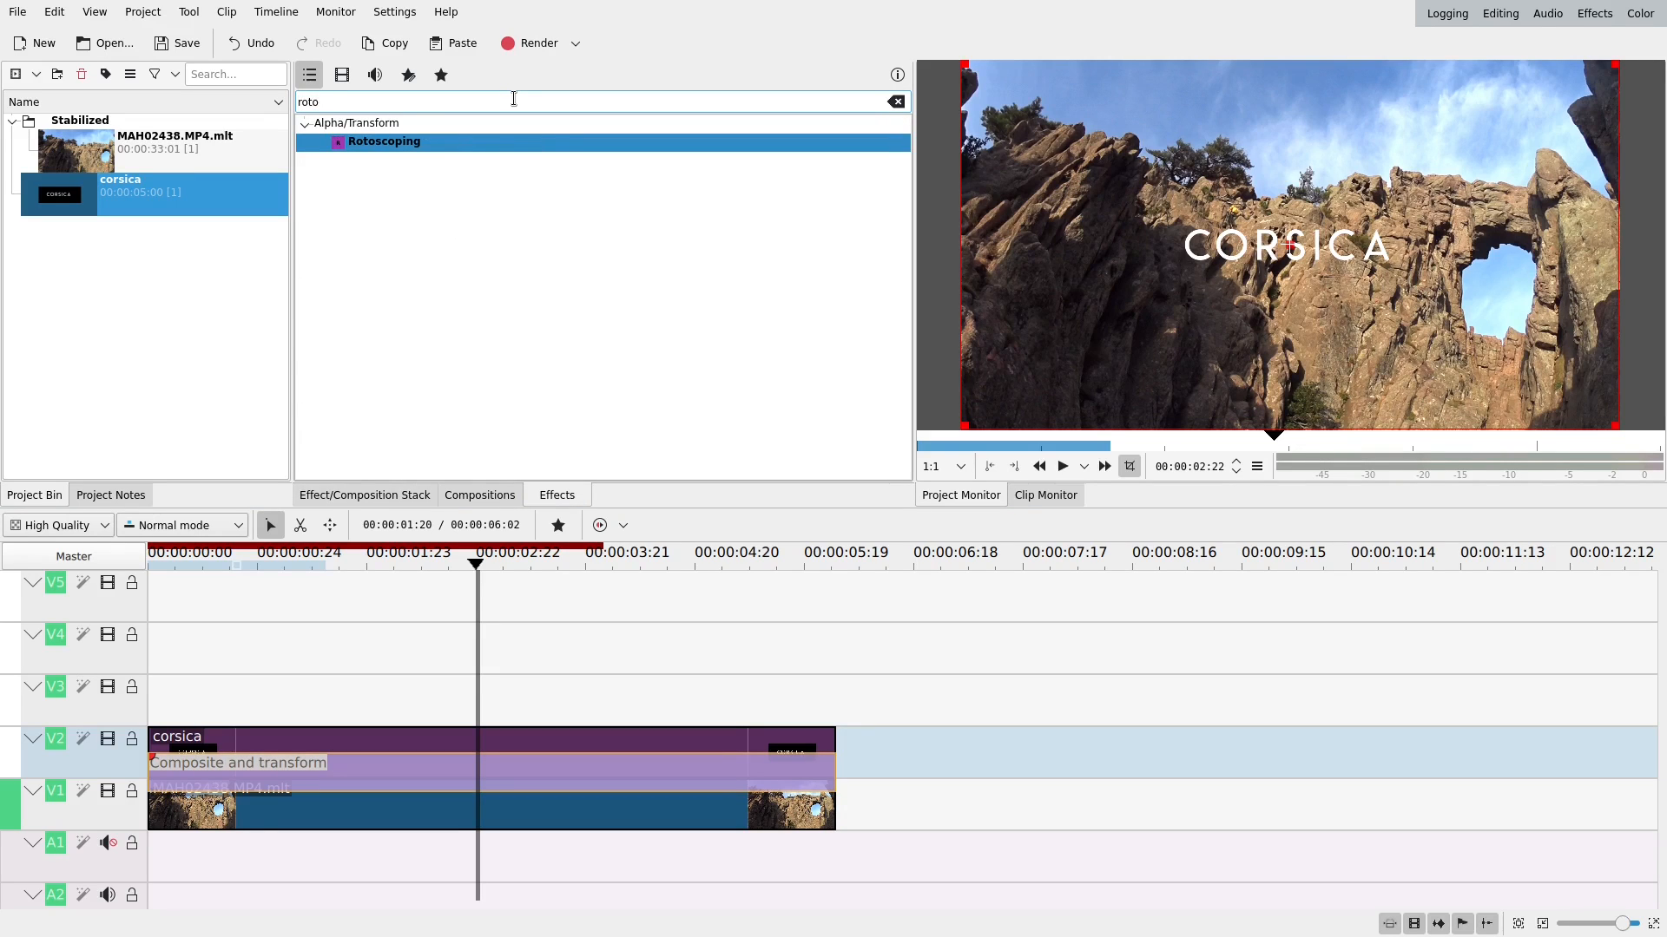
mouse_move(460, 736)
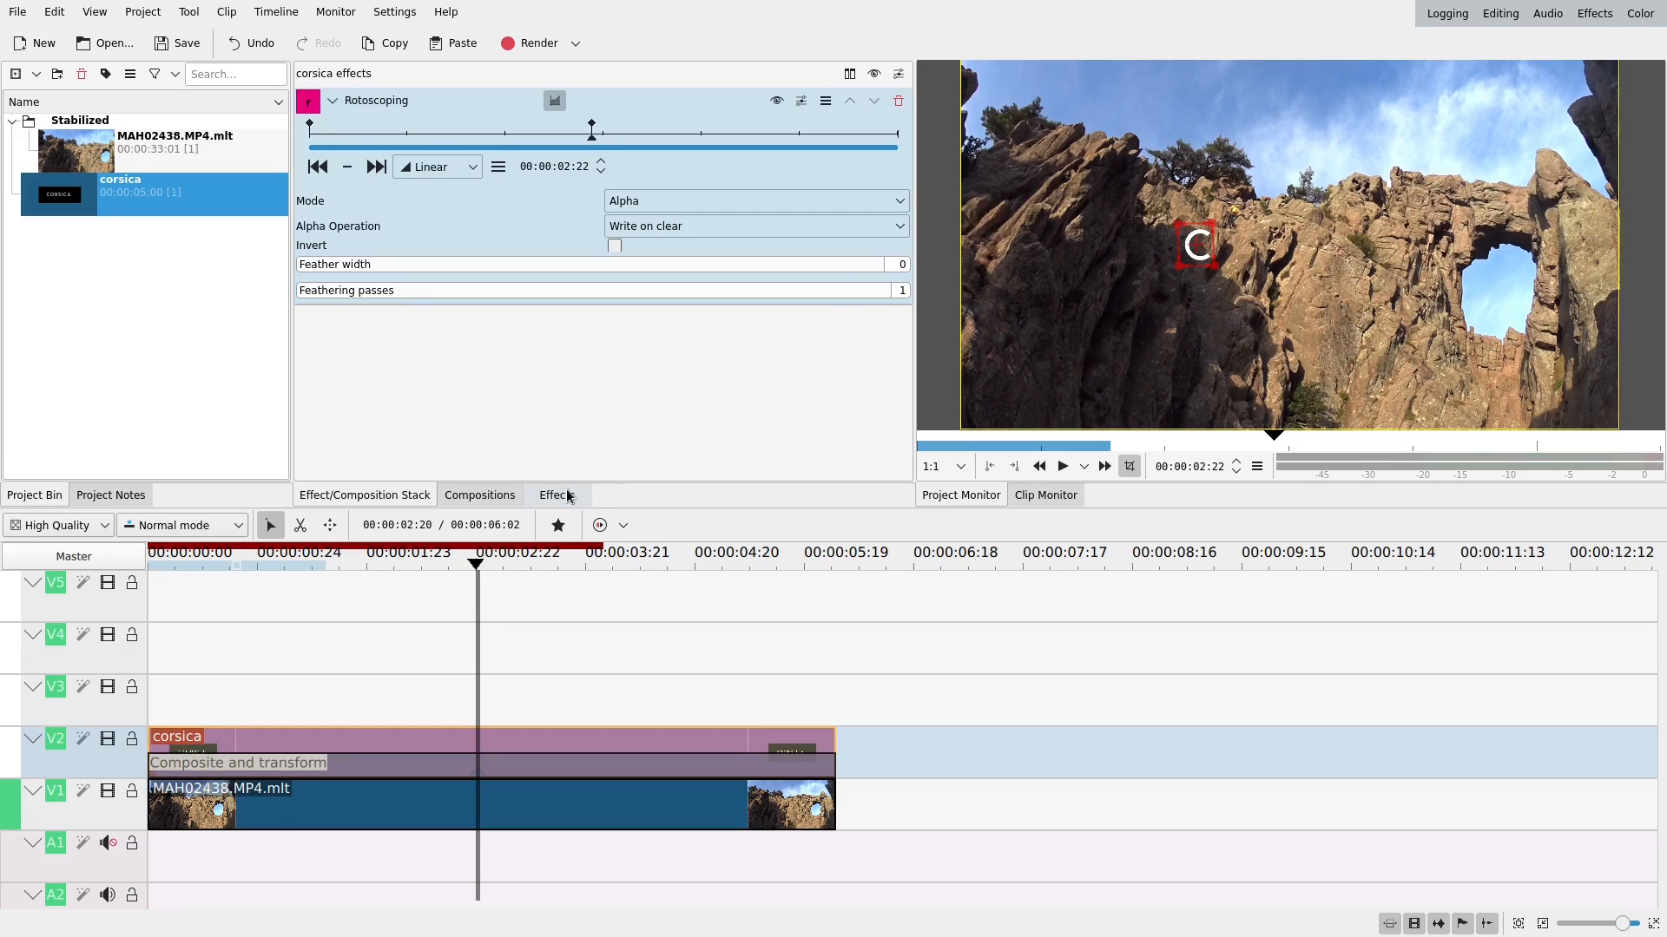
click(557, 495)
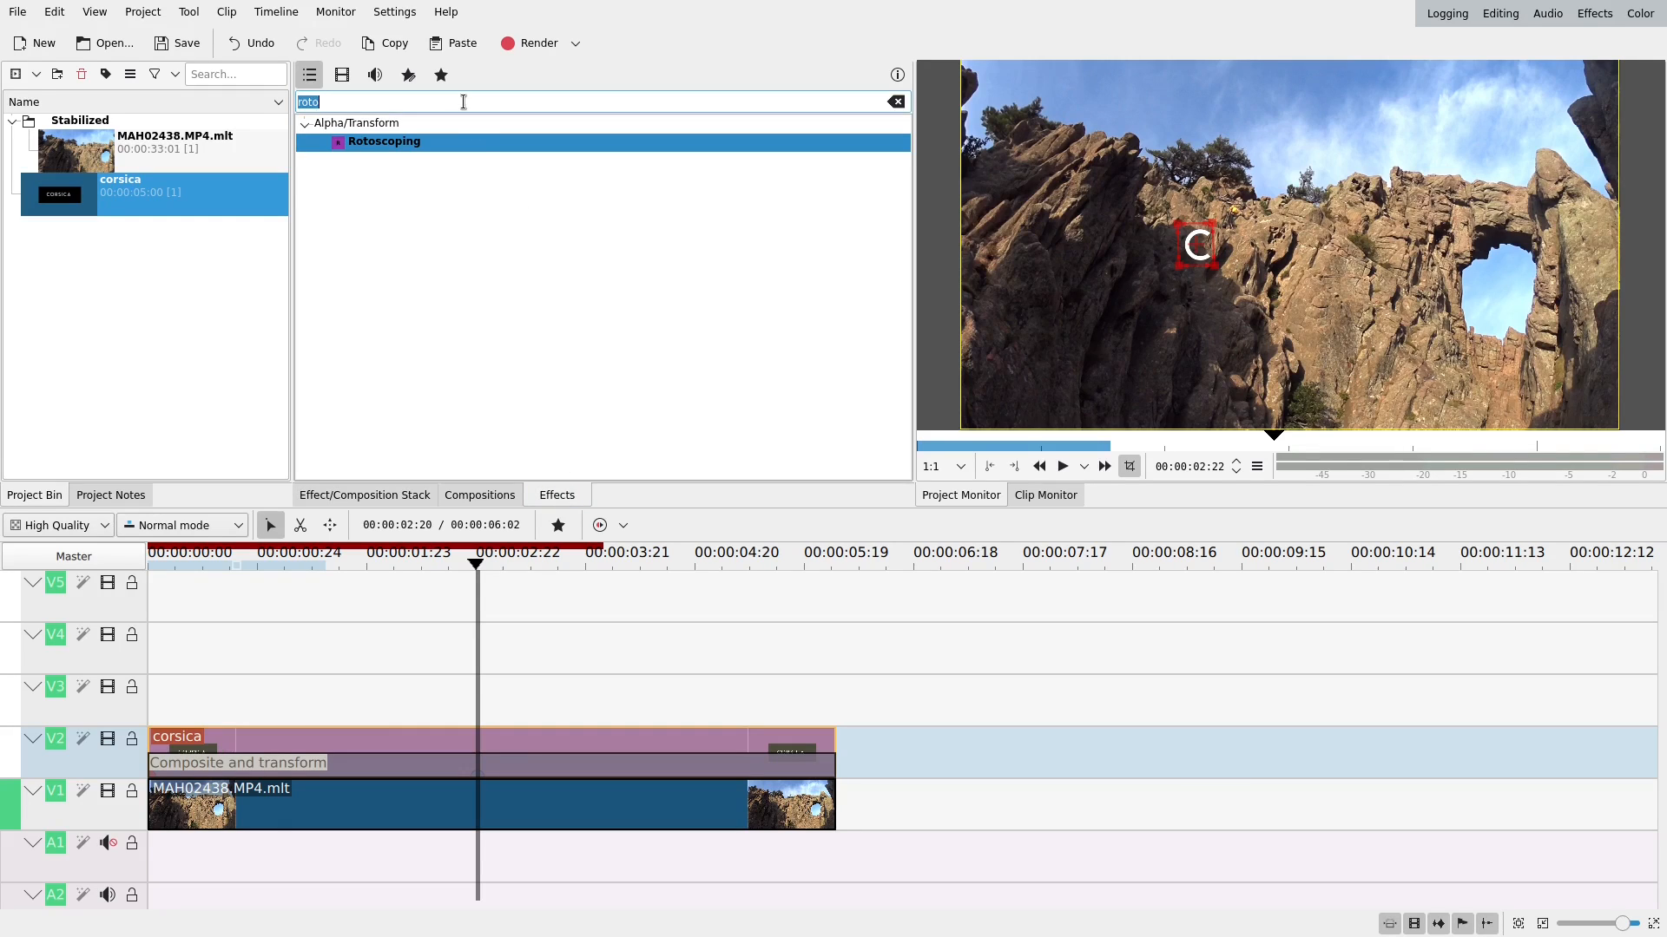
text(blur)
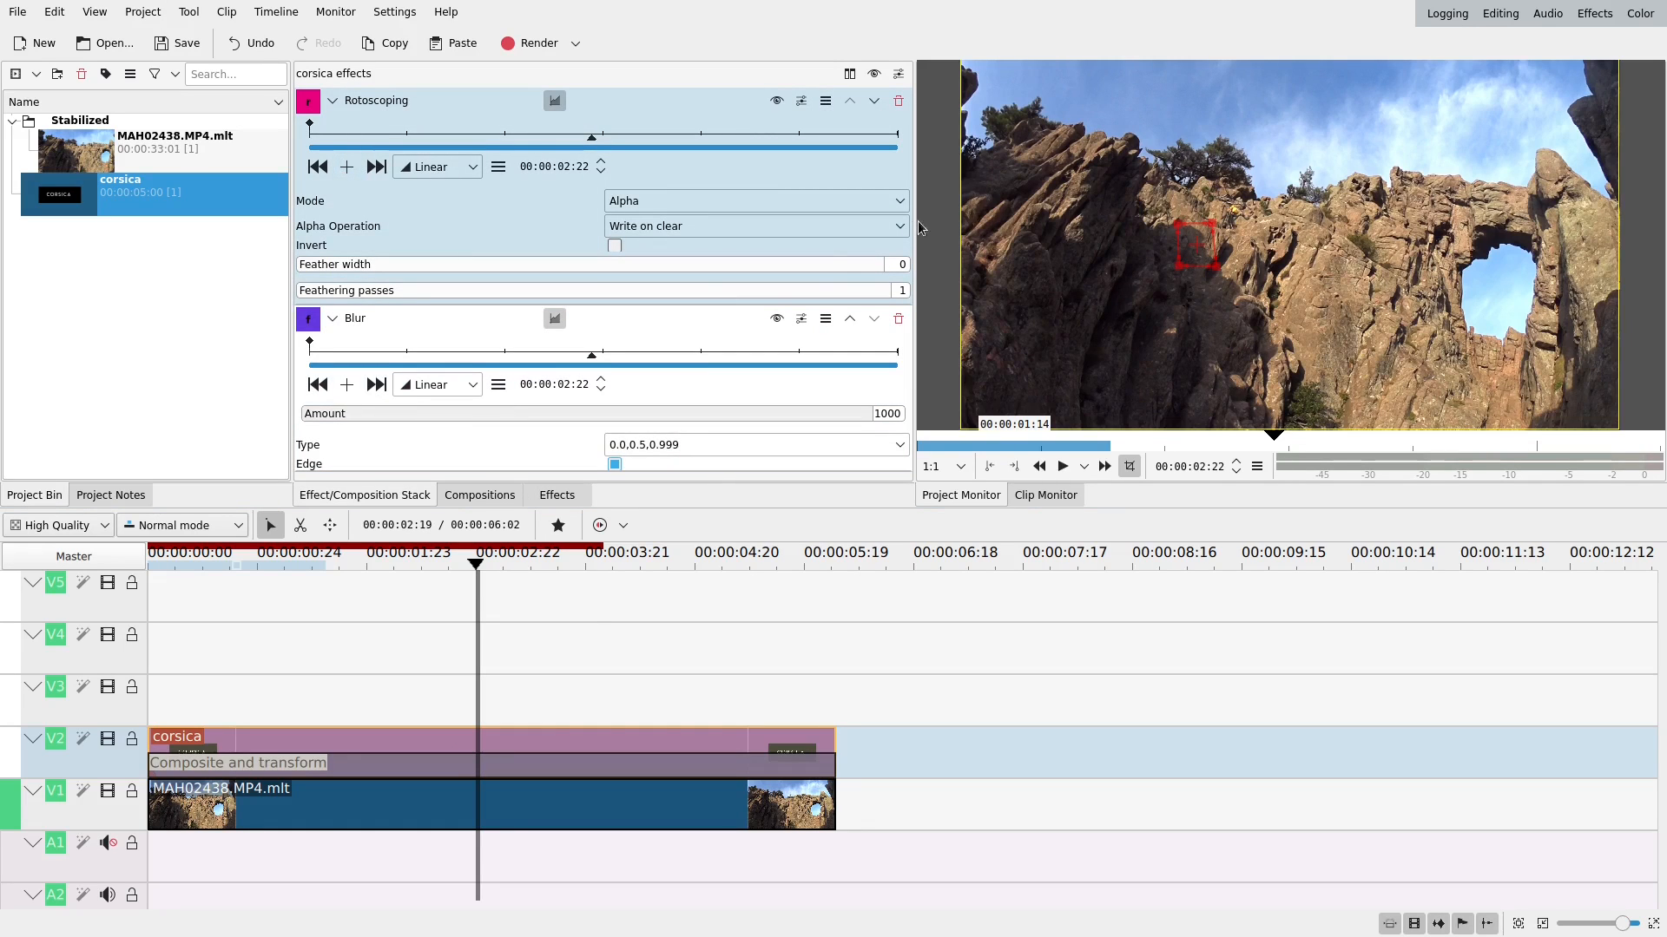
Adjust the letter C's blur amount, add a keyframe at the playhead, and lower it to 68.
drag(893, 413, 398, 413)
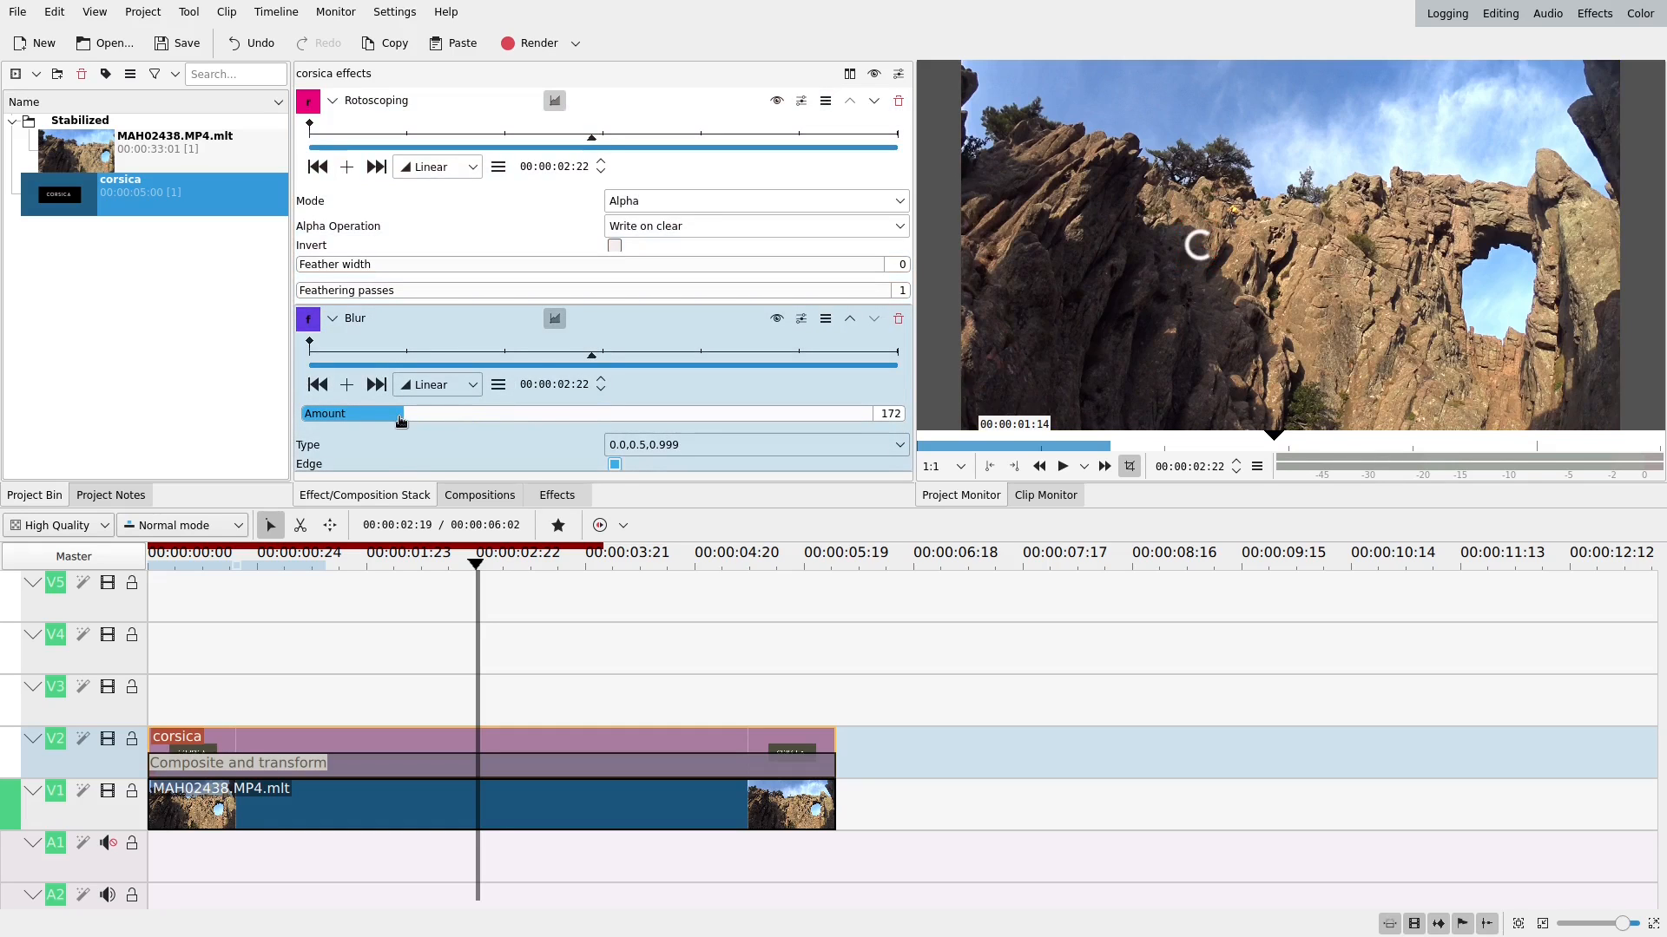
drag(399, 413, 710, 413)
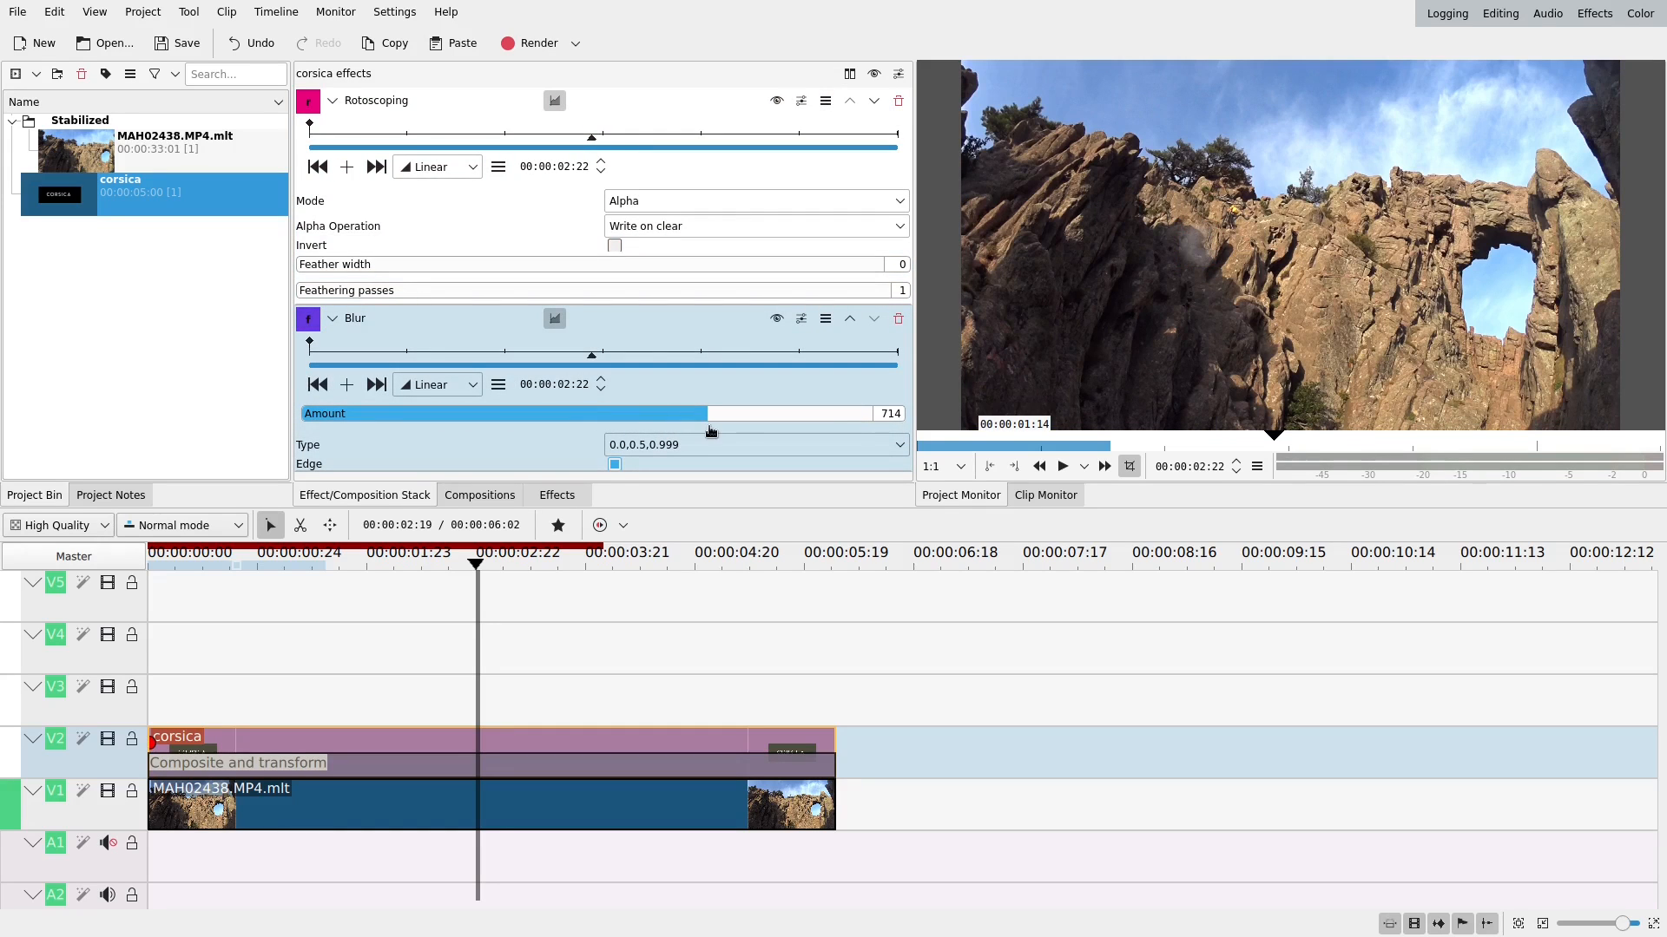
drag(710, 413, 606, 413)
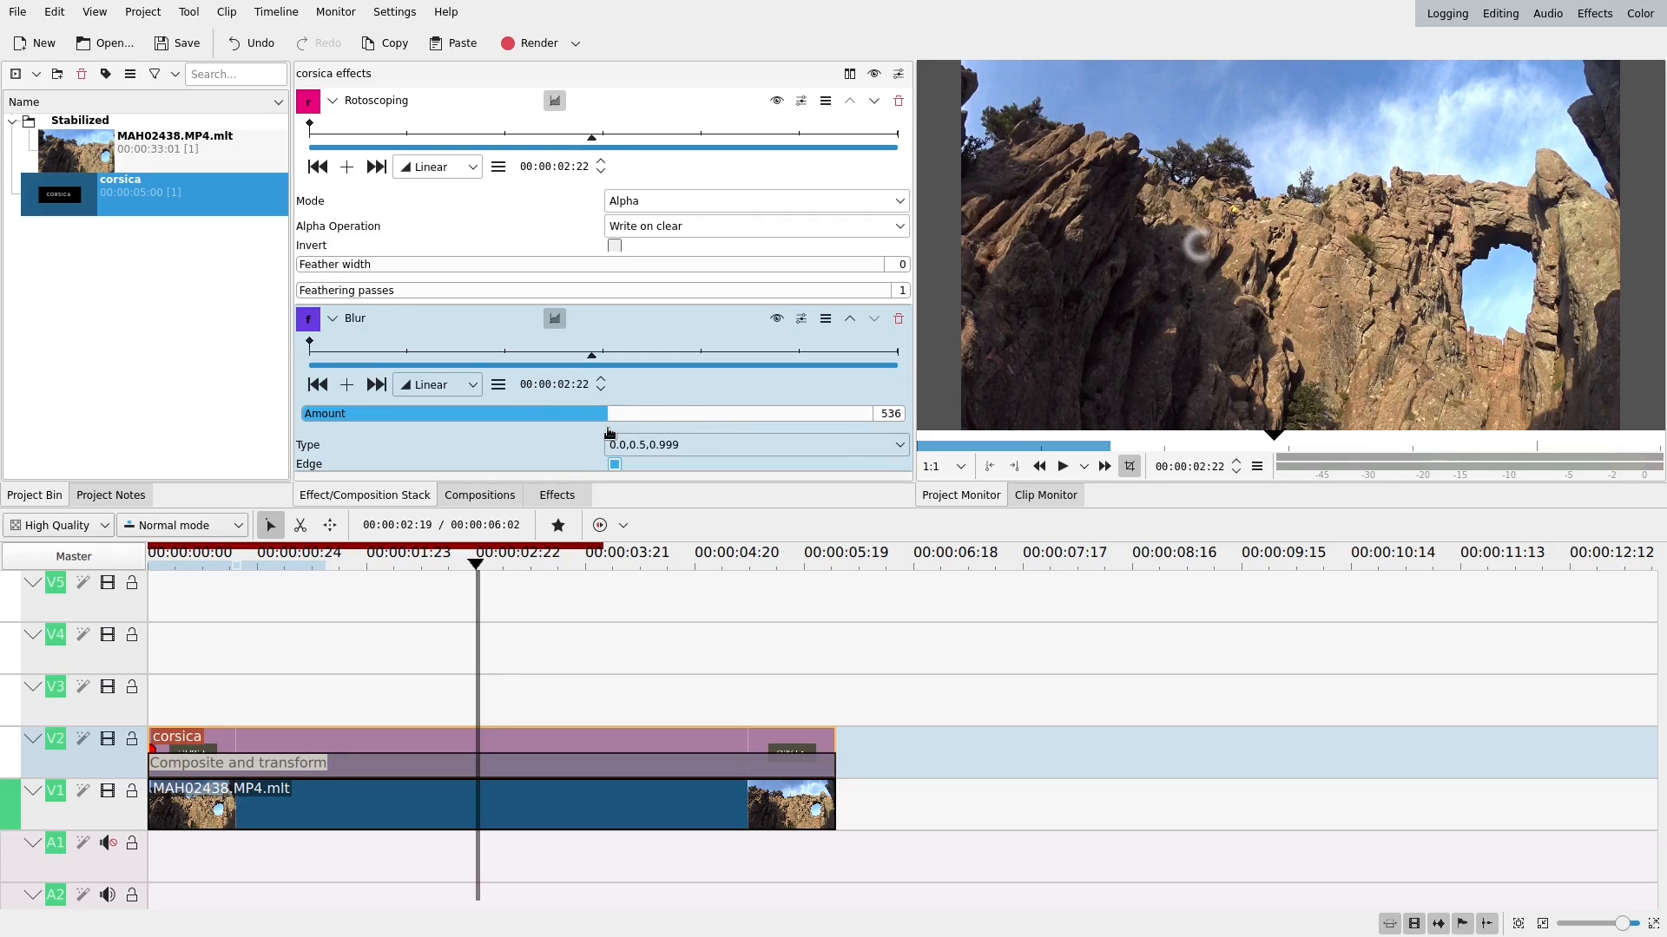
drag(600, 414, 622, 413)
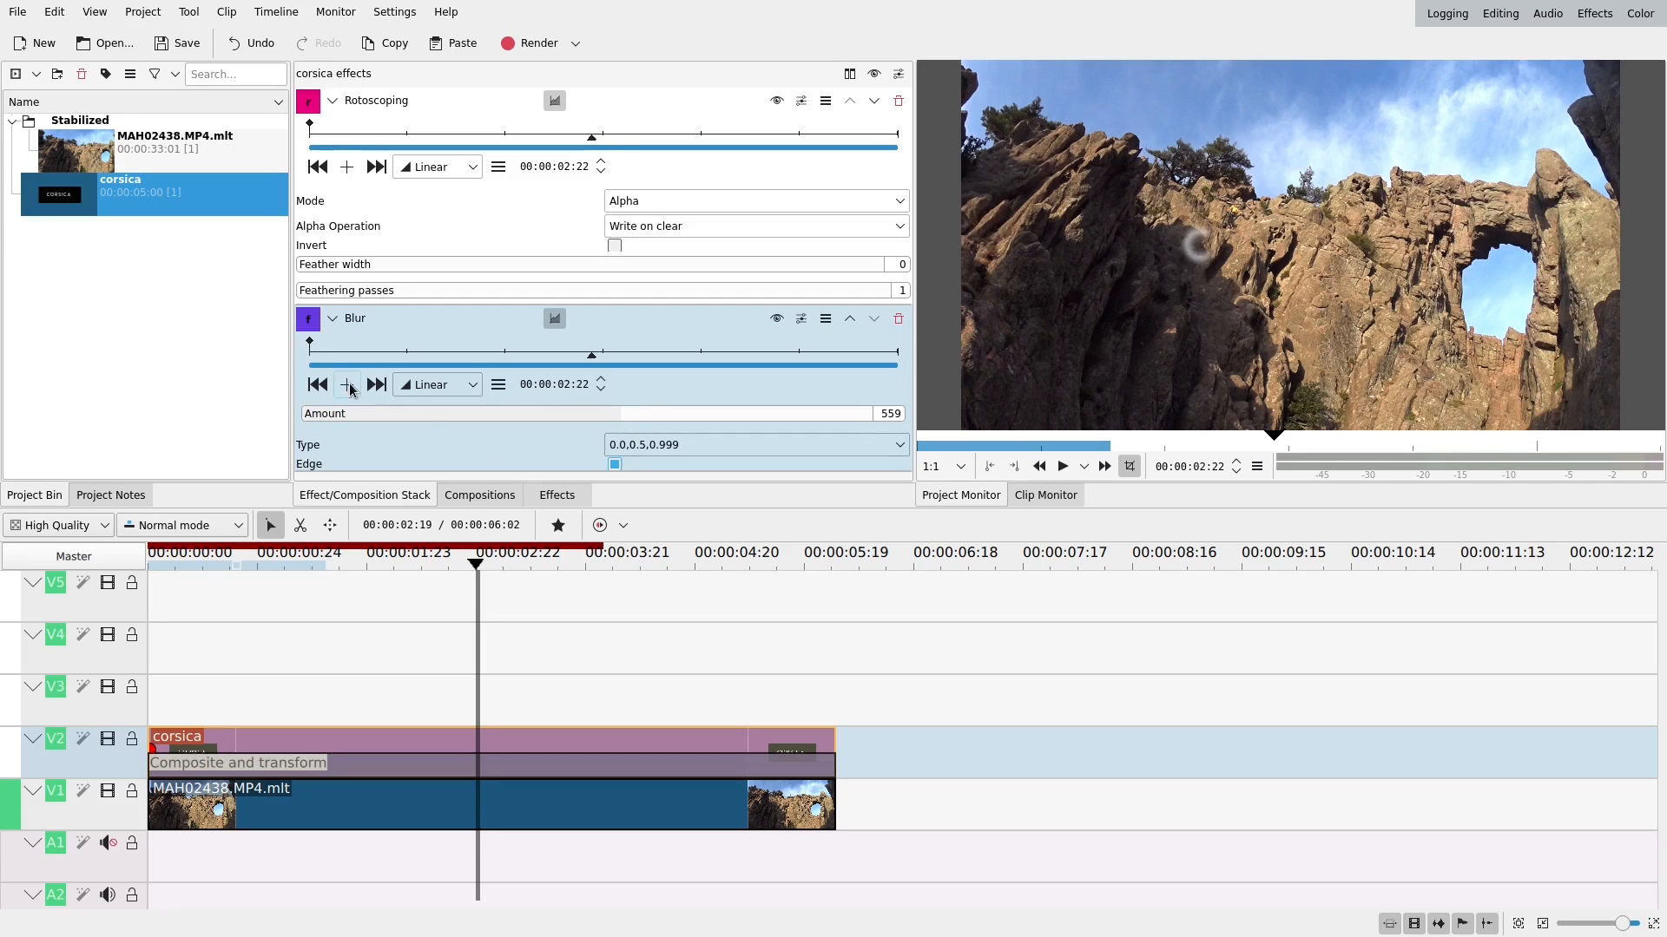
click(347, 385)
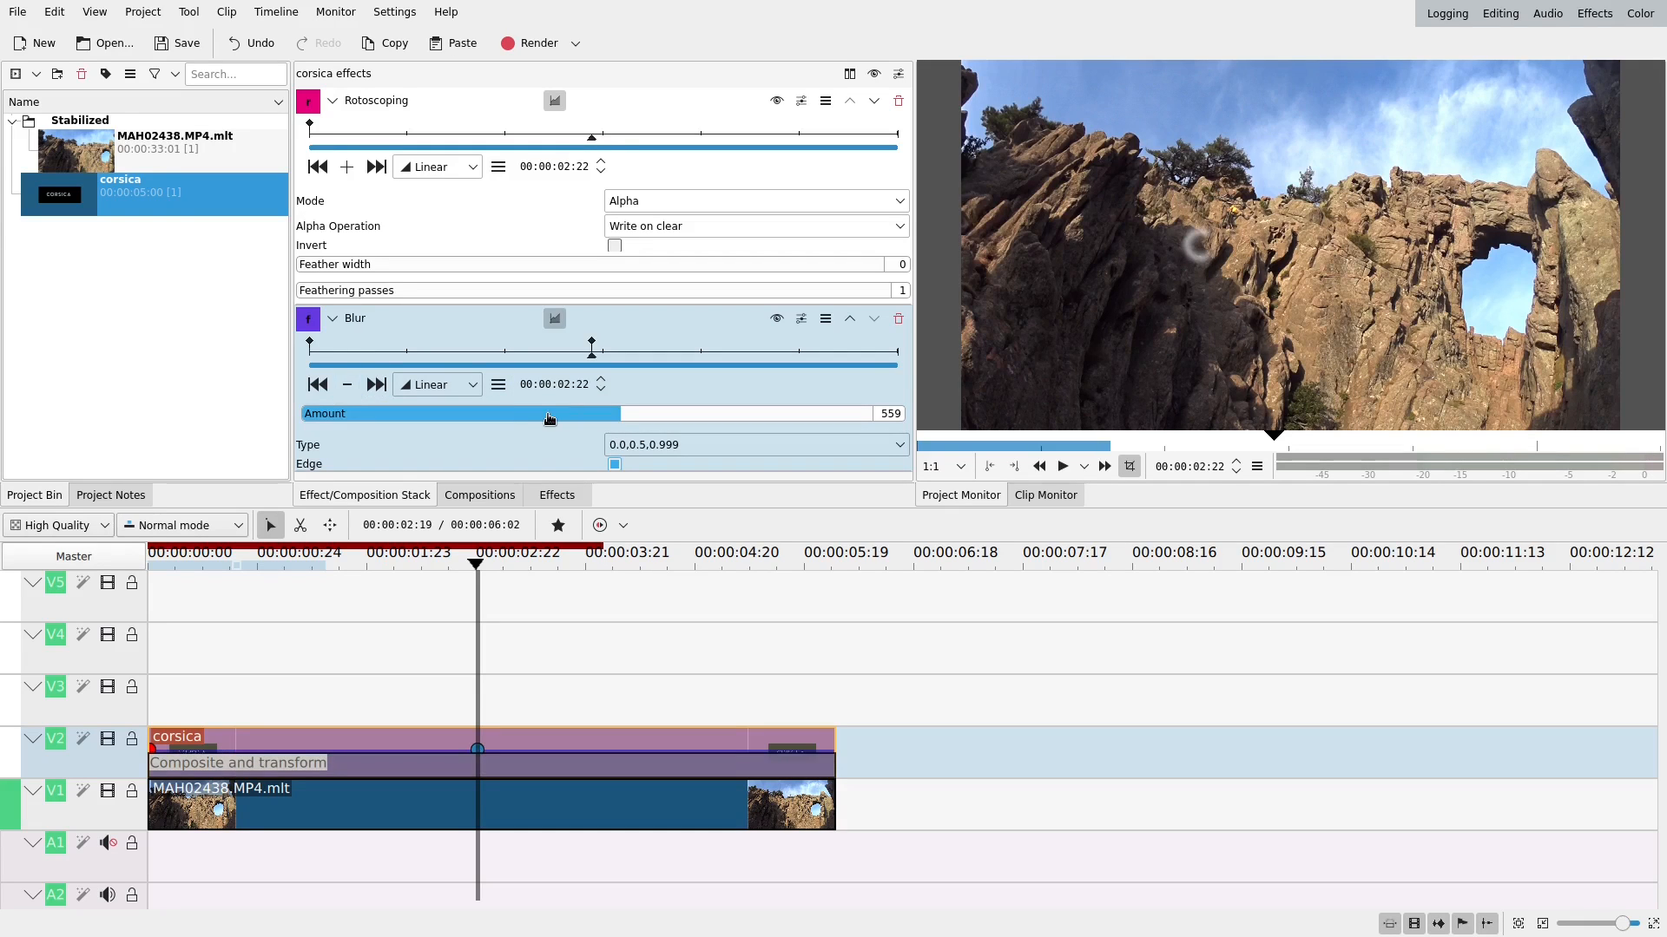
drag(548, 413, 313, 413)
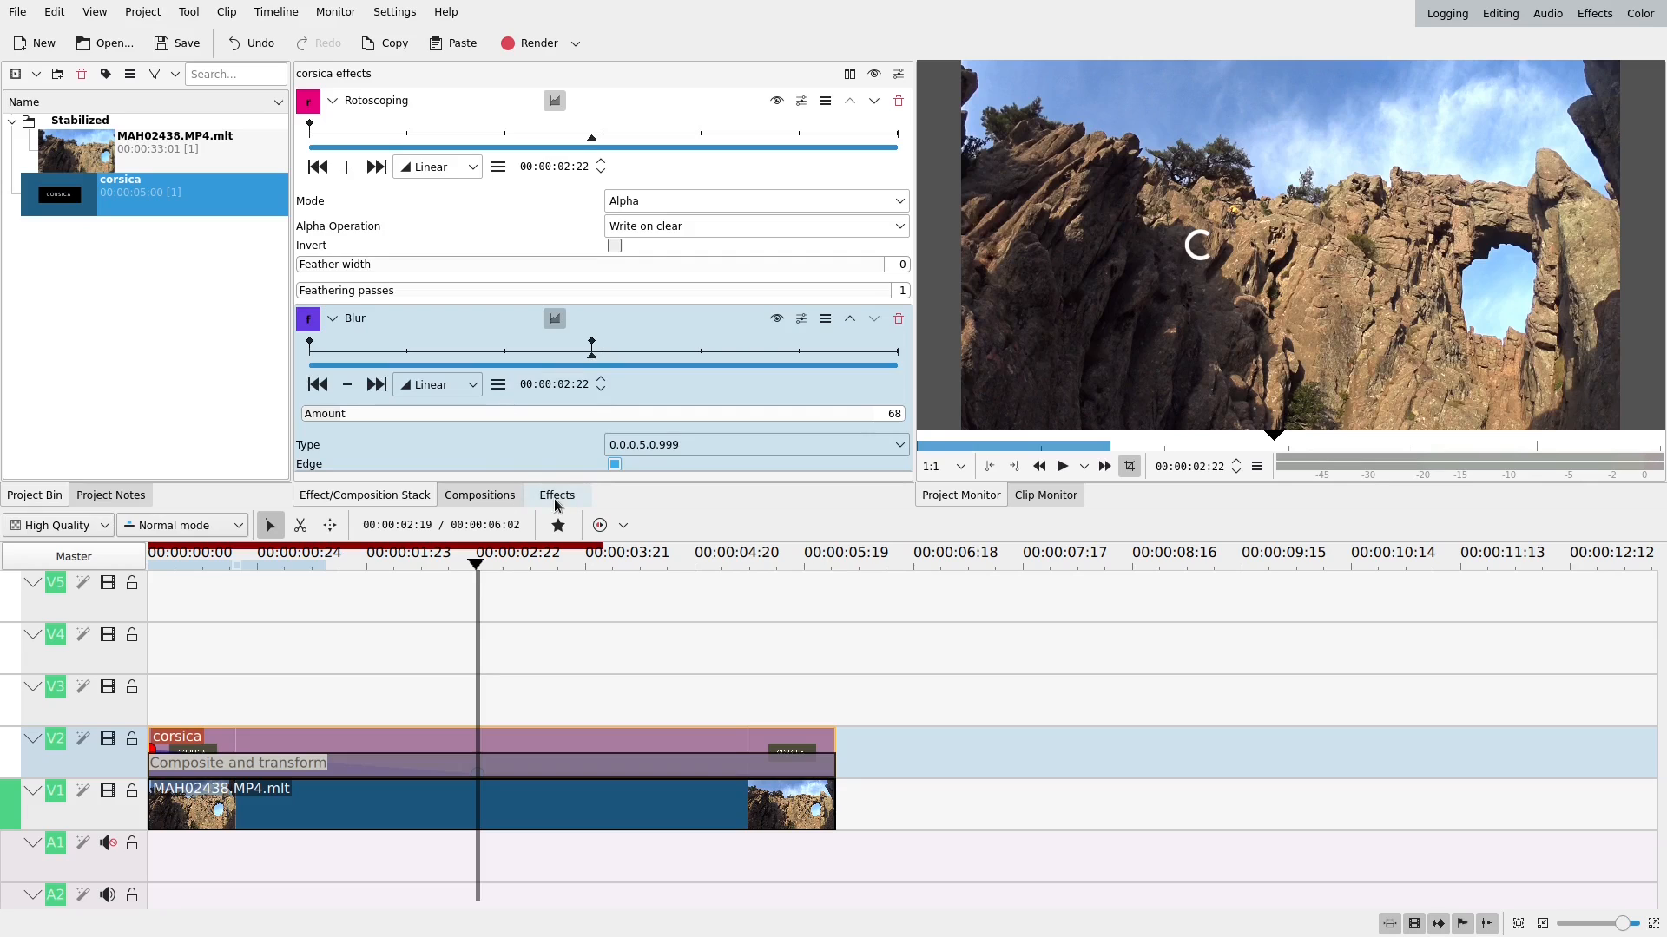
Add a Transform effect, collapse Rotoscoping, and keyframe Size 800% at the clip start.
click(557, 495)
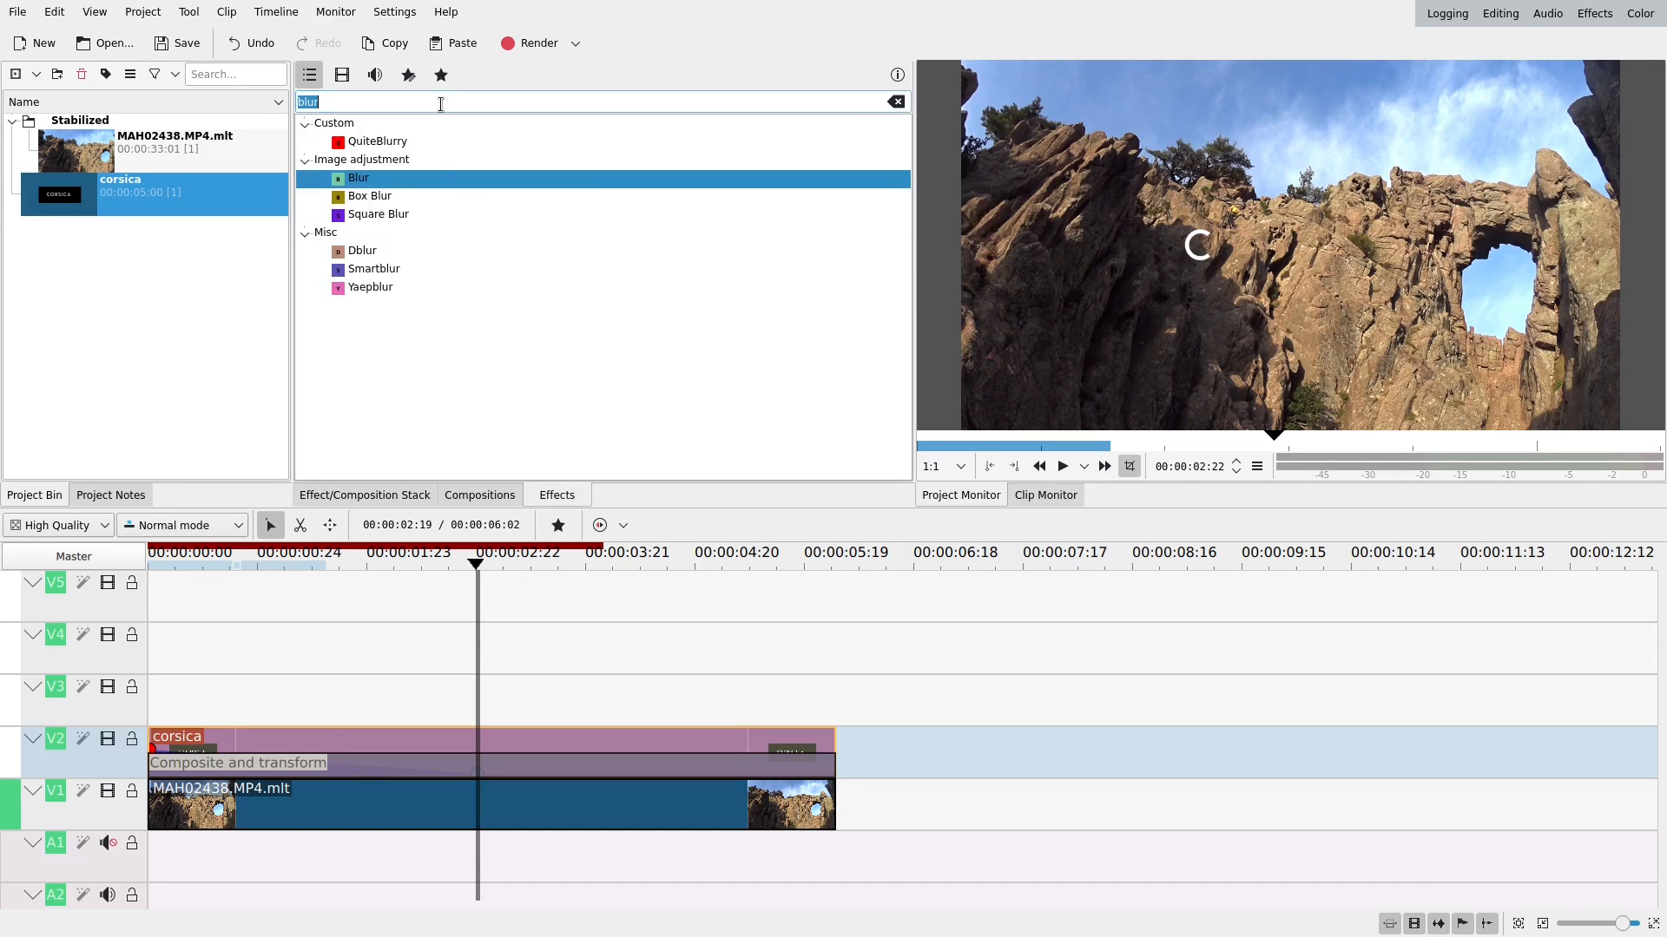
text(transf)
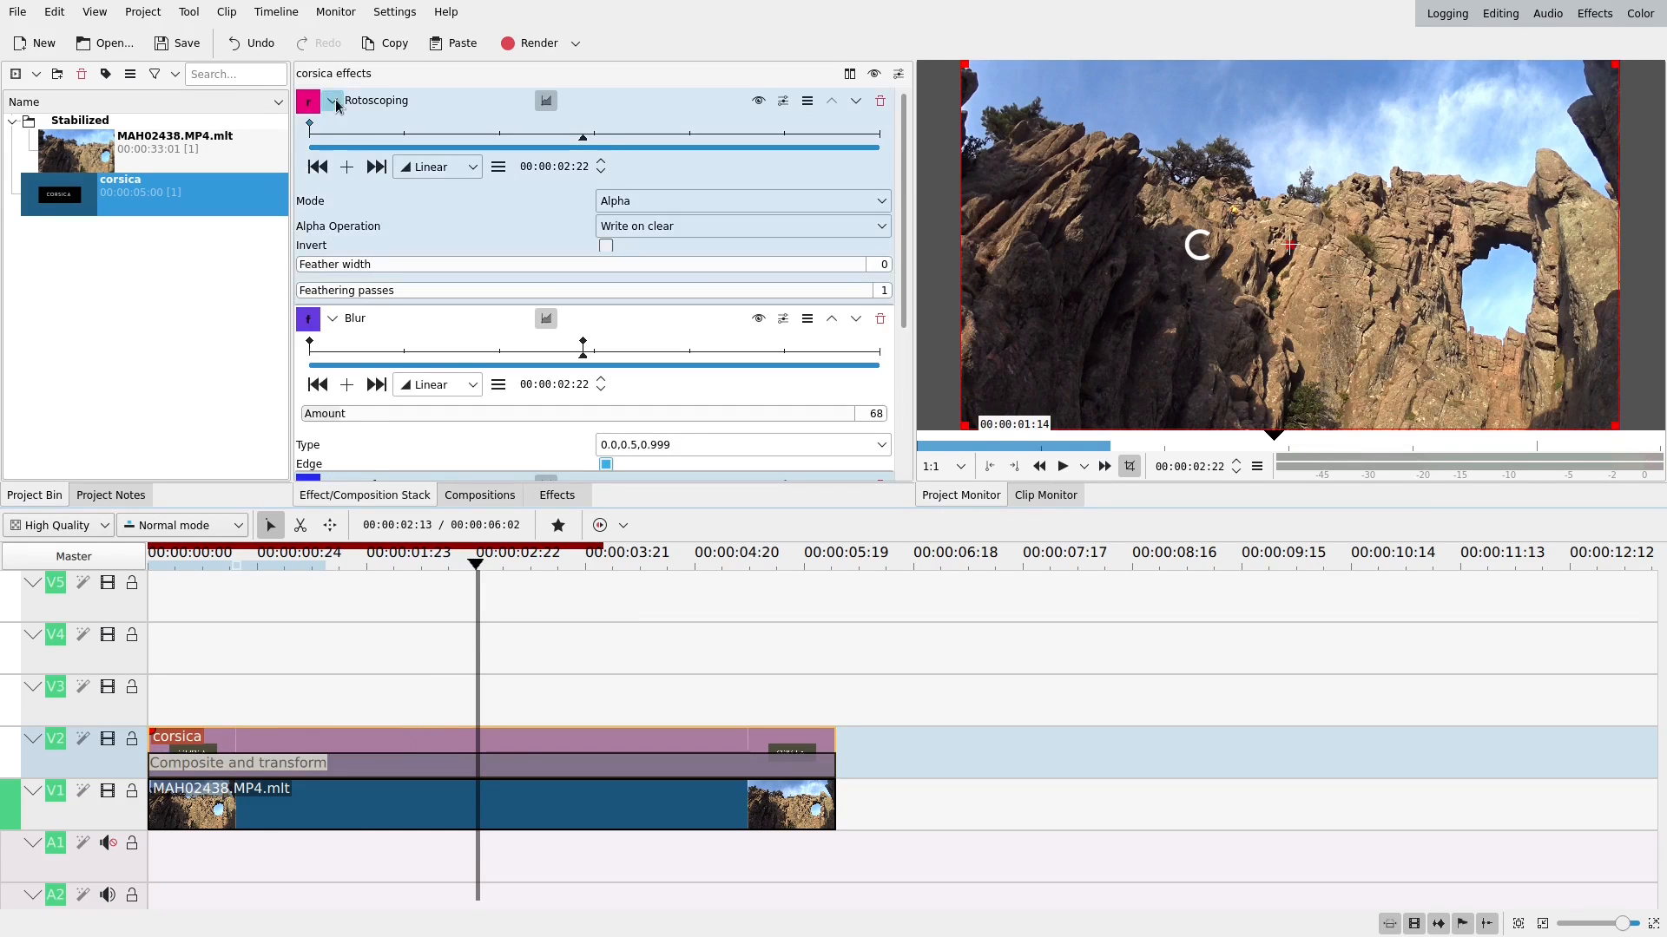
click(333, 100)
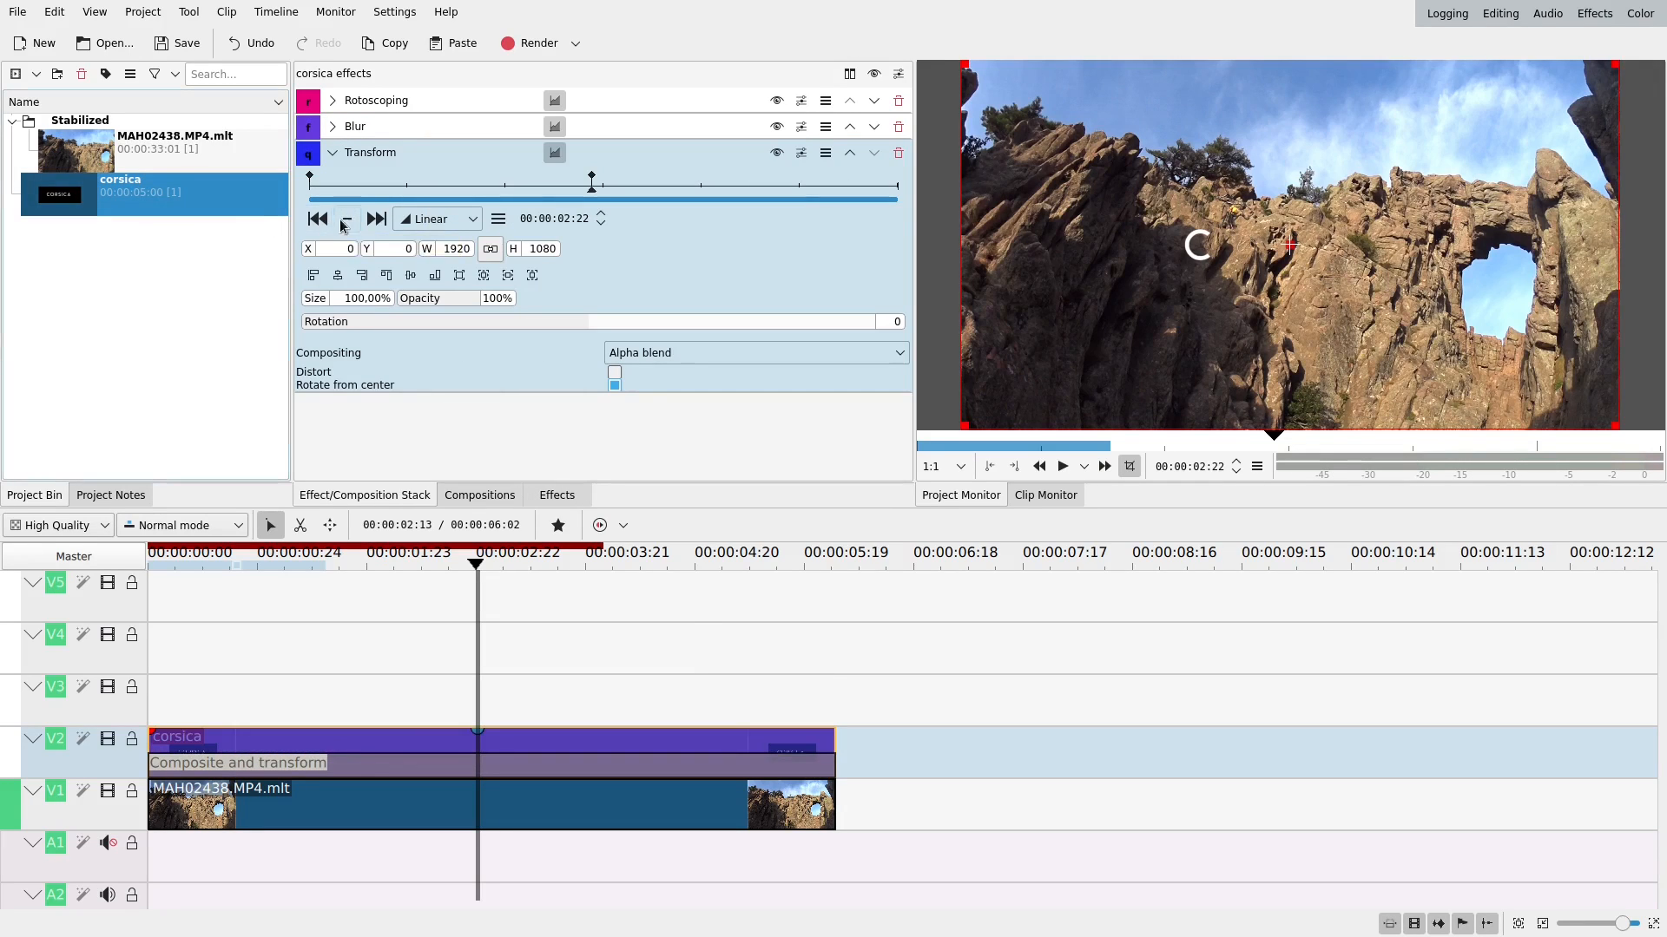
click(318, 218)
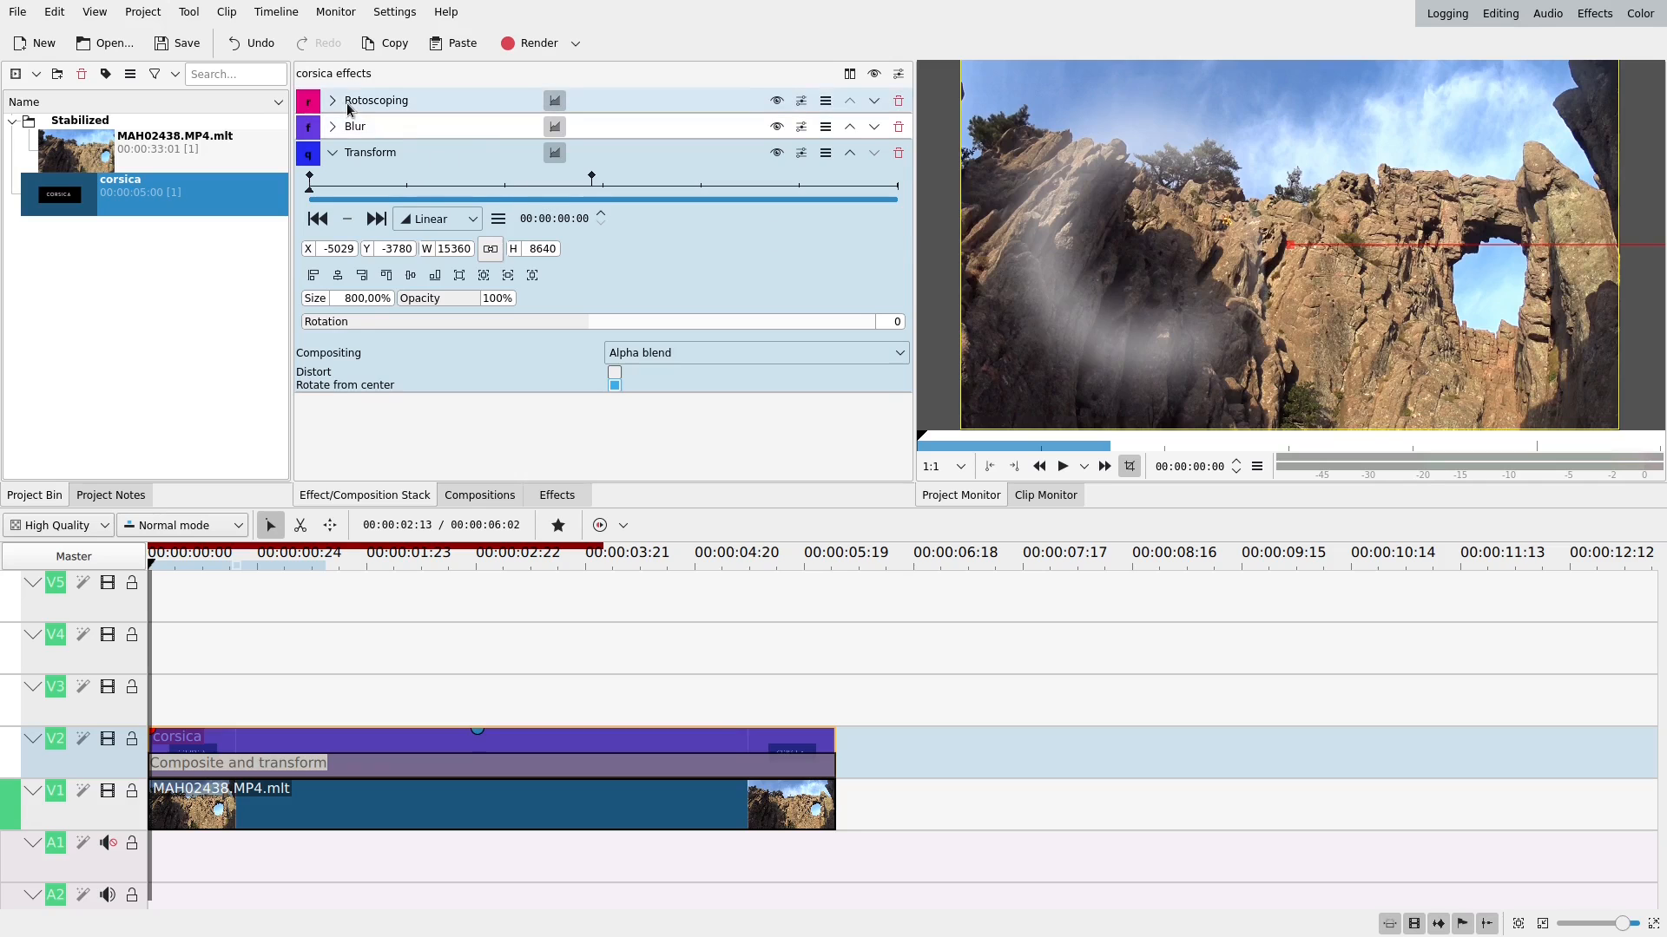
Set the opening Blur Amount to 485, then fold Blur and show the Transform settings.
click(332, 100)
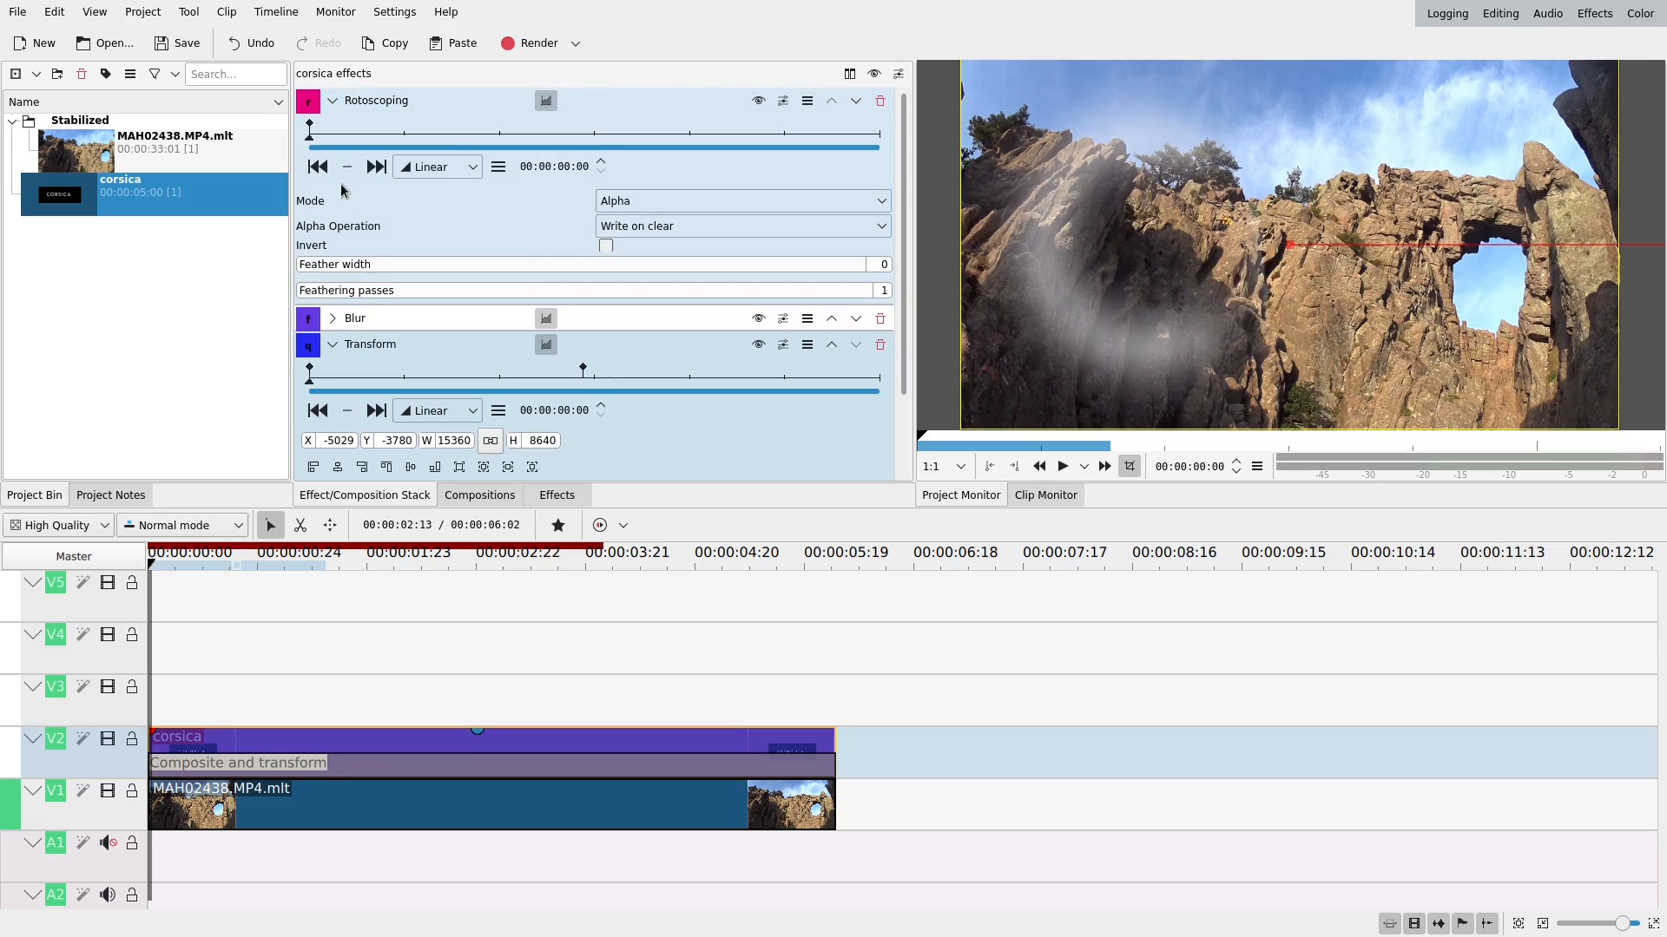
click(319, 167)
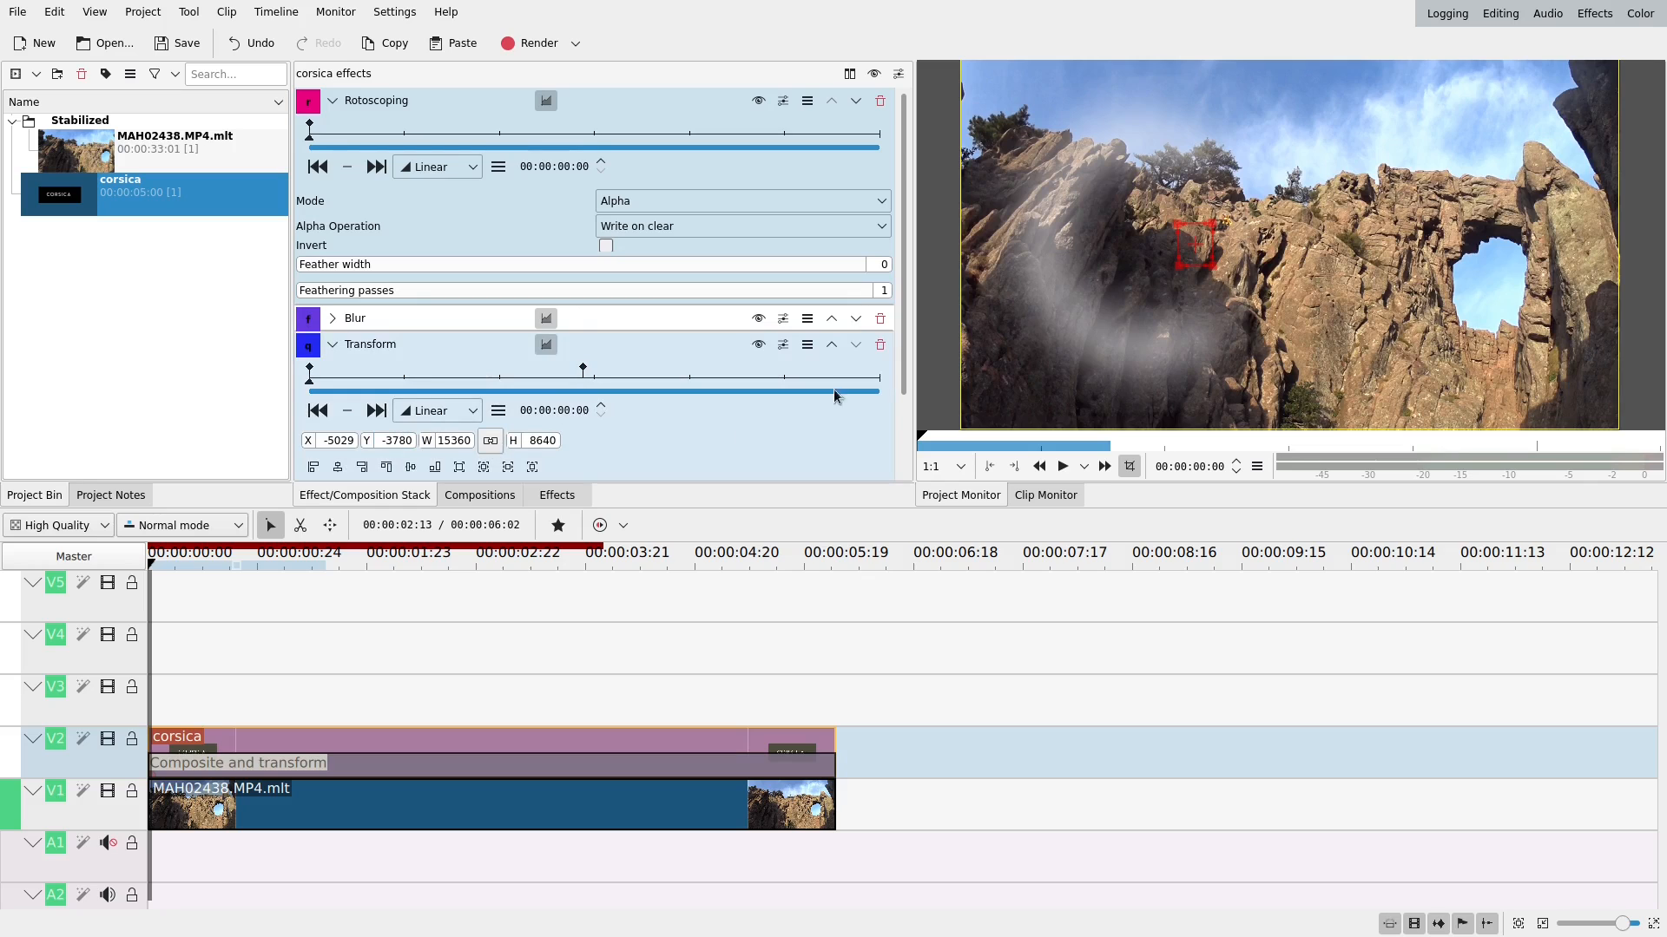
click(331, 318)
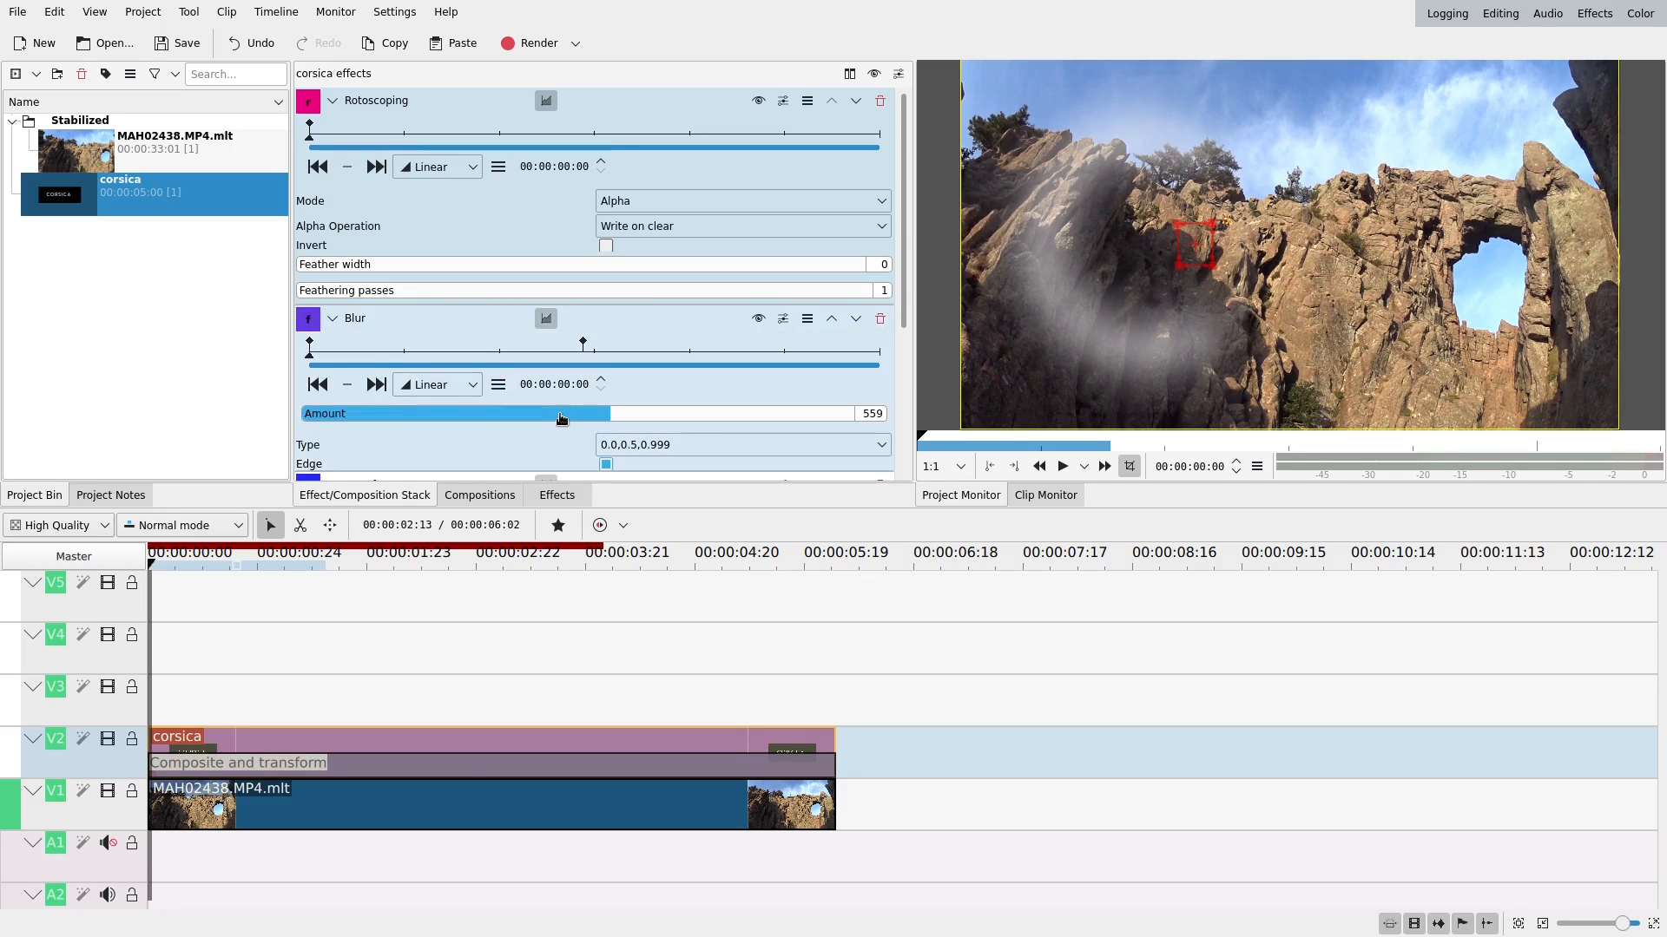
drag(559, 413, 567, 413)
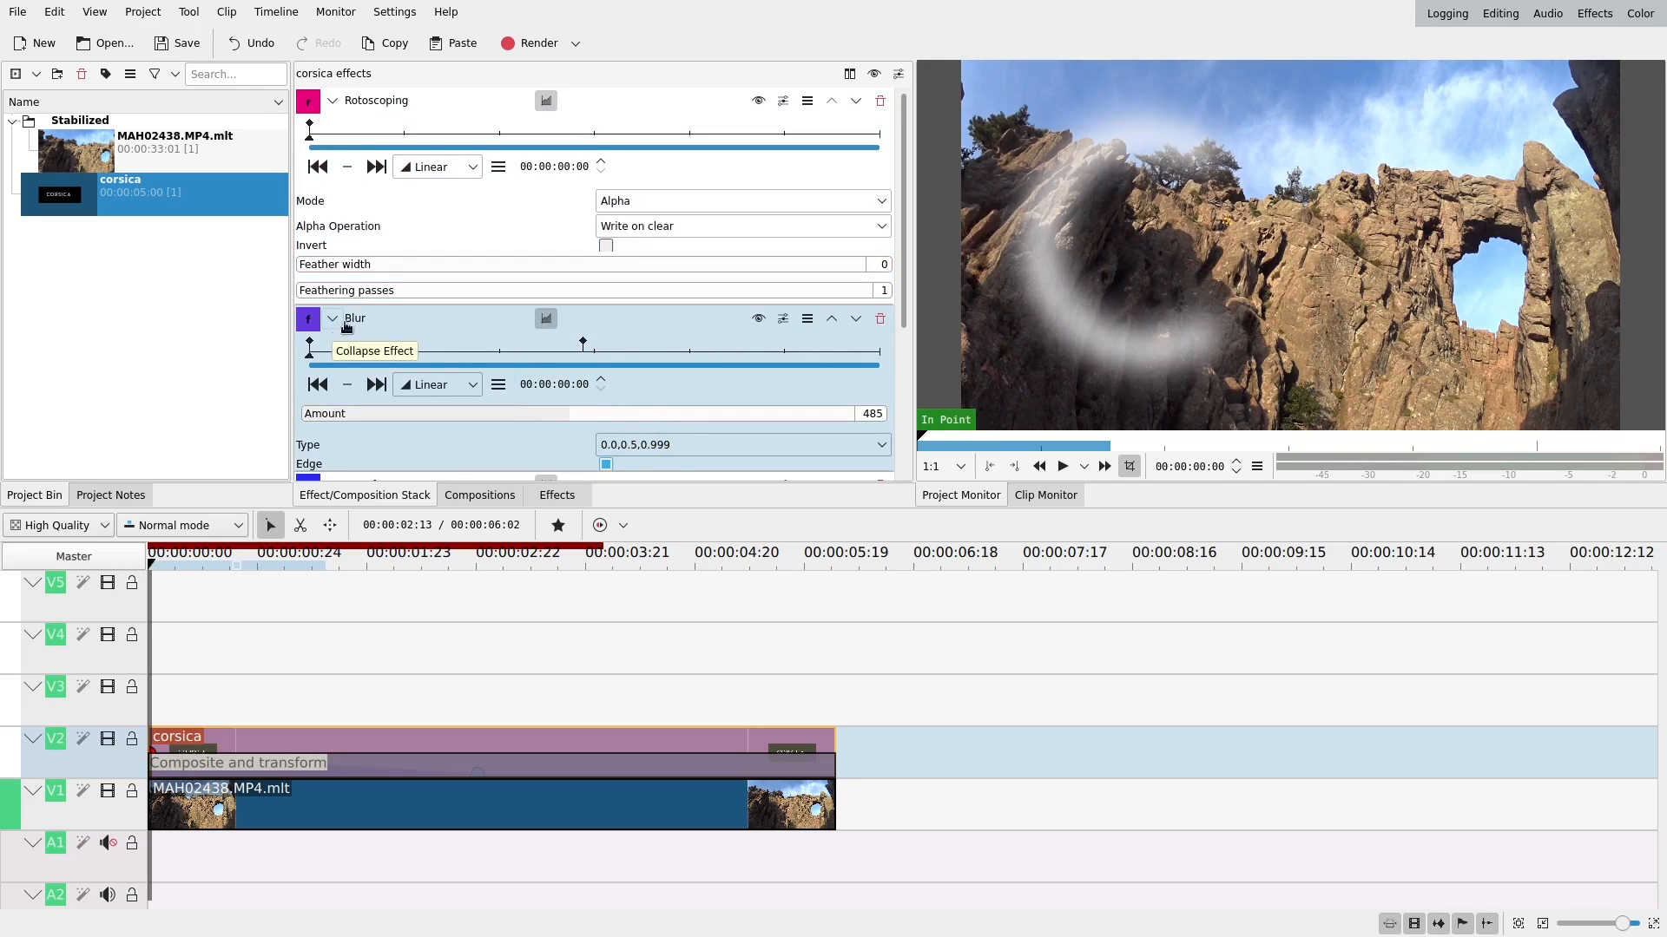
click(332, 319)
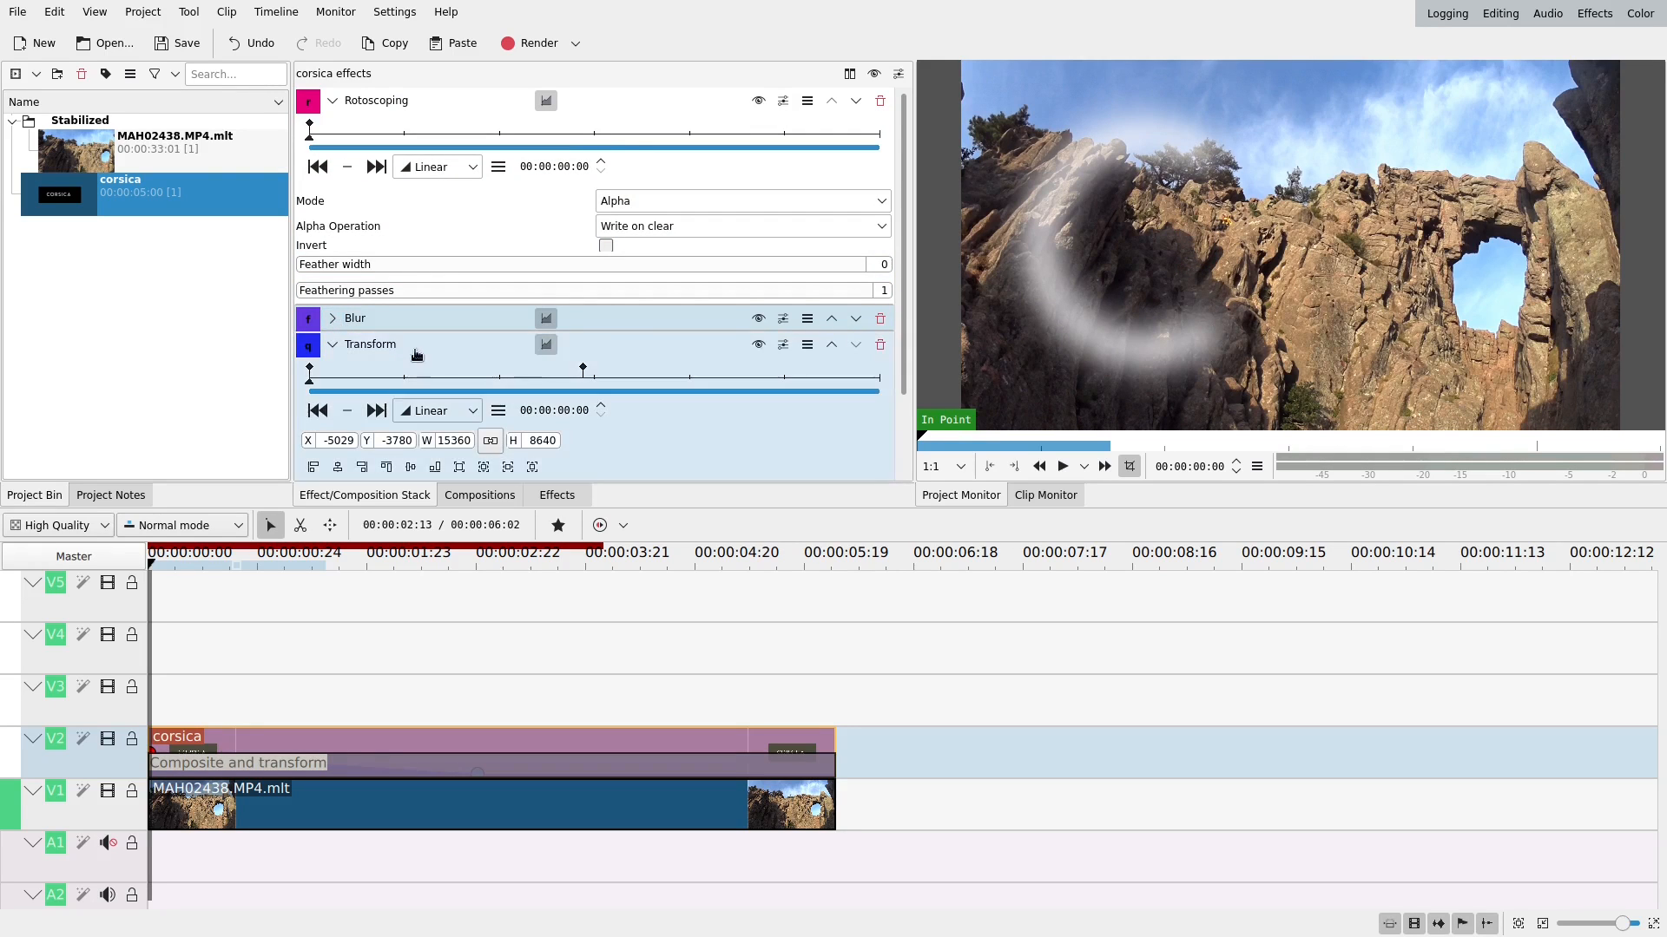
click(334, 101)
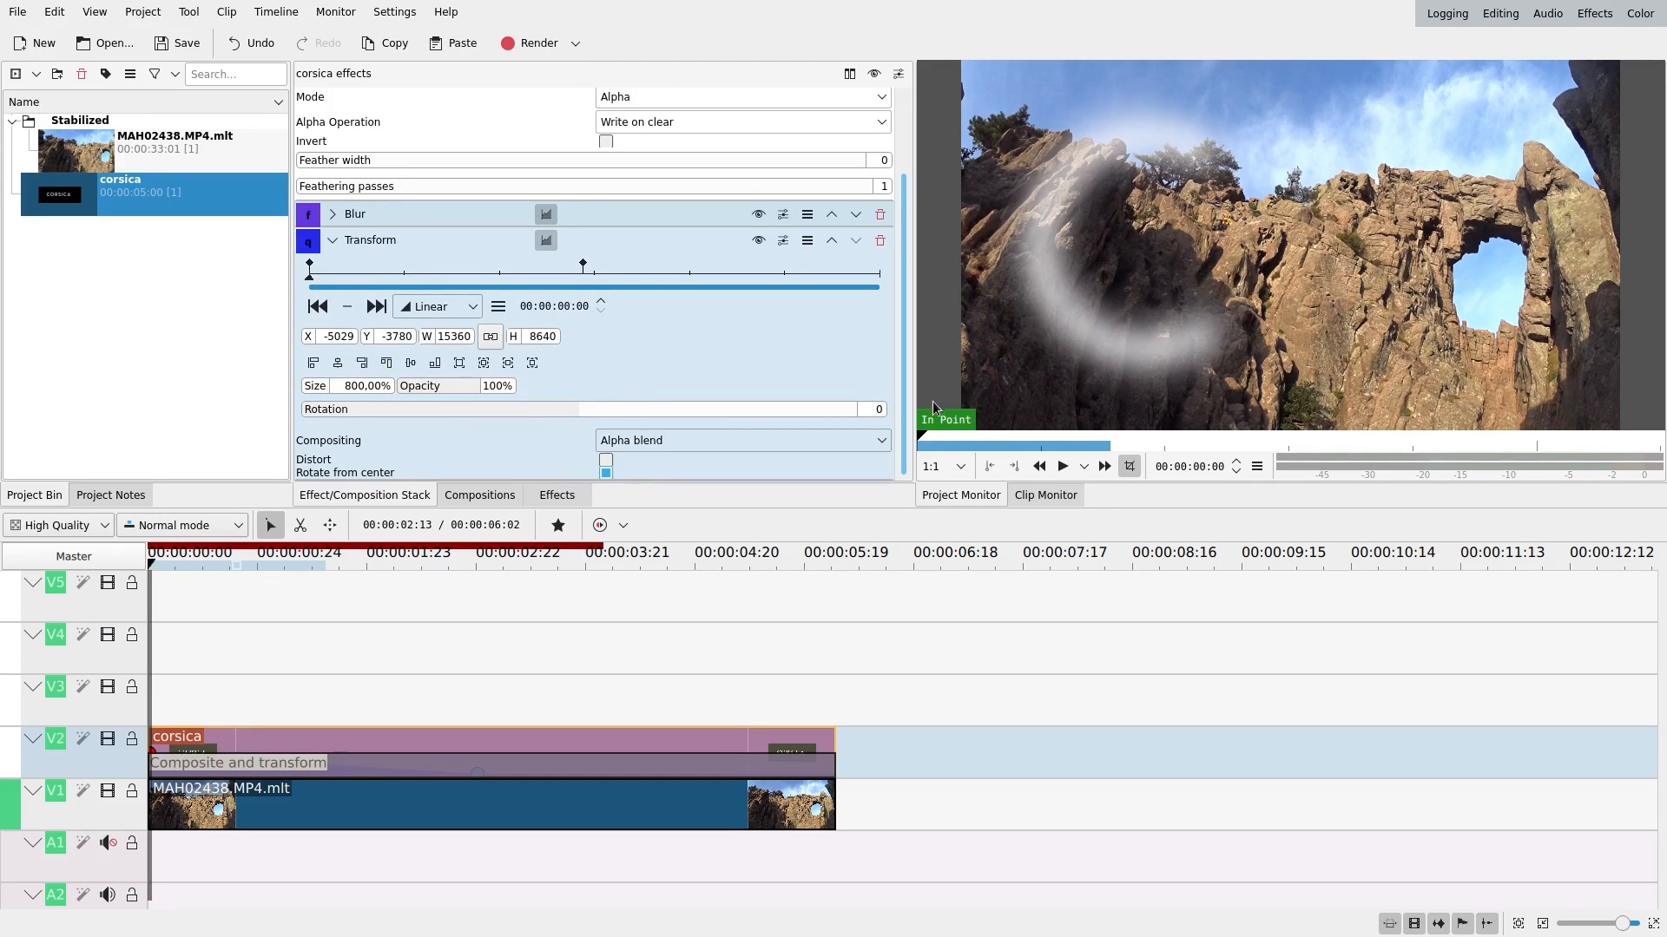
Preview the animation, then switch Transform and Blur keyframe interpolation from Linear to Smooth.
click(1063, 466)
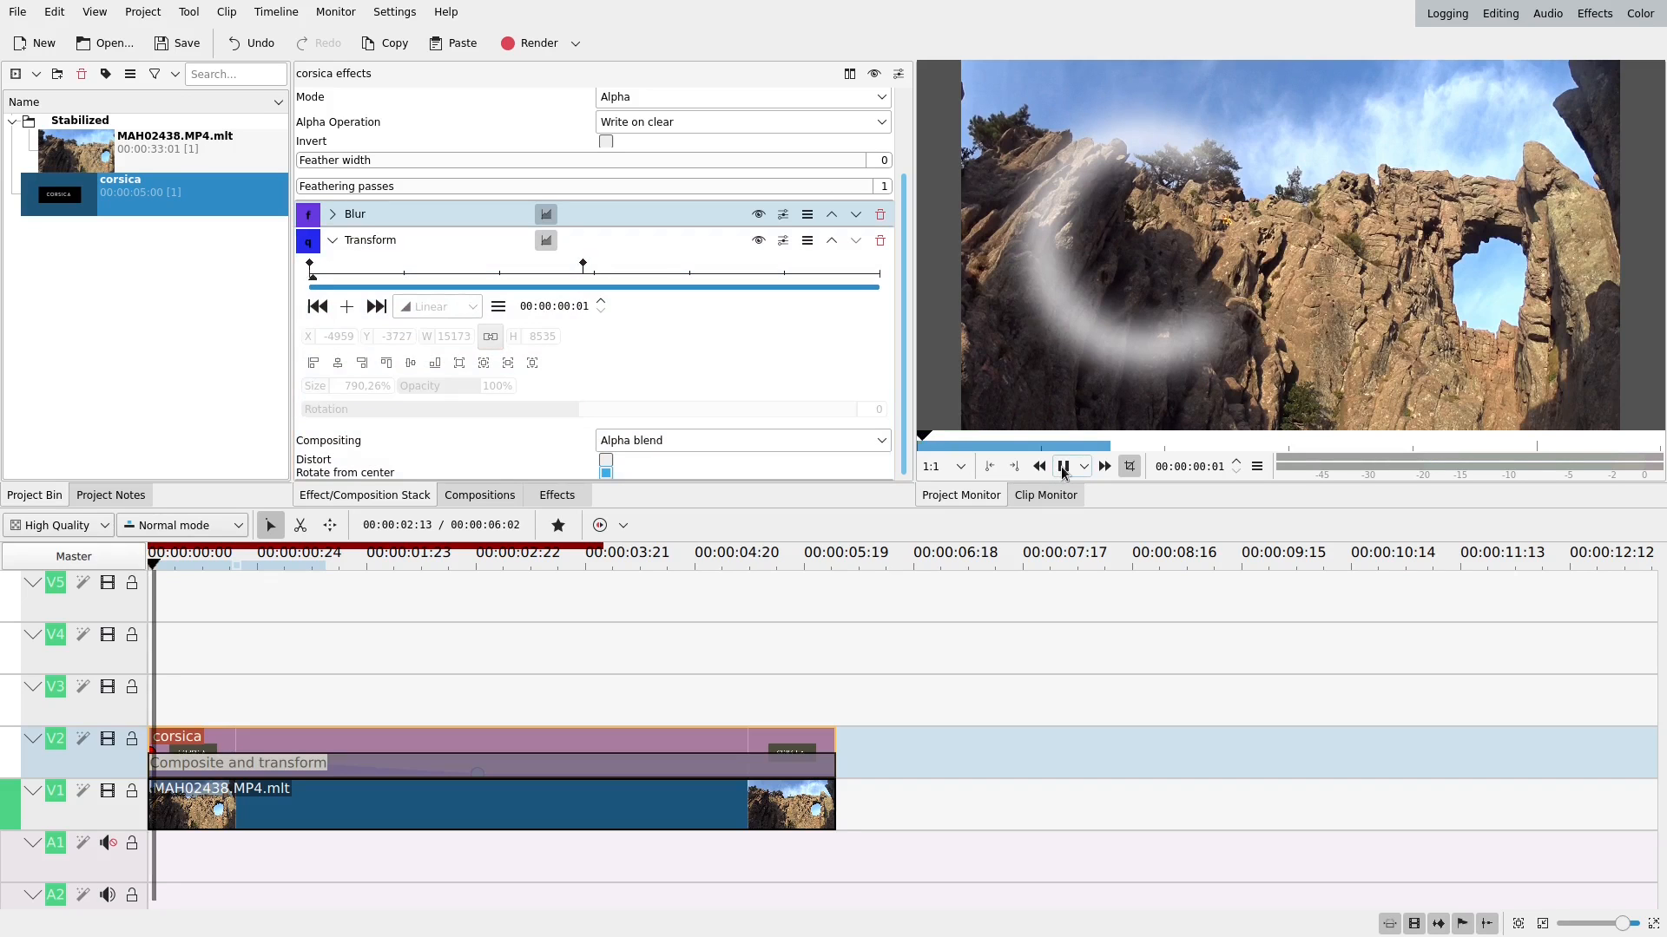
click(1064, 466)
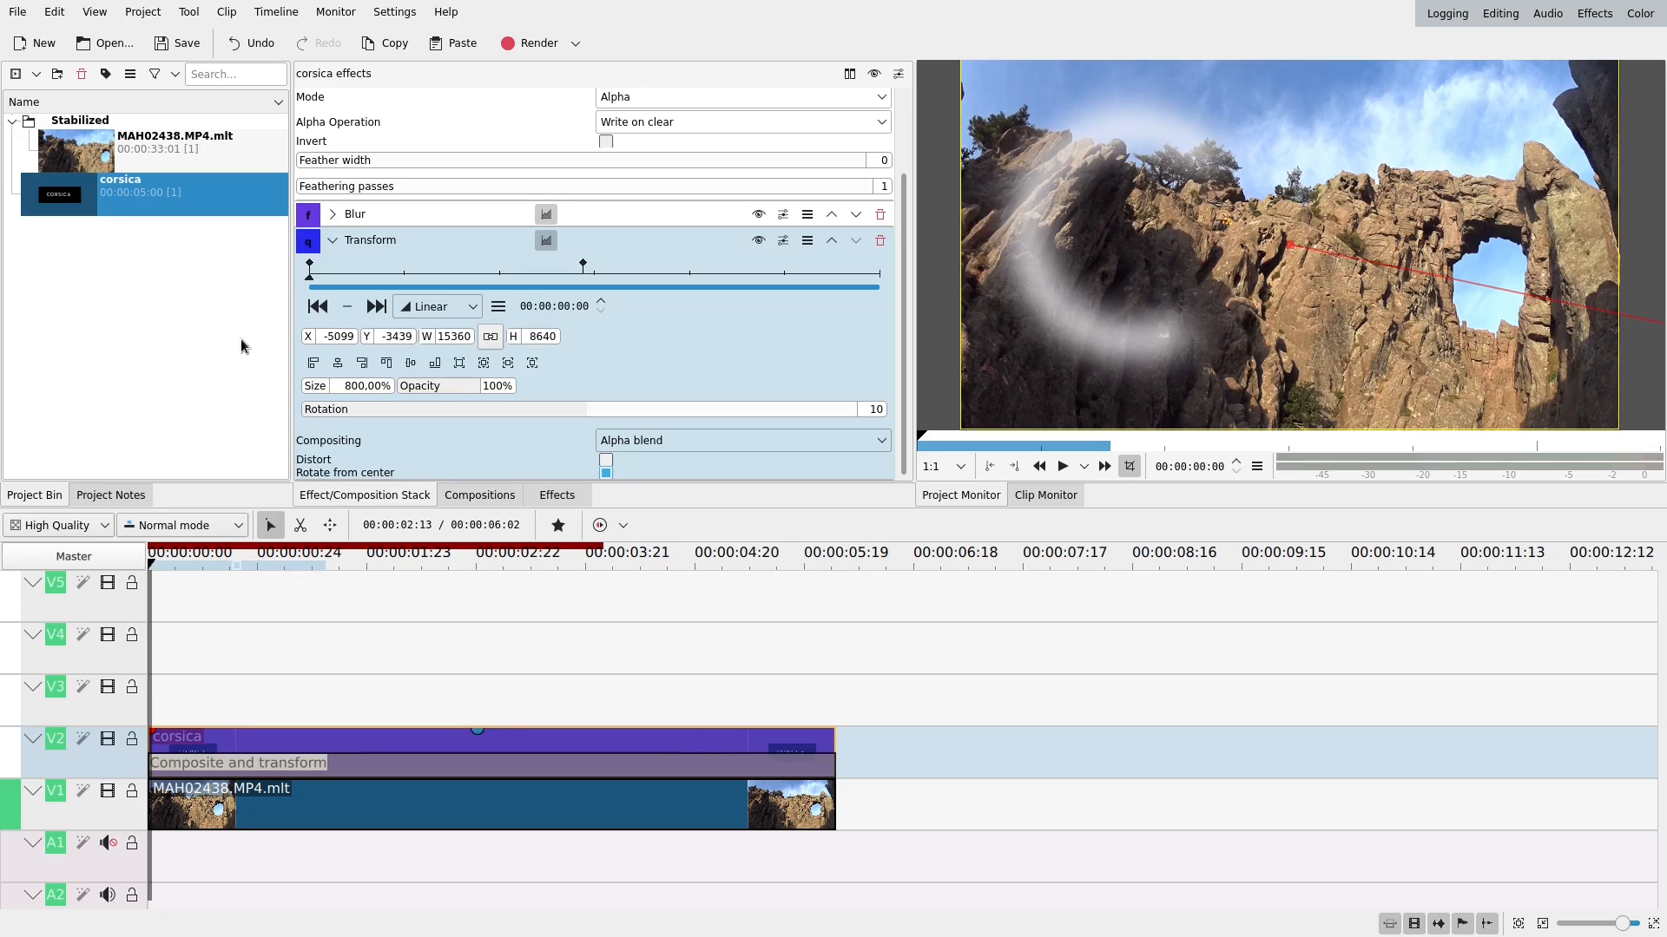
click(437, 307)
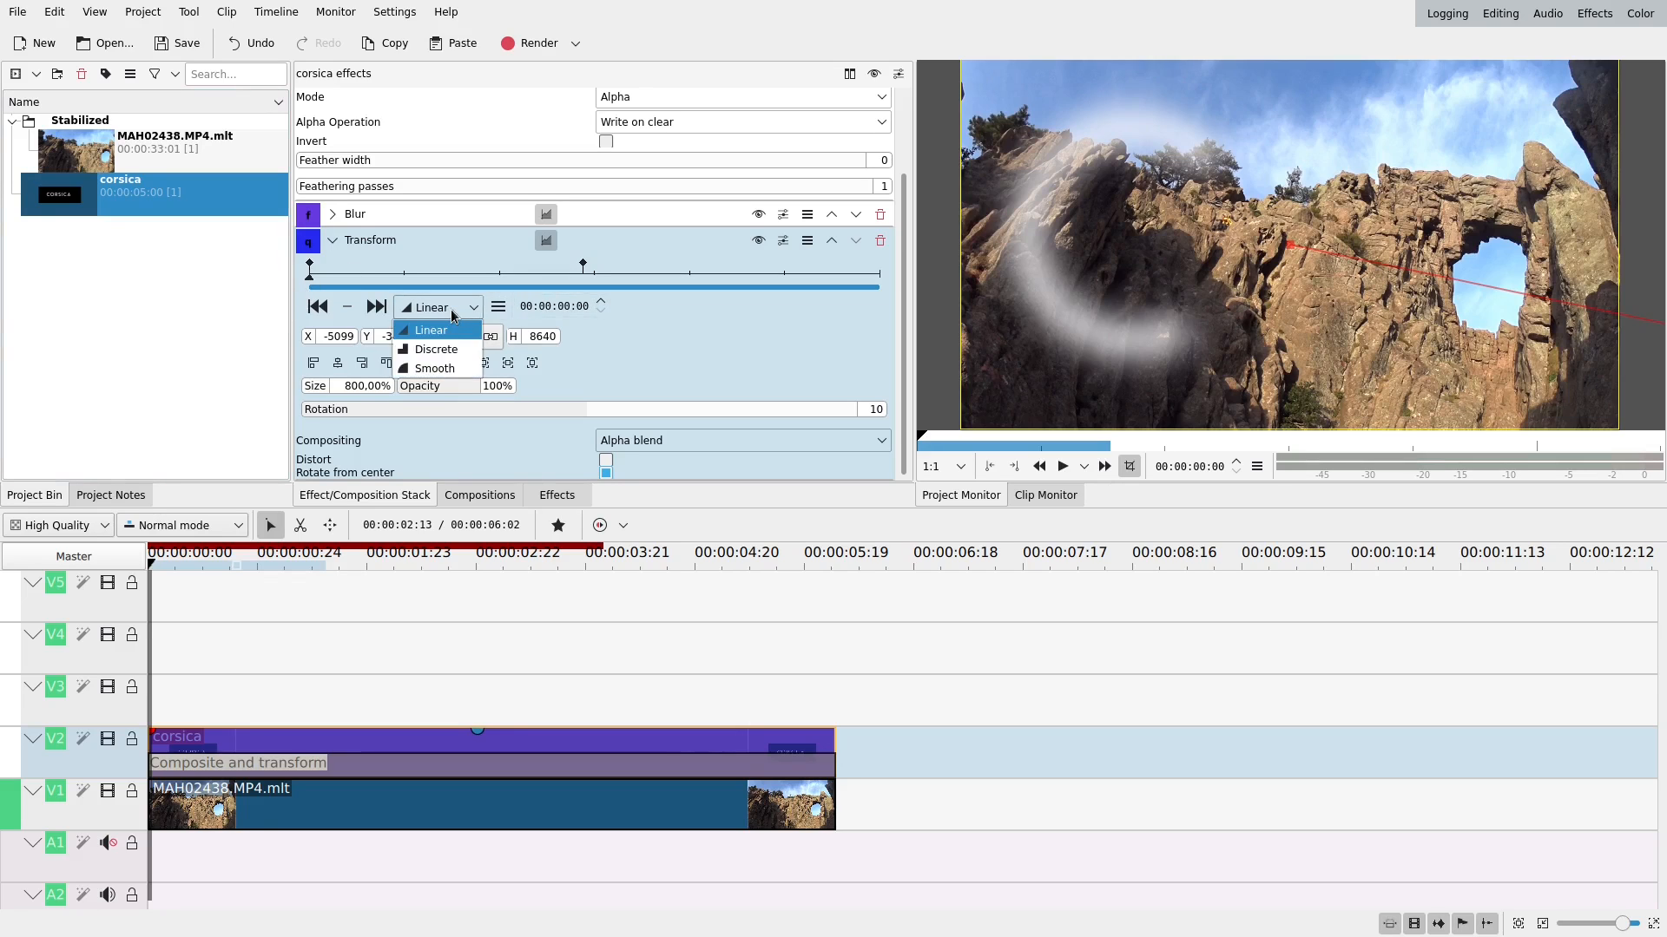
click(435, 368)
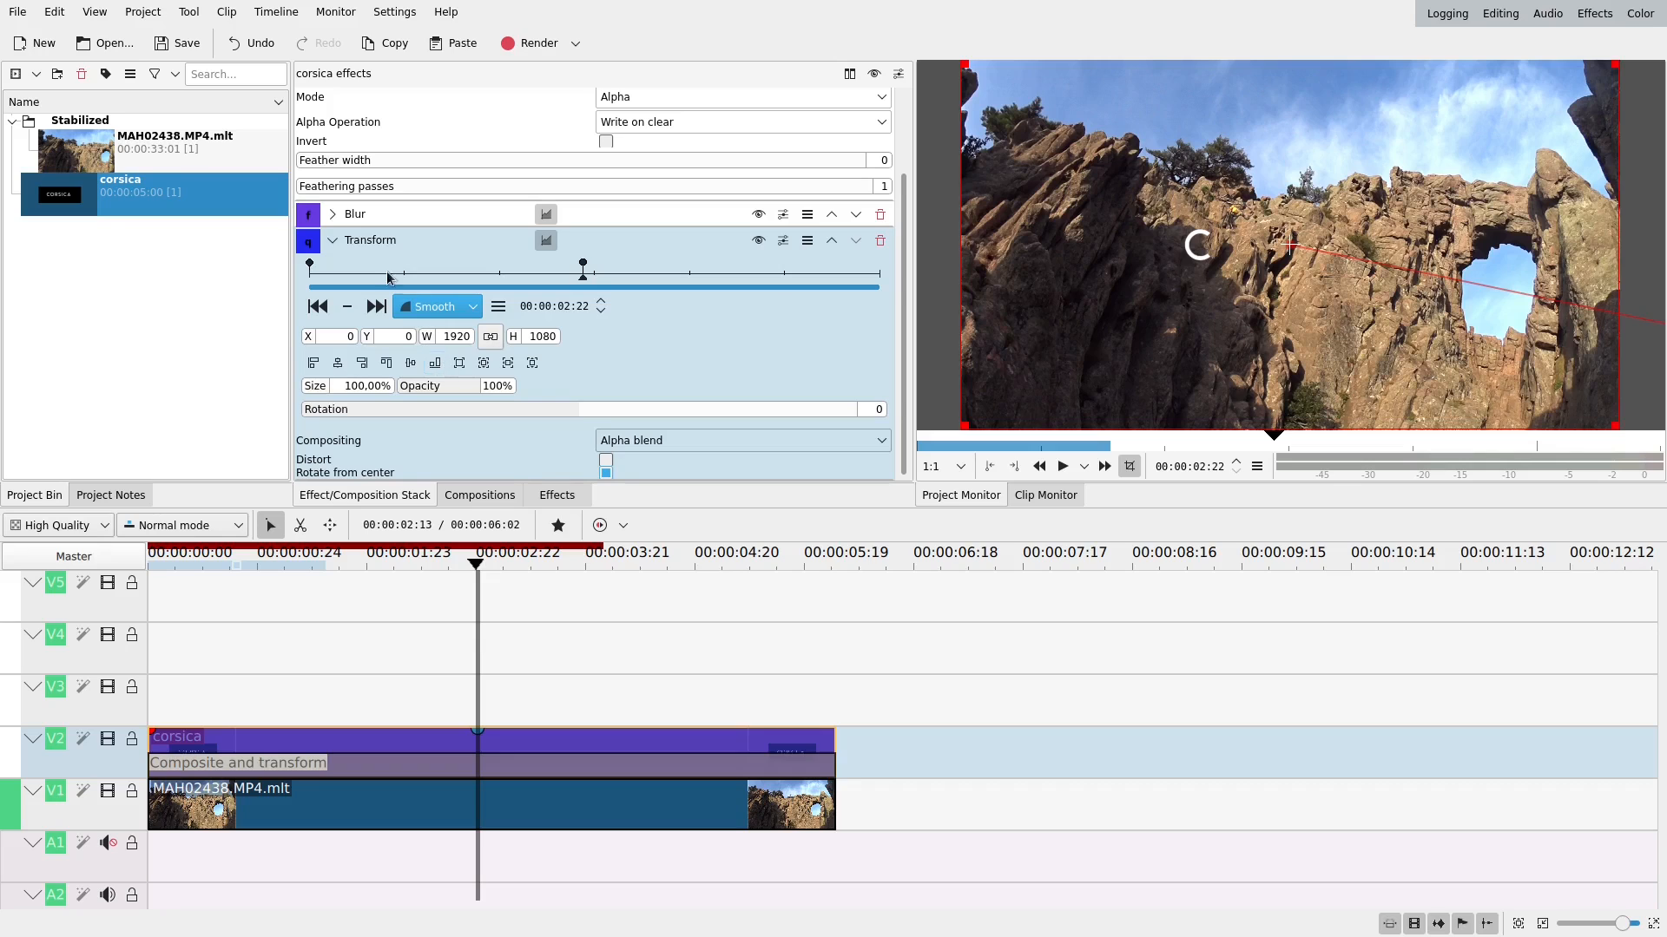
click(355, 215)
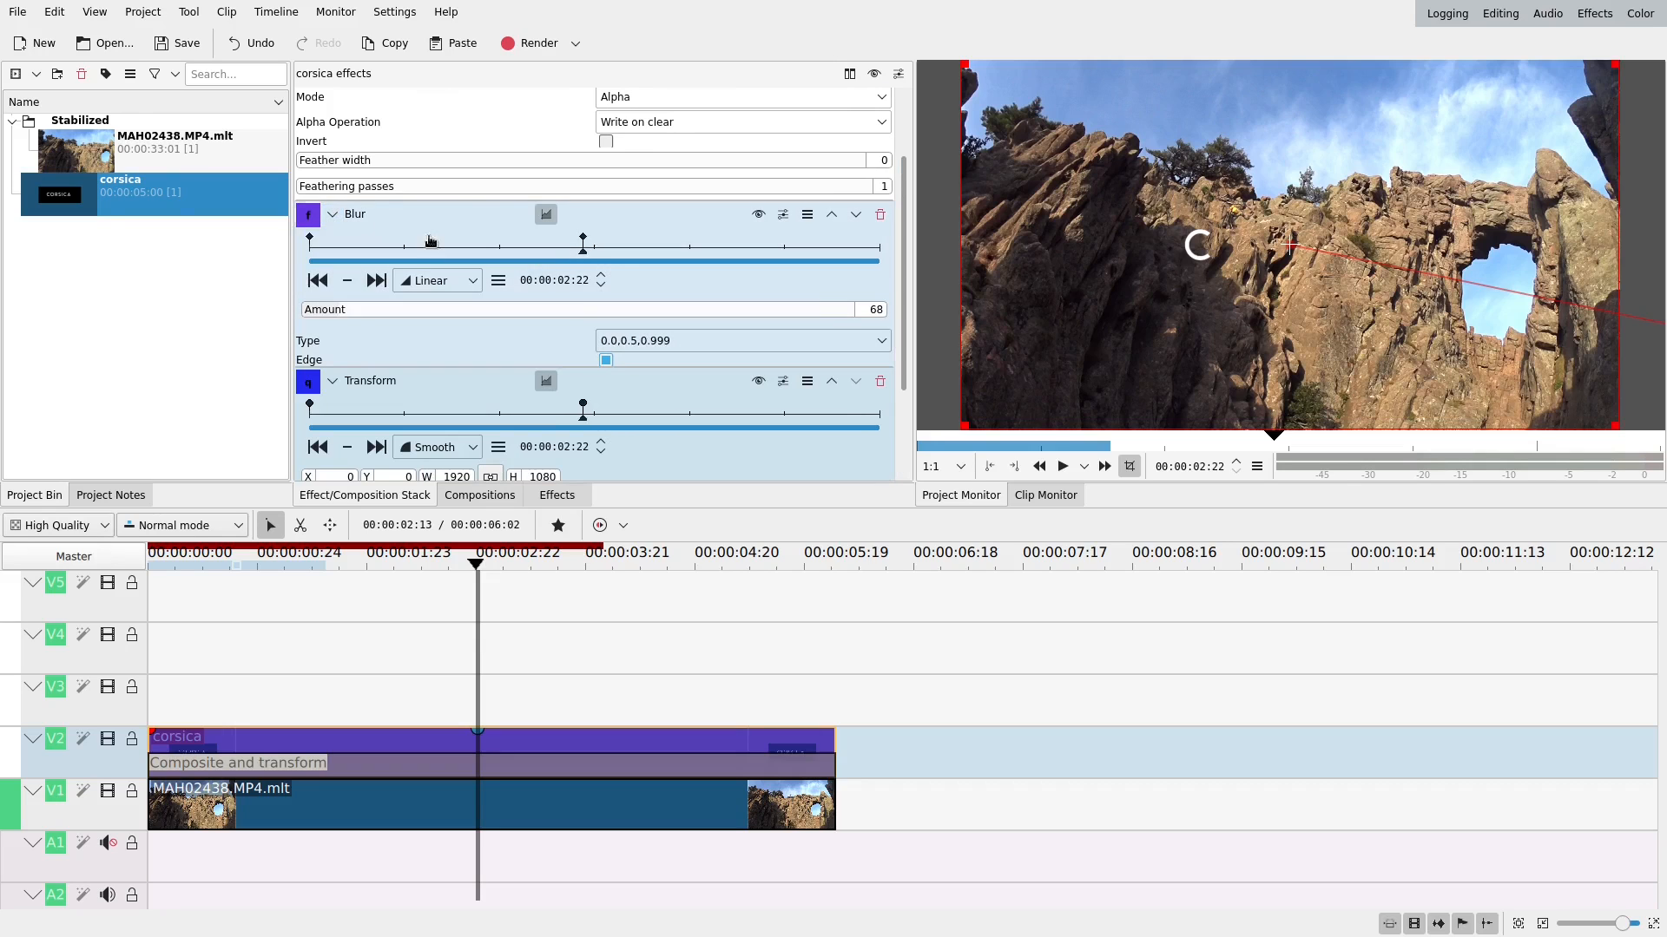
click(436, 280)
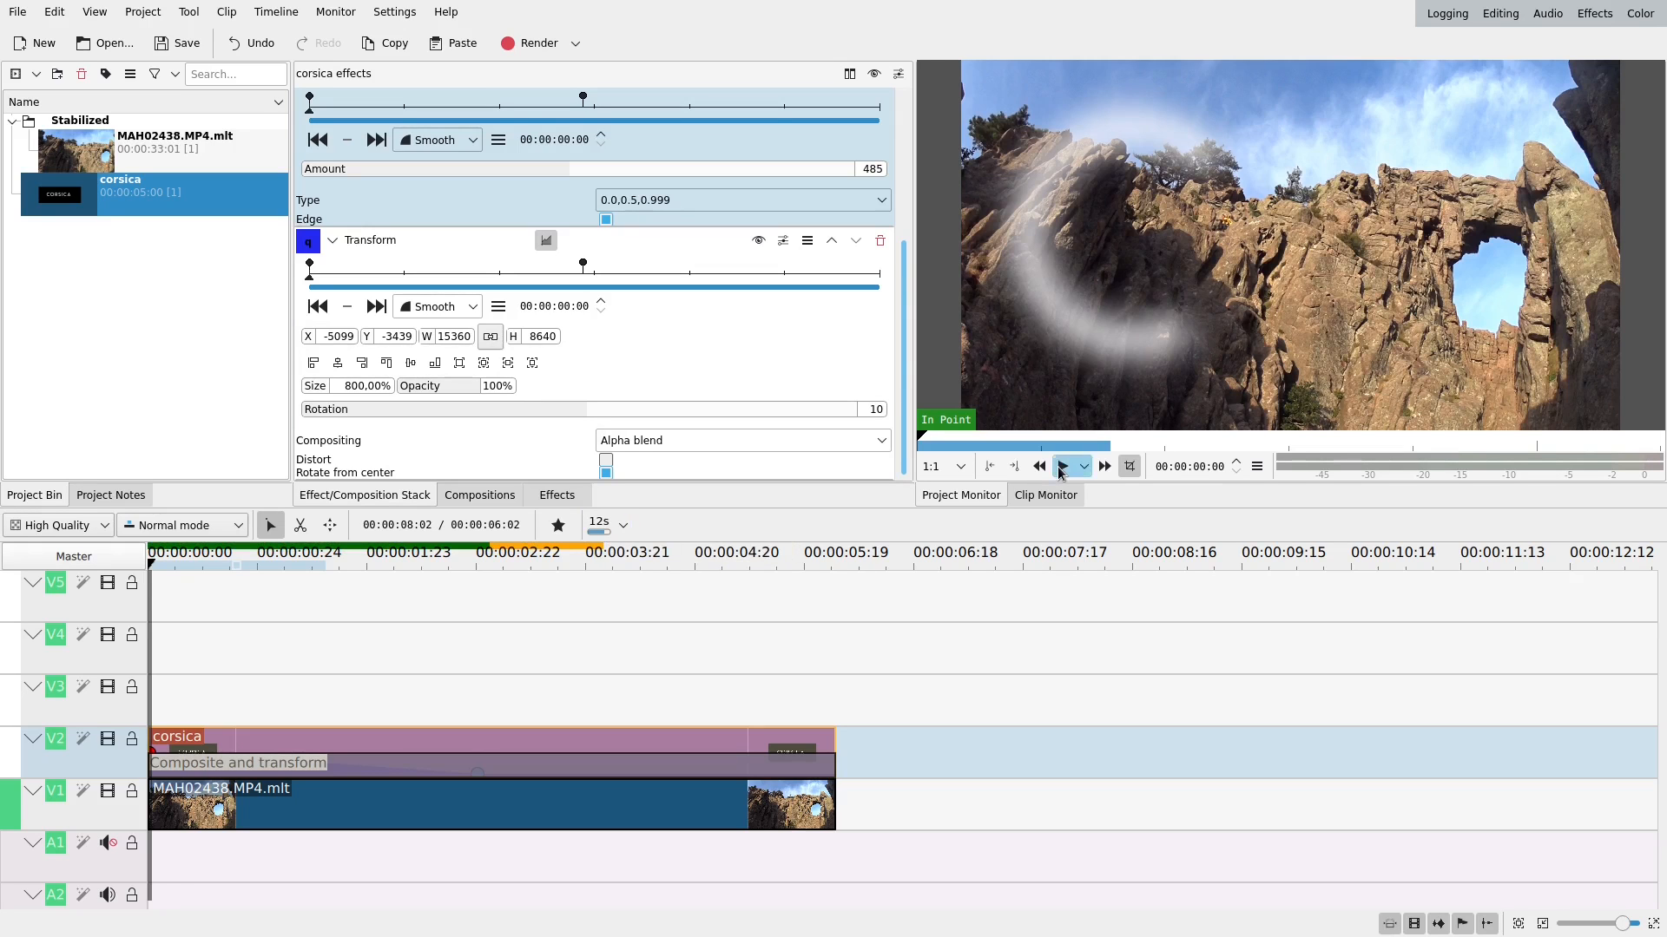
Play the title animation, render a timeline preview, and play it back.
click(1062, 466)
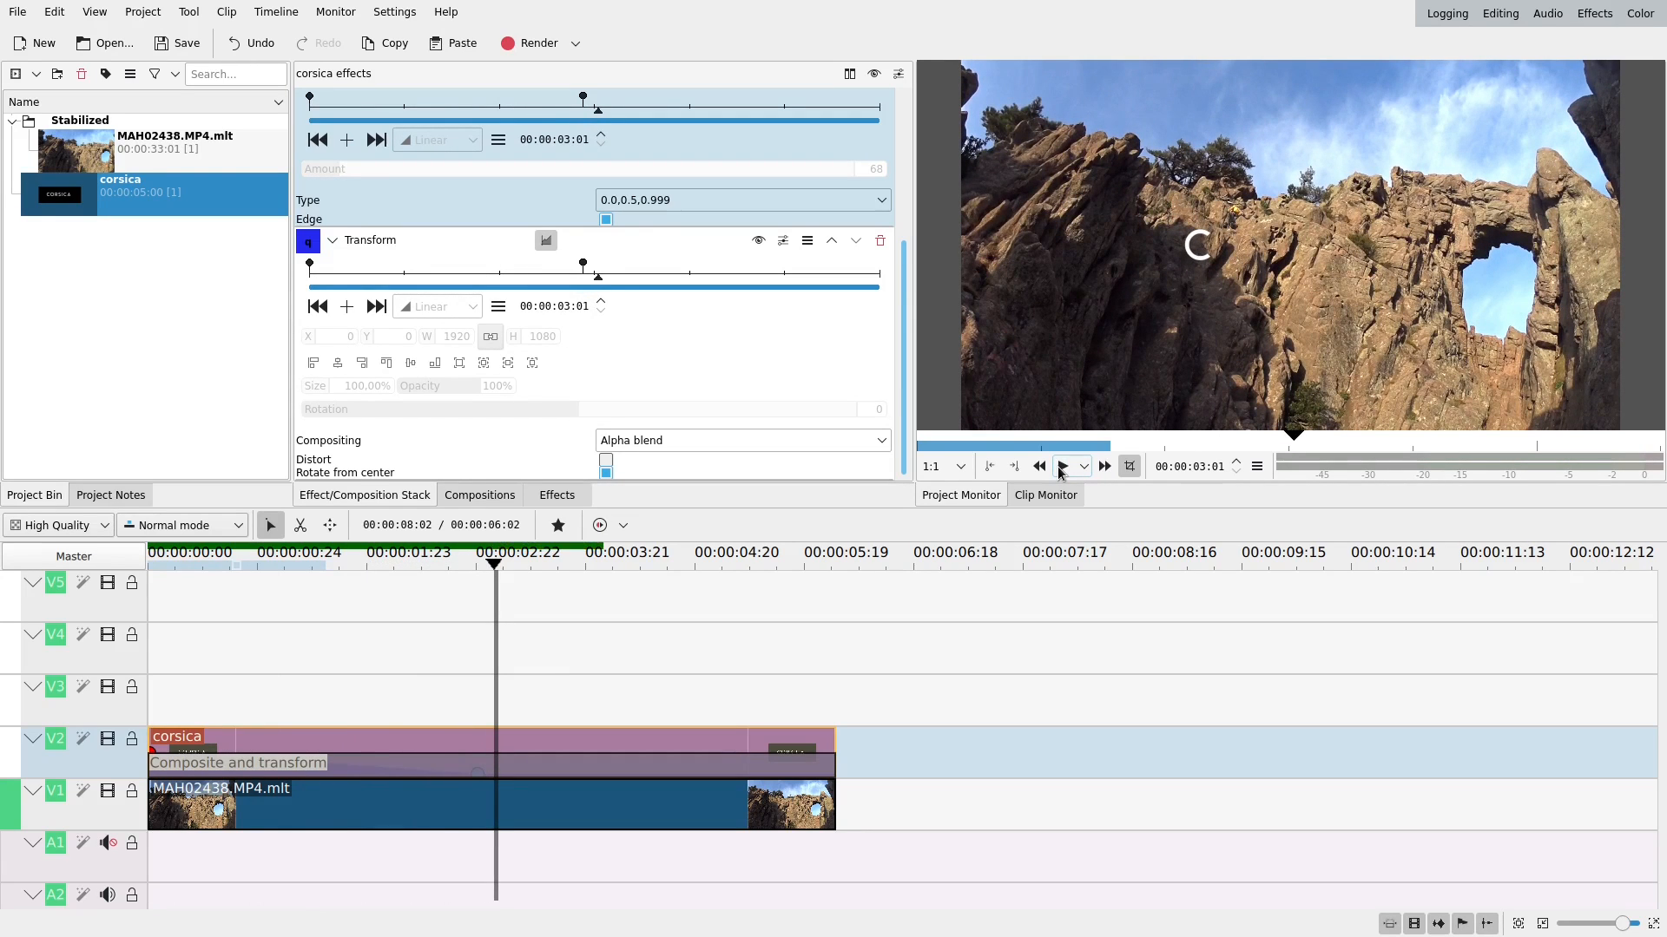
click(1063, 466)
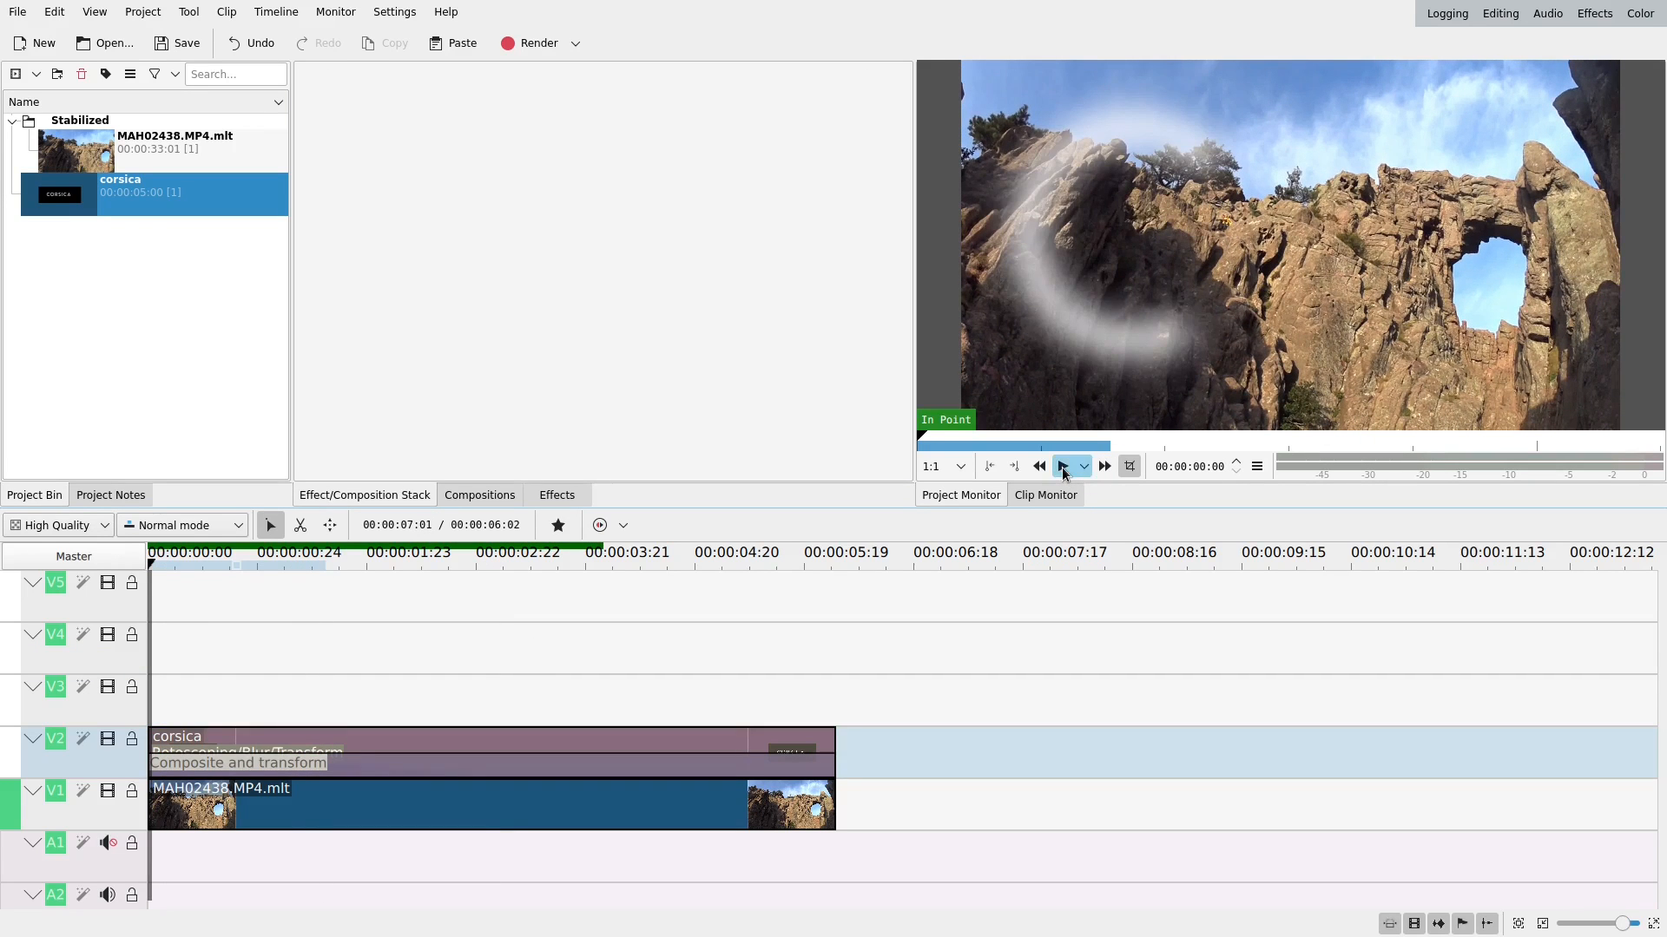
click(1064, 466)
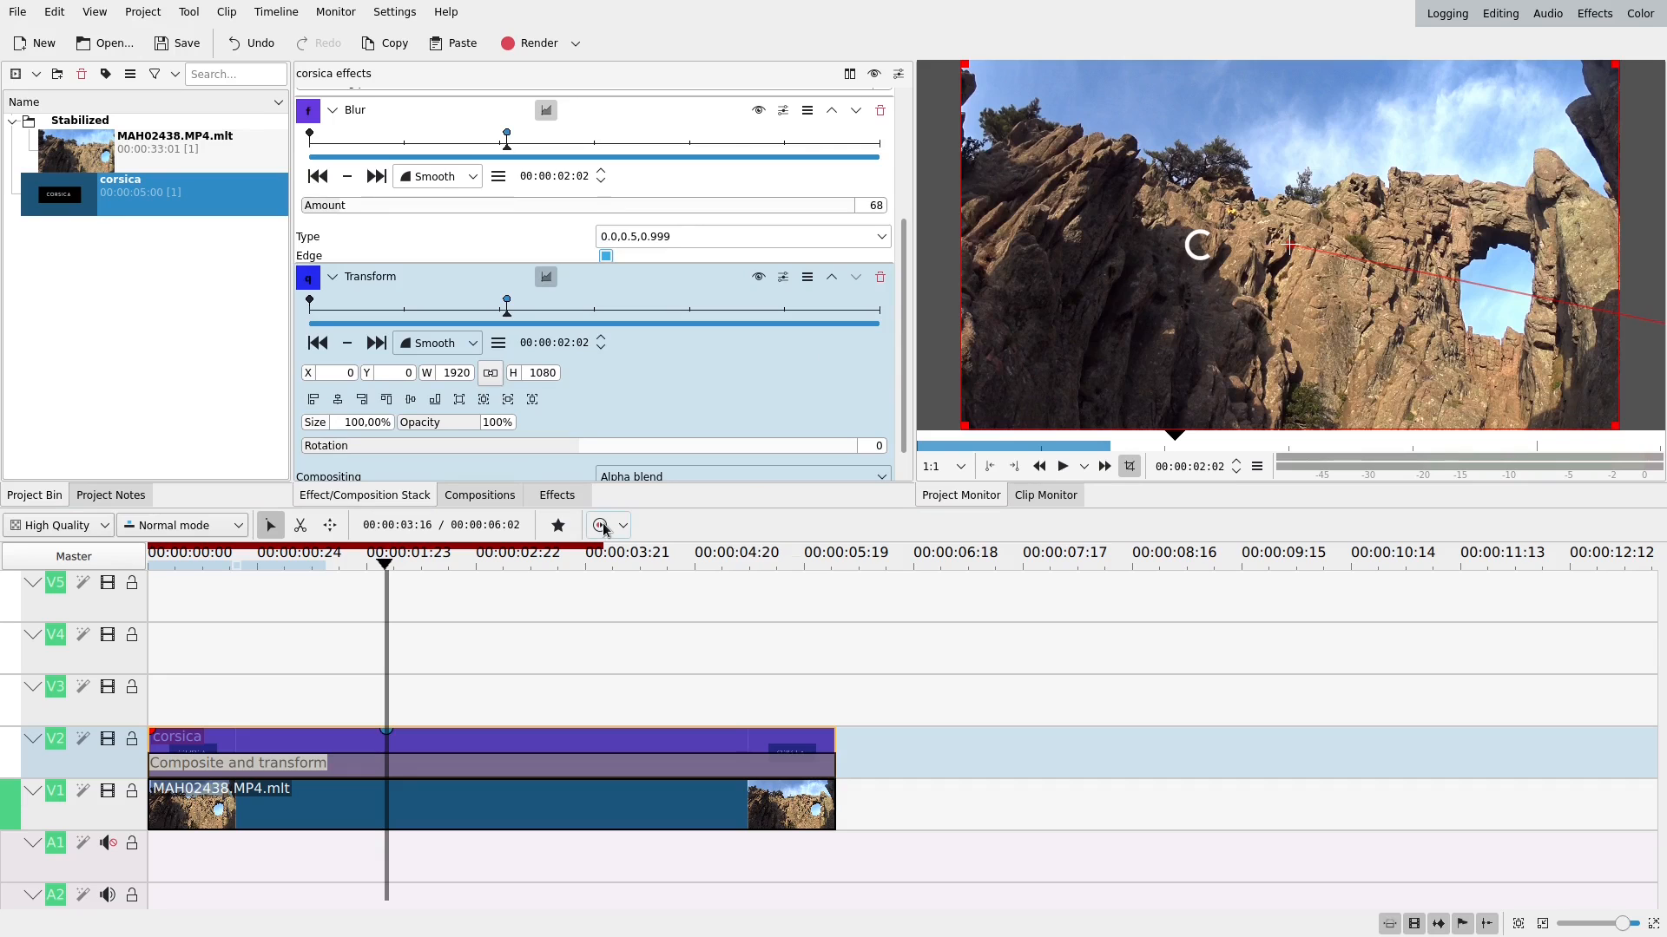
mouse_move(600, 525)
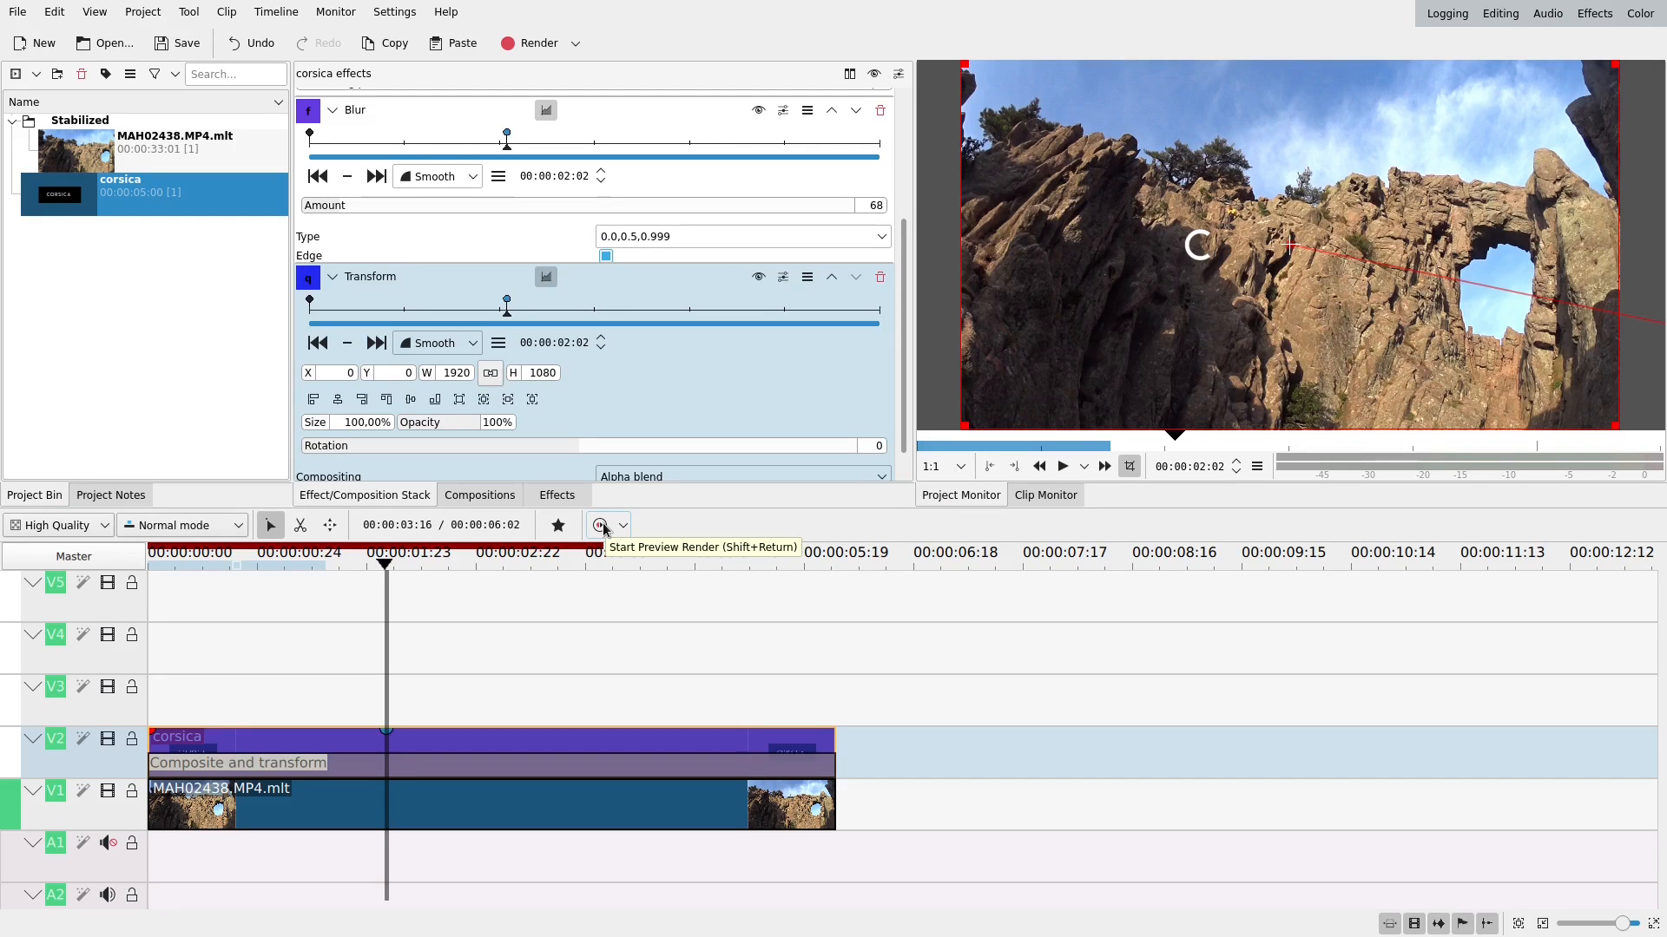
click(600, 525)
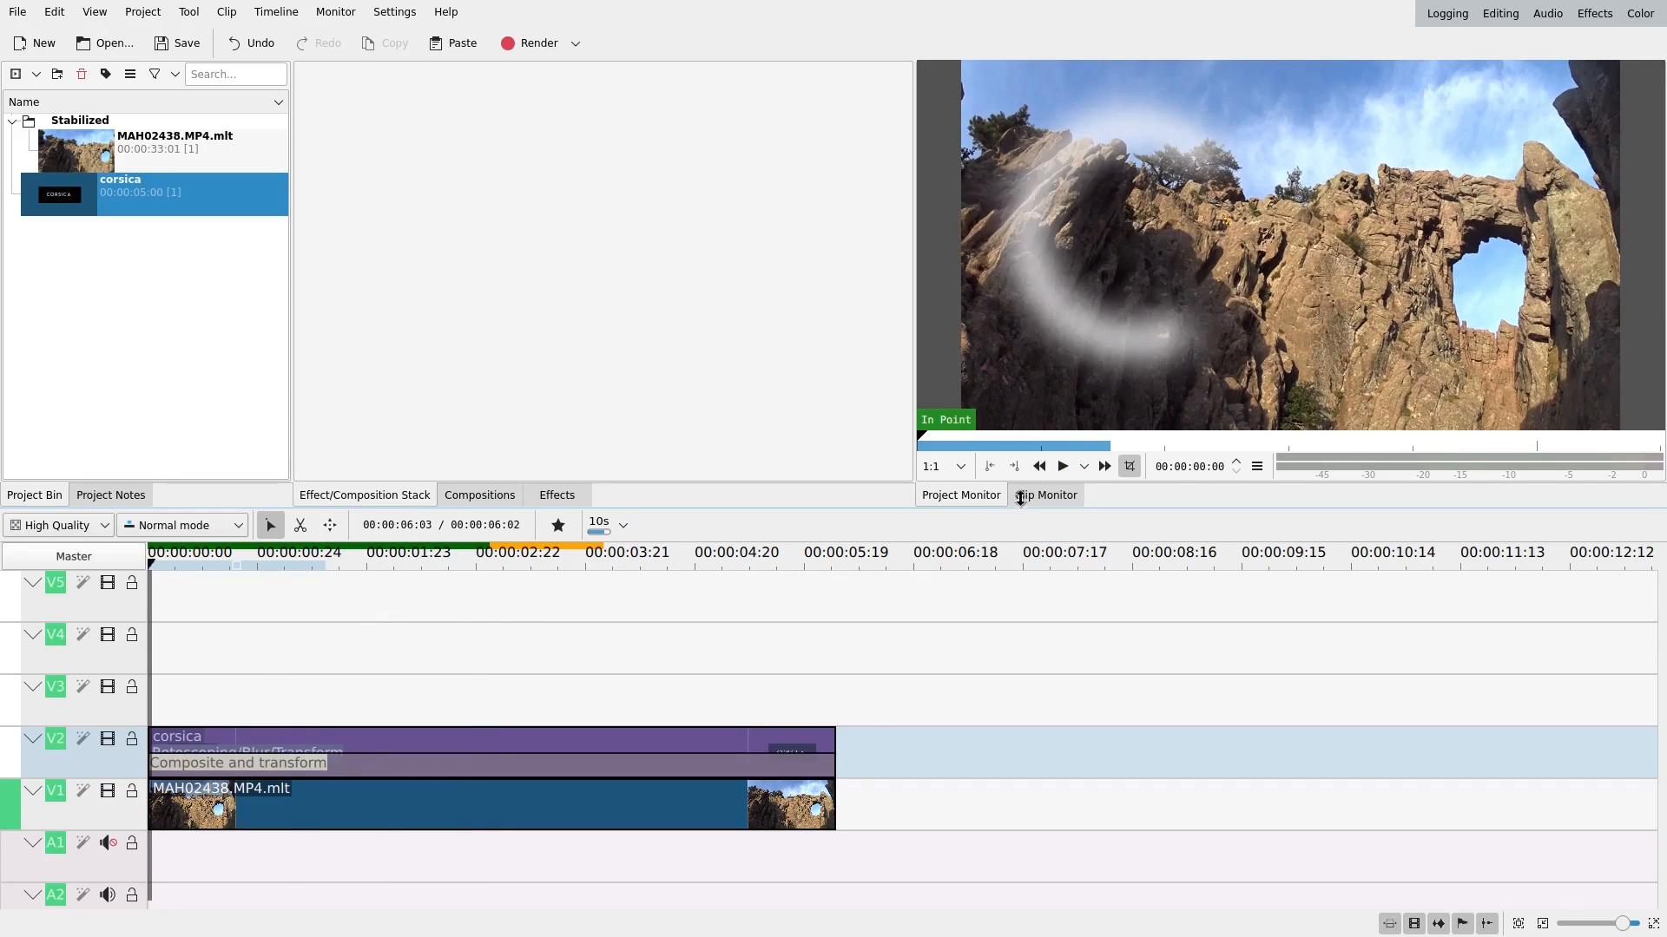
click(1063, 466)
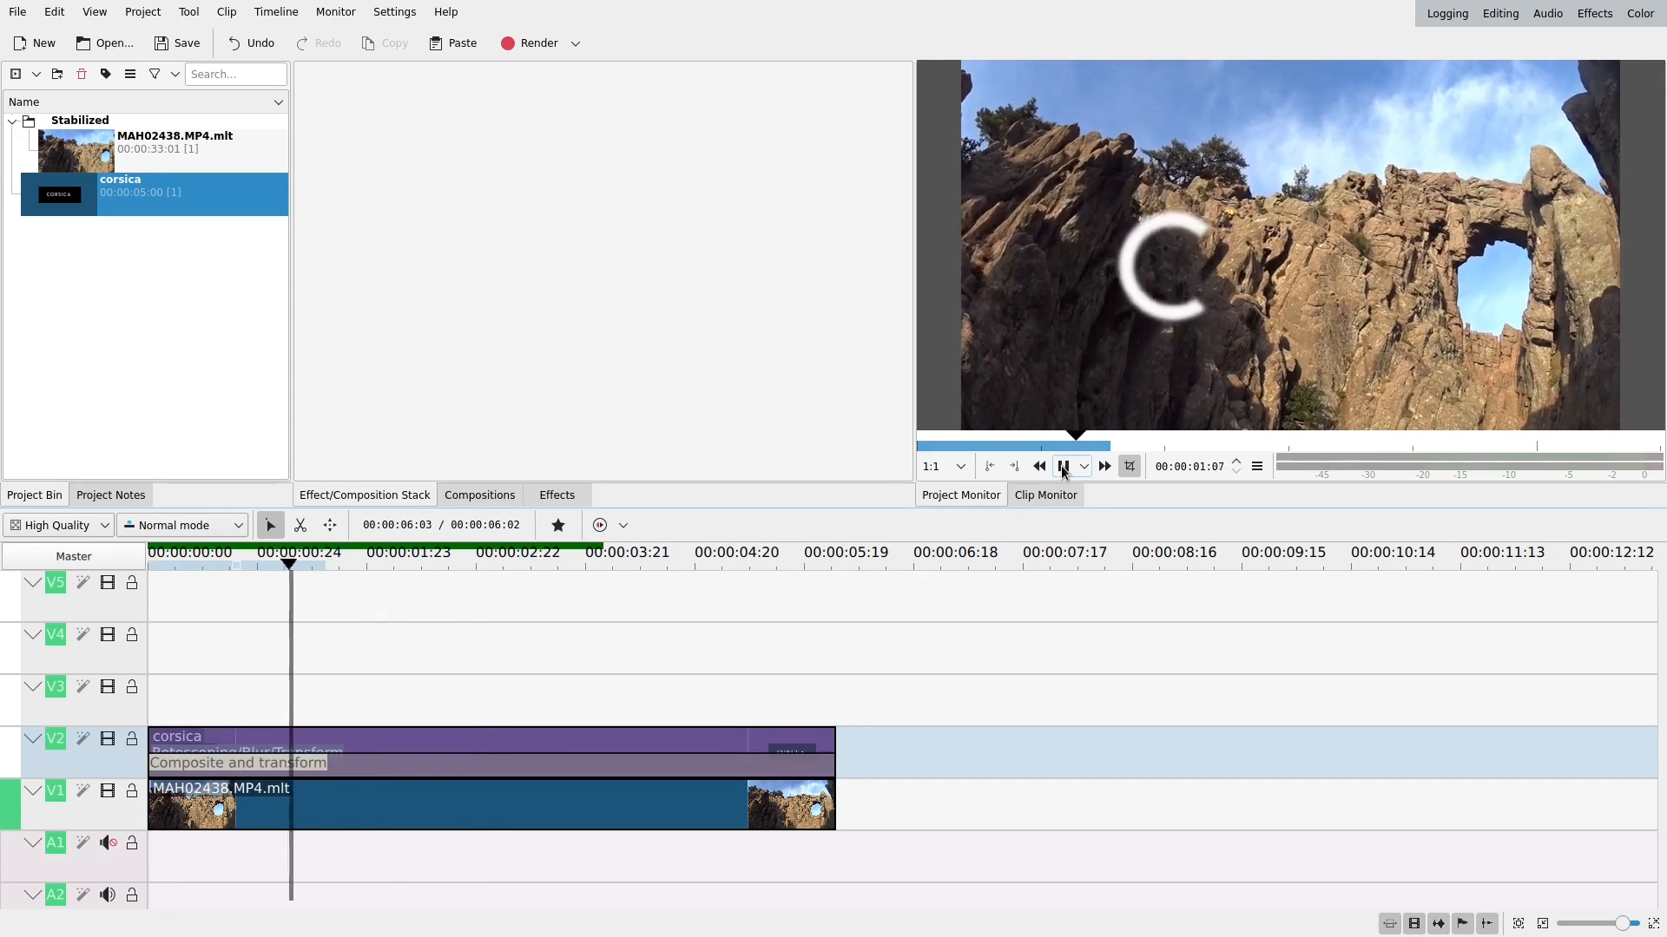
click(1062, 466)
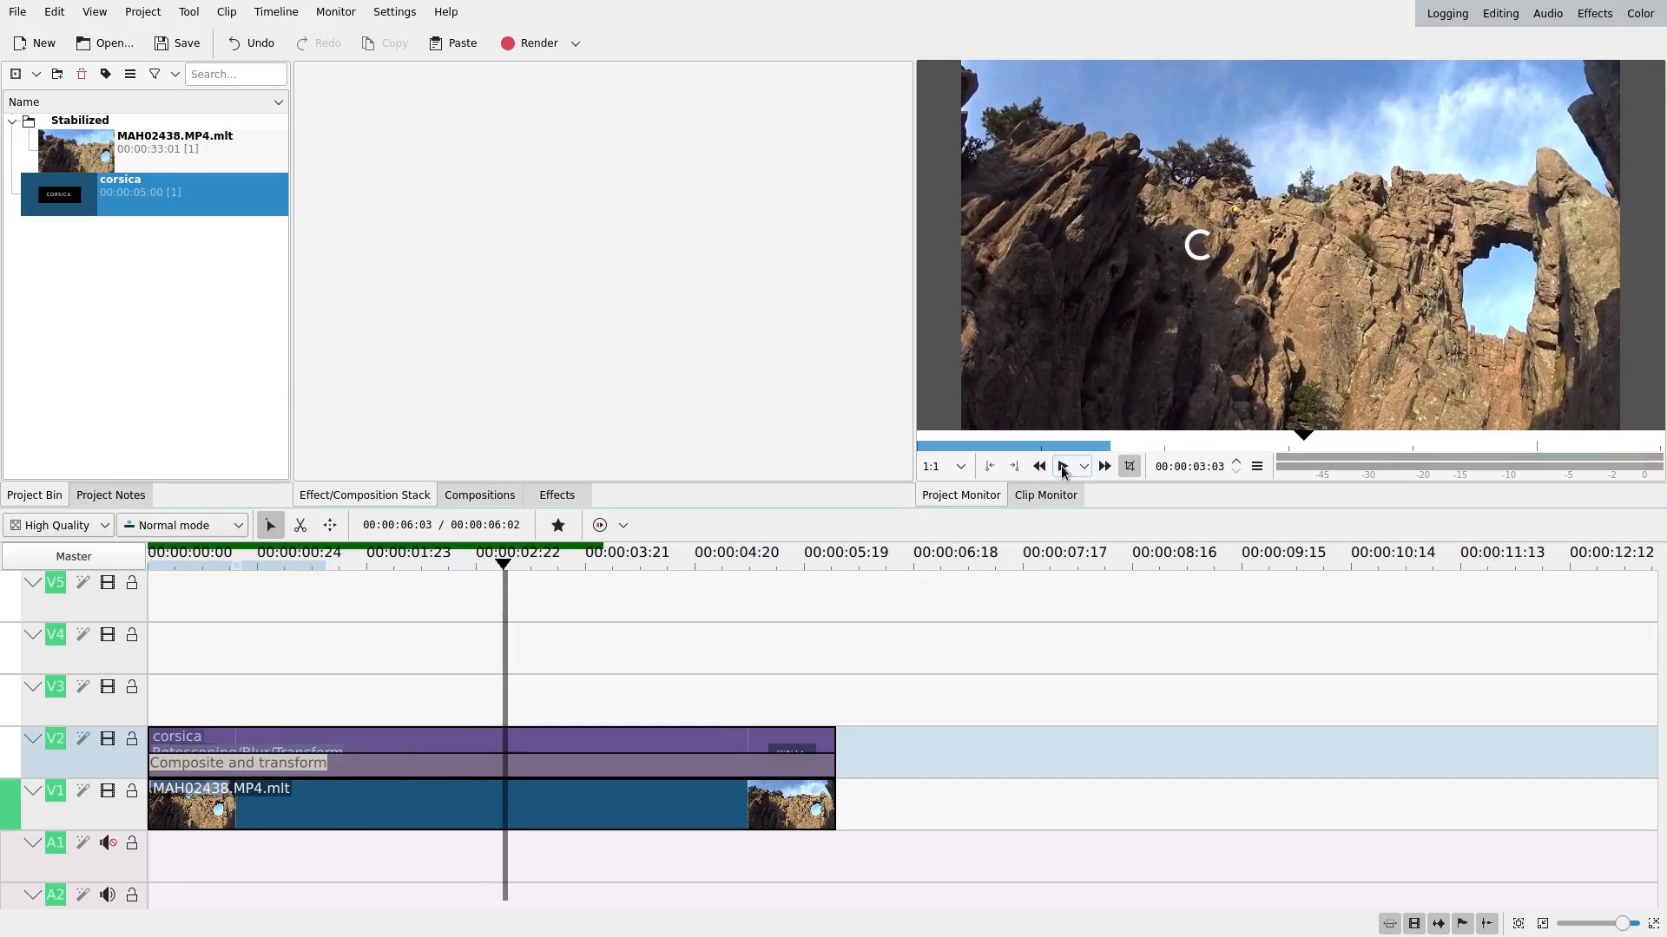
click(1063, 466)
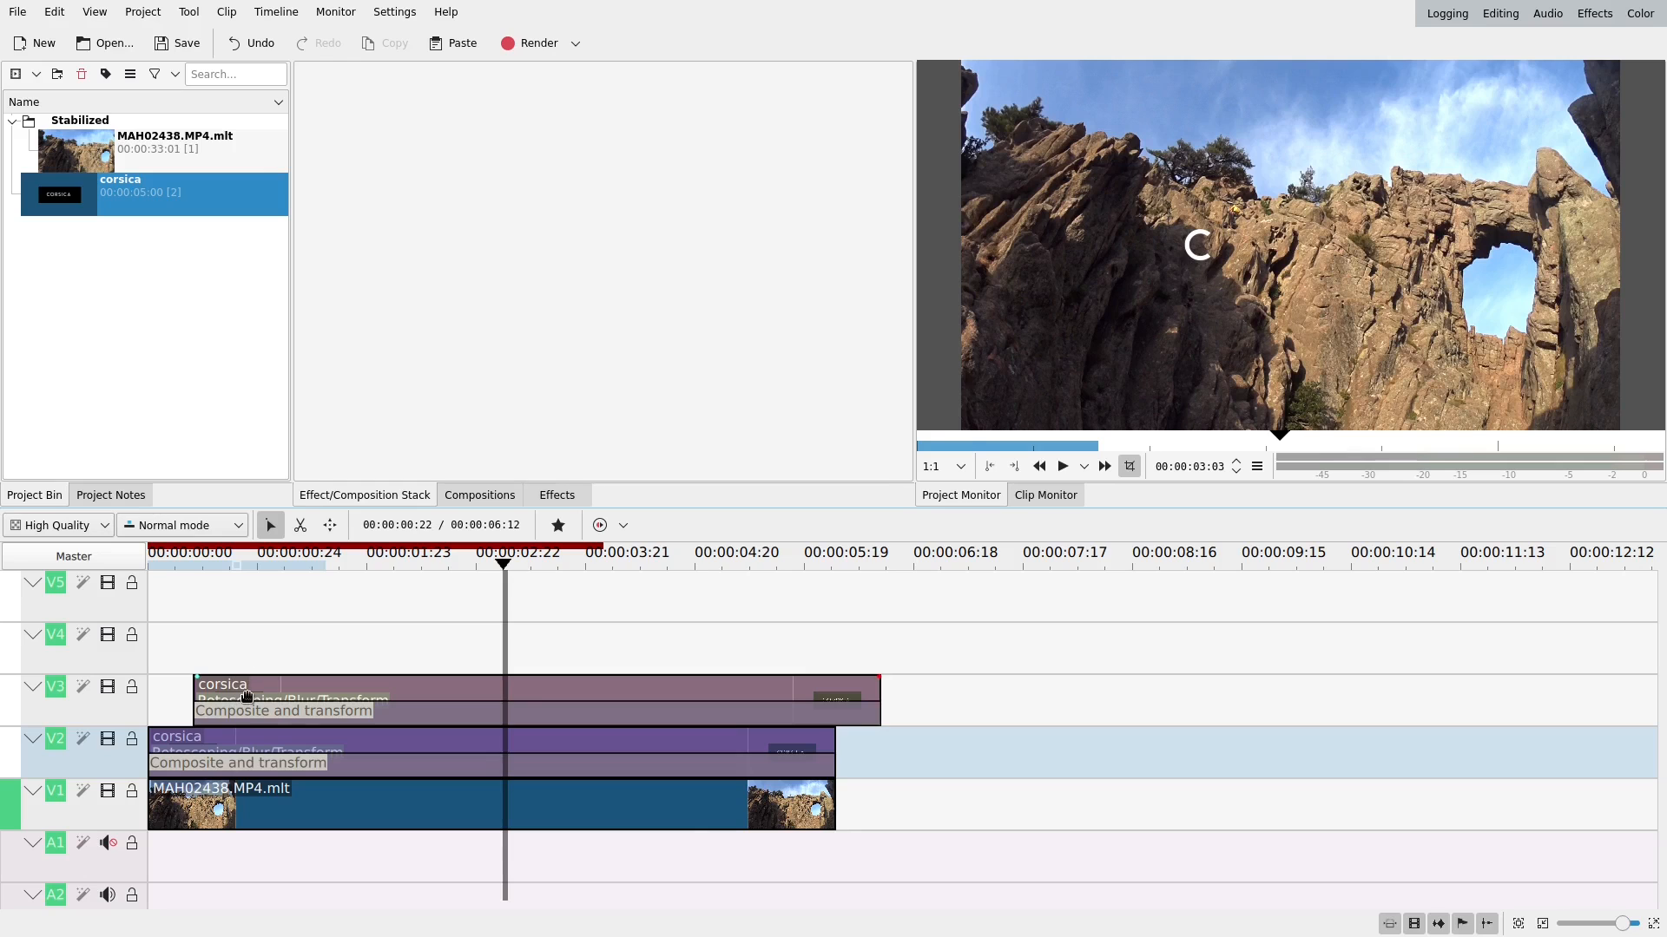
Select the V3 title copy and fold away its Blur settings.
click(223, 685)
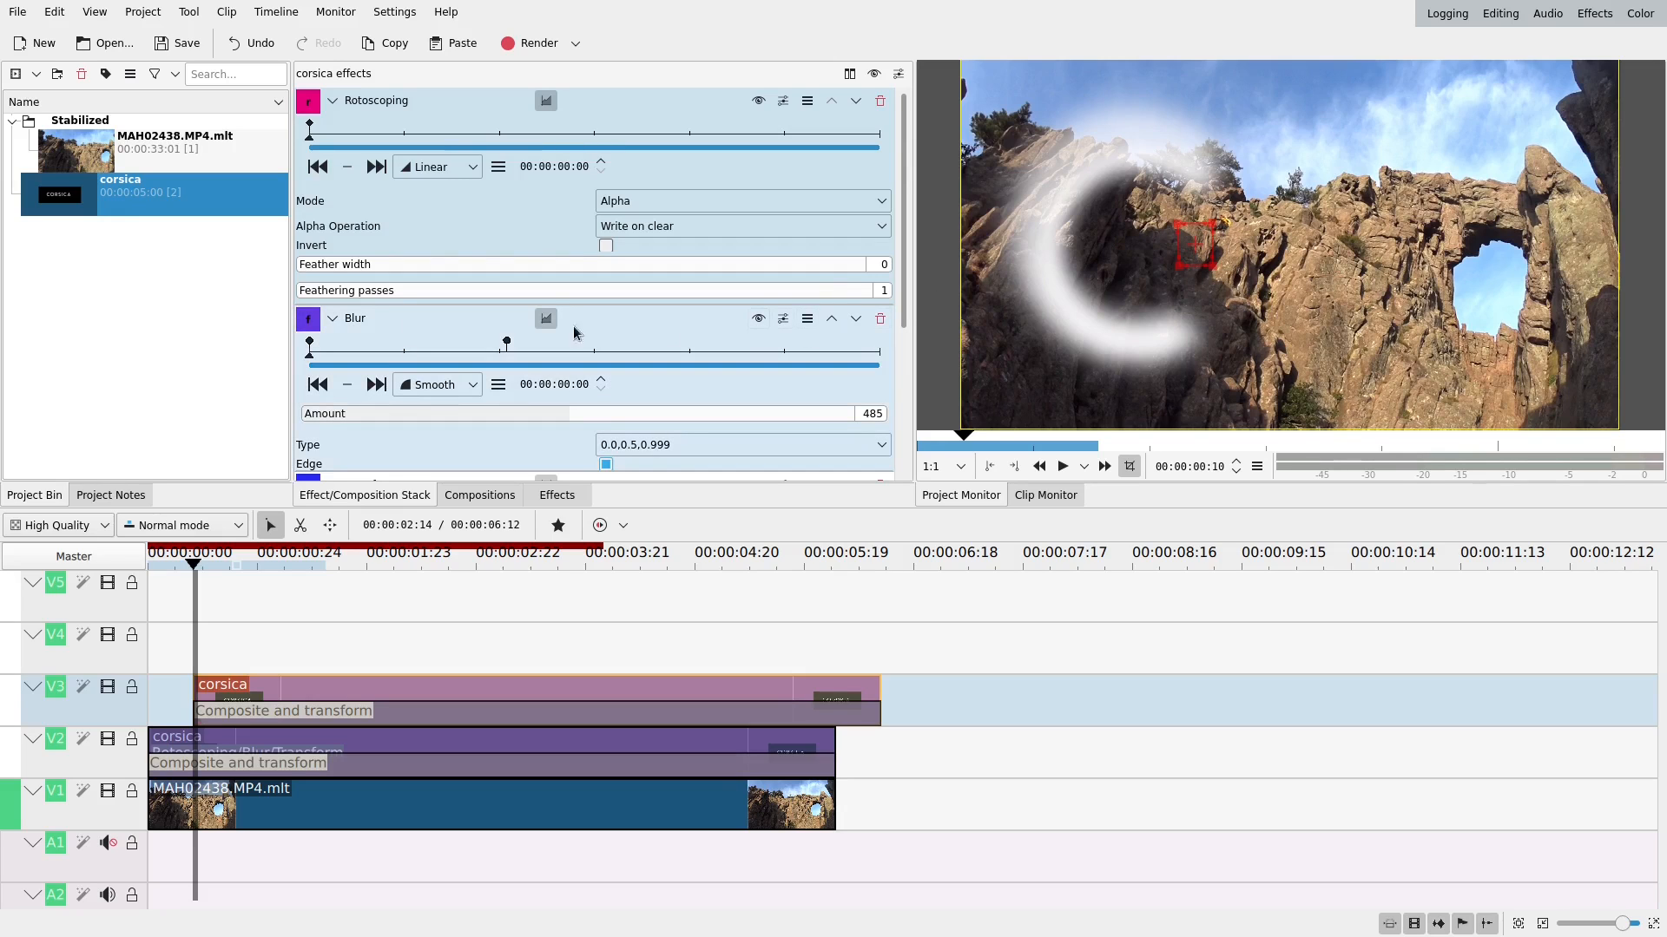
click(331, 318)
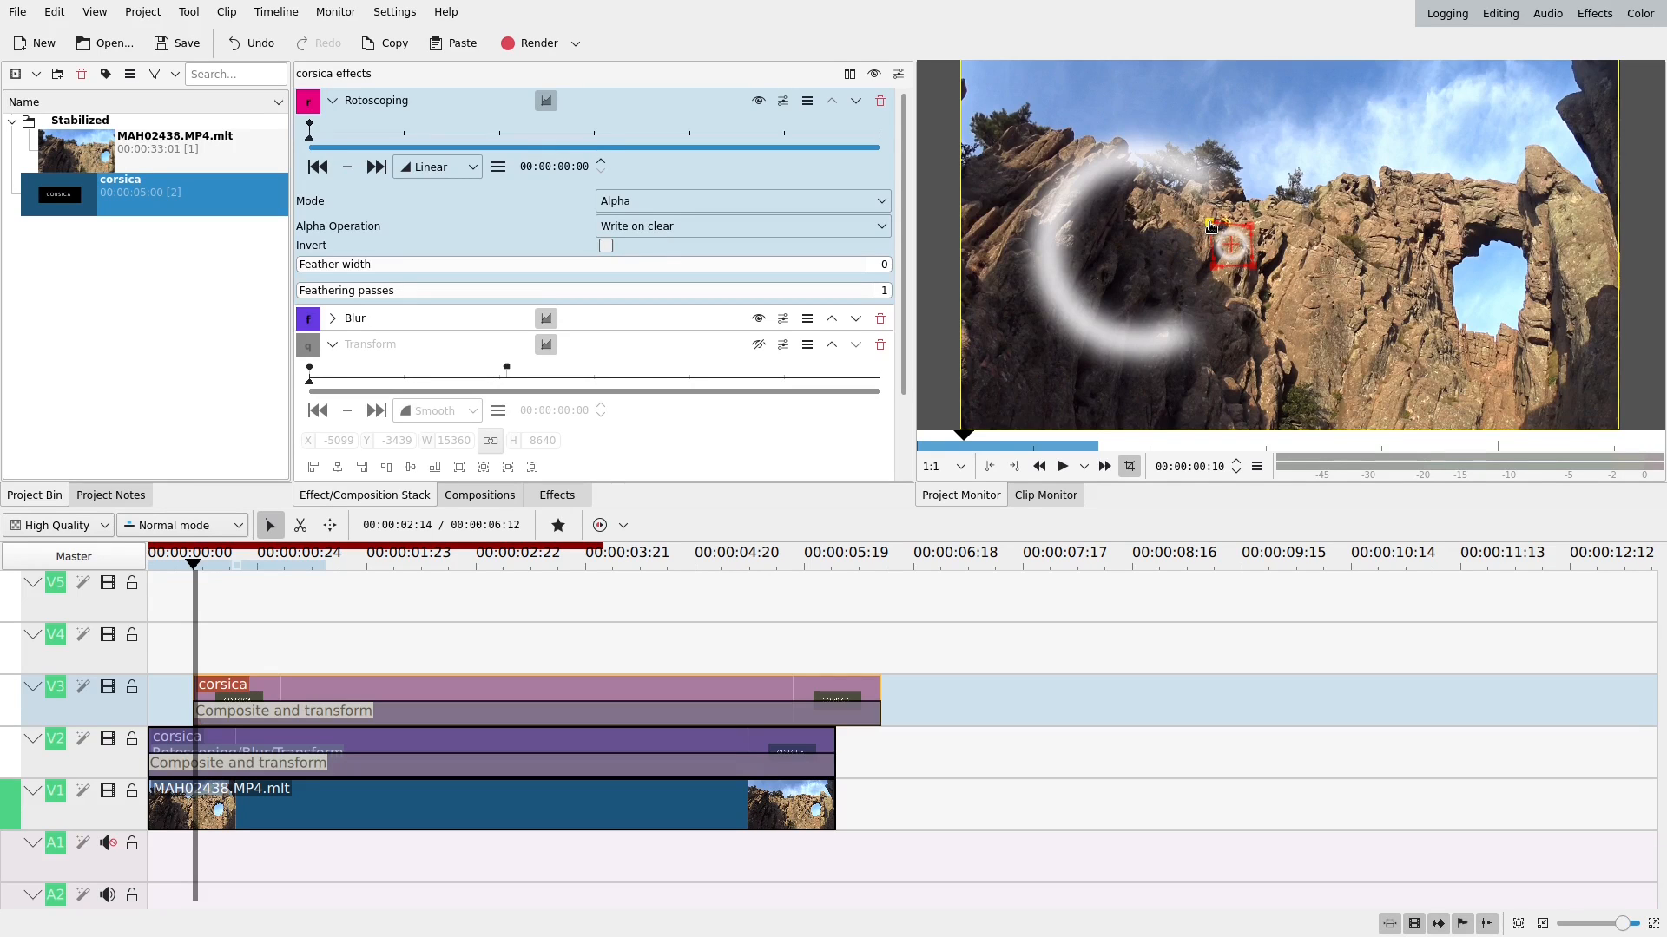
mouse_move(1090, 285)
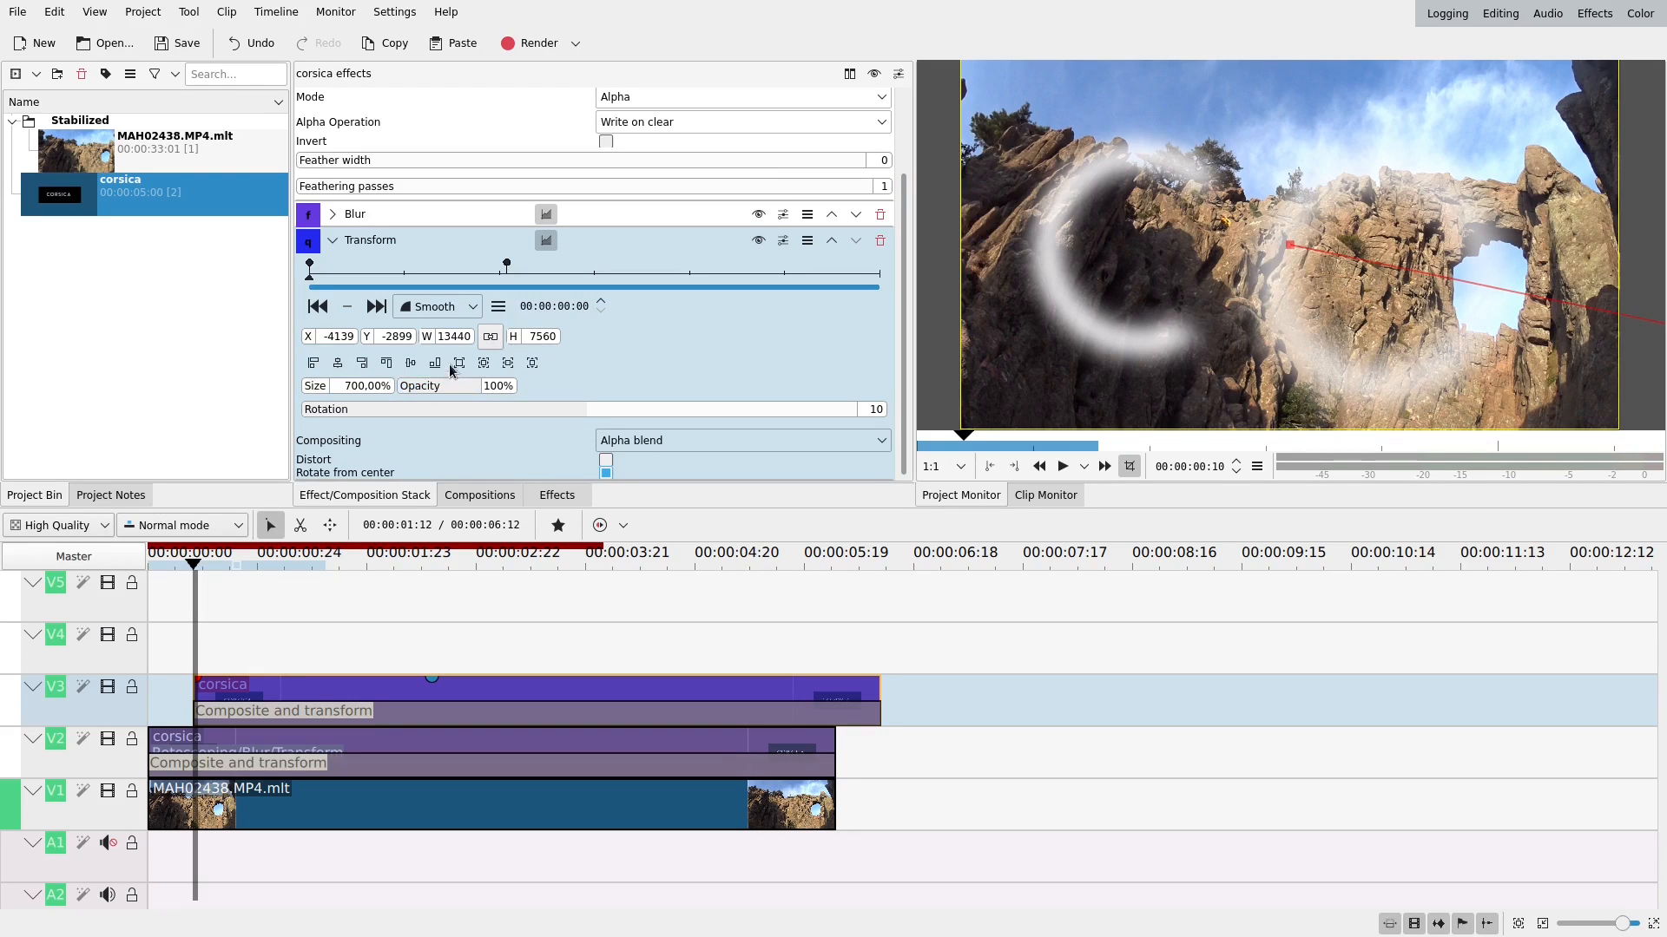
mouse_move(318, 306)
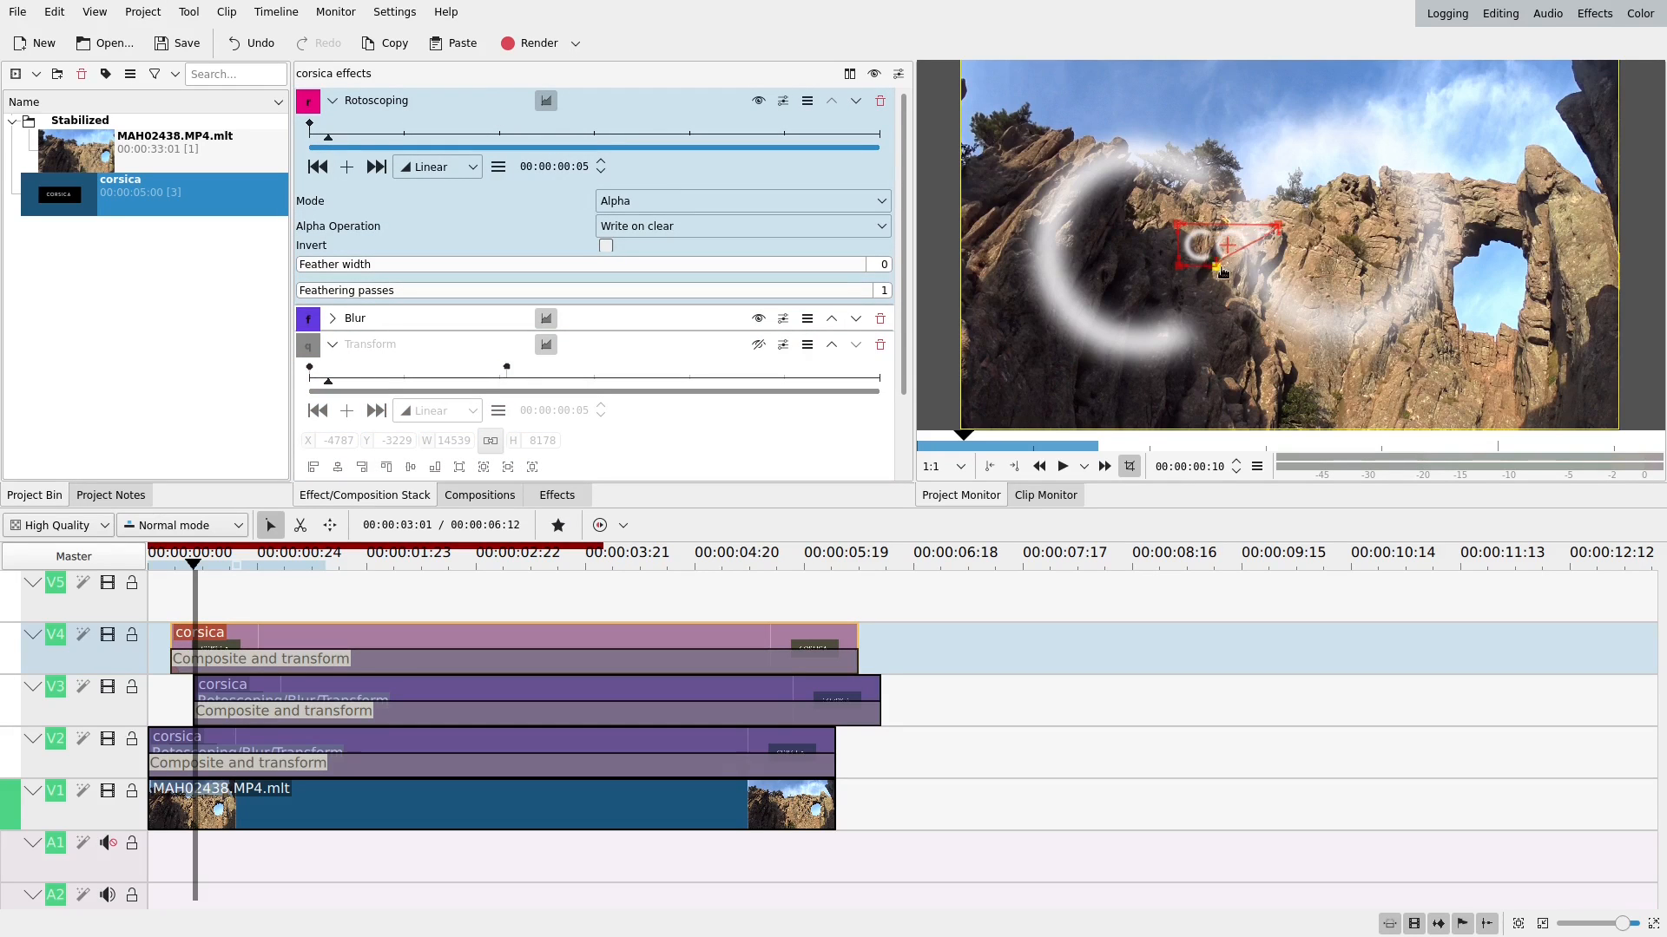
Drag the V4 clip's rotoscoping mask onto the letter R.
drag(1219, 269, 1282, 270)
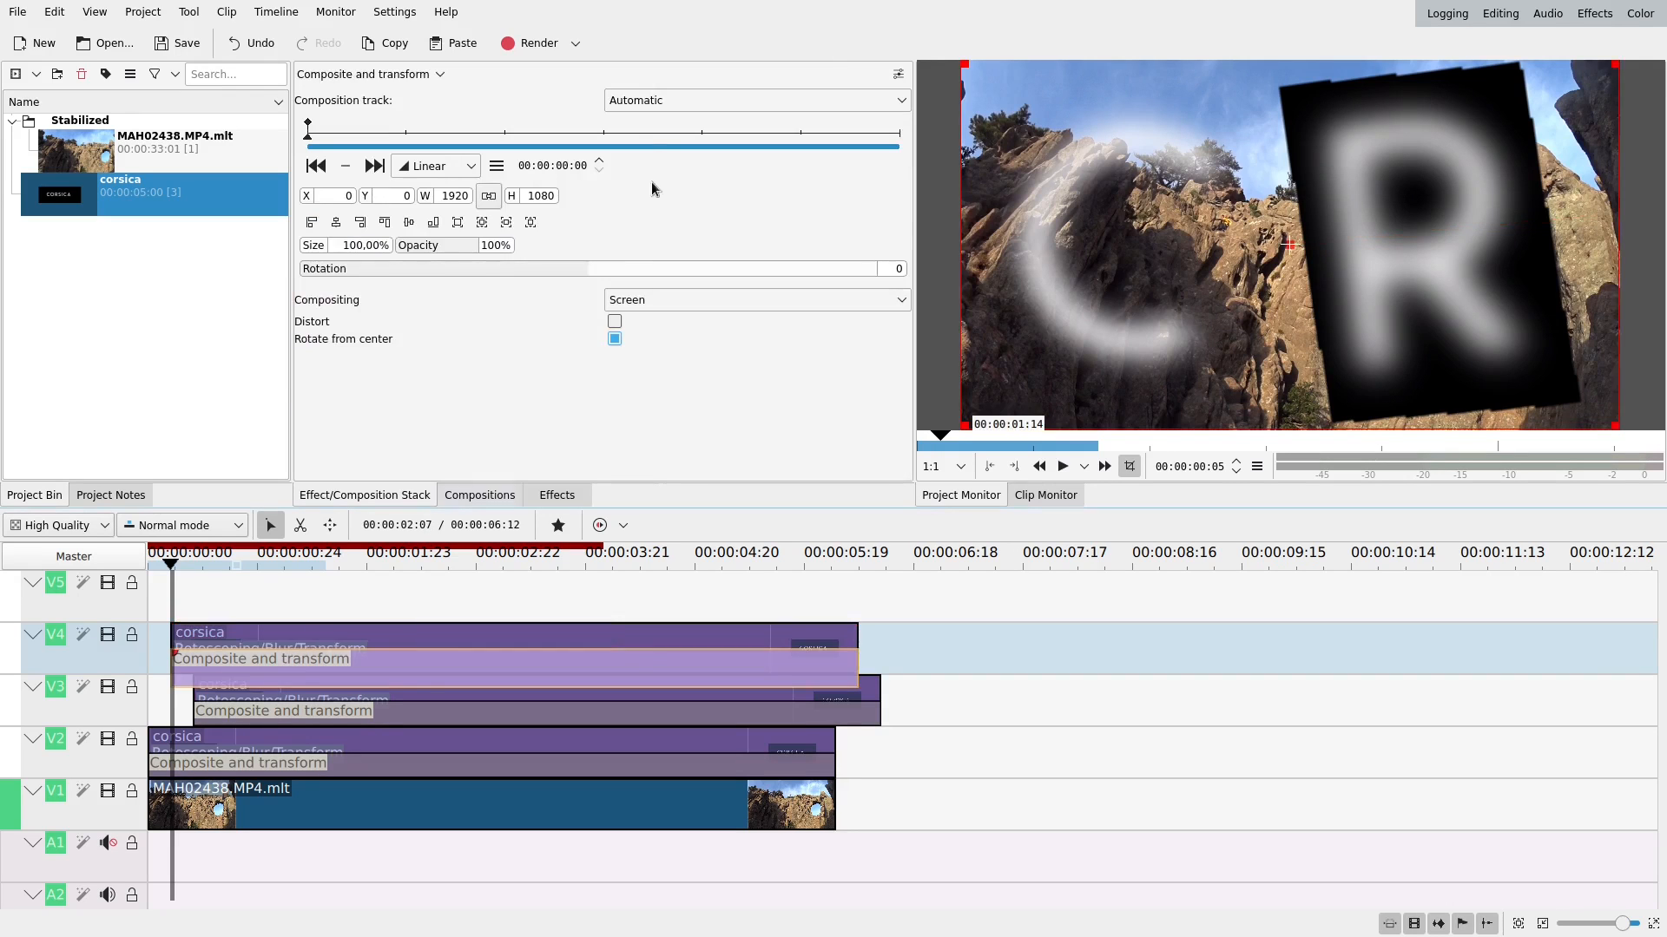
Set the V4 corsica copy's composition target to V1, then select the V3 copy's composition.
click(757, 100)
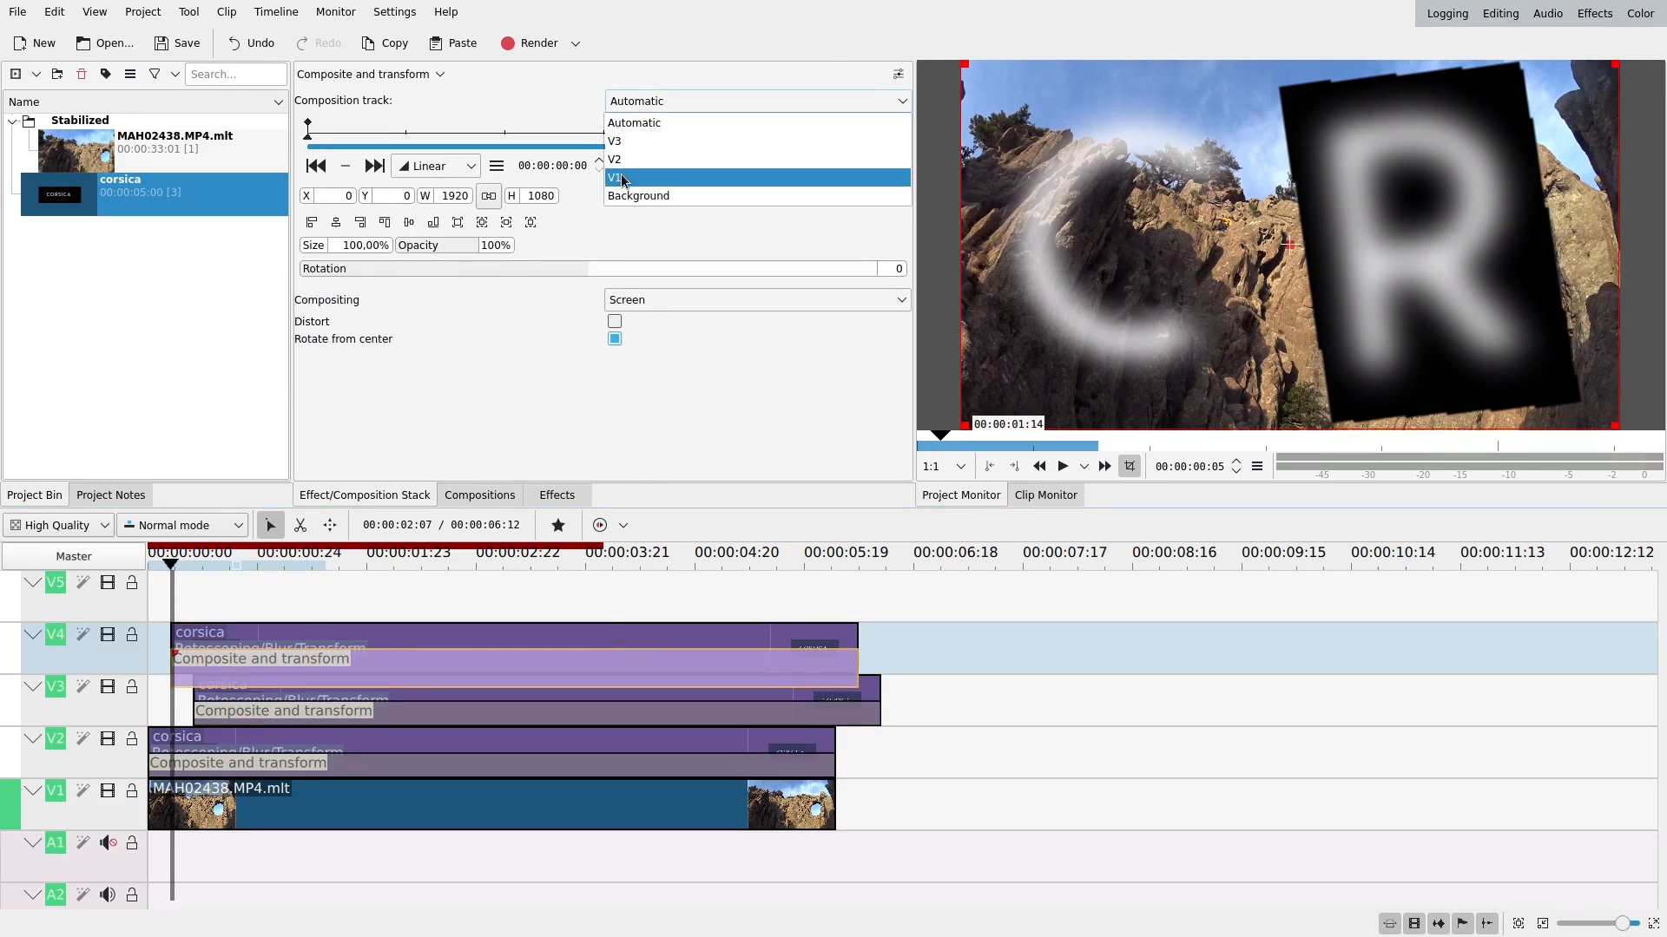
click(617, 177)
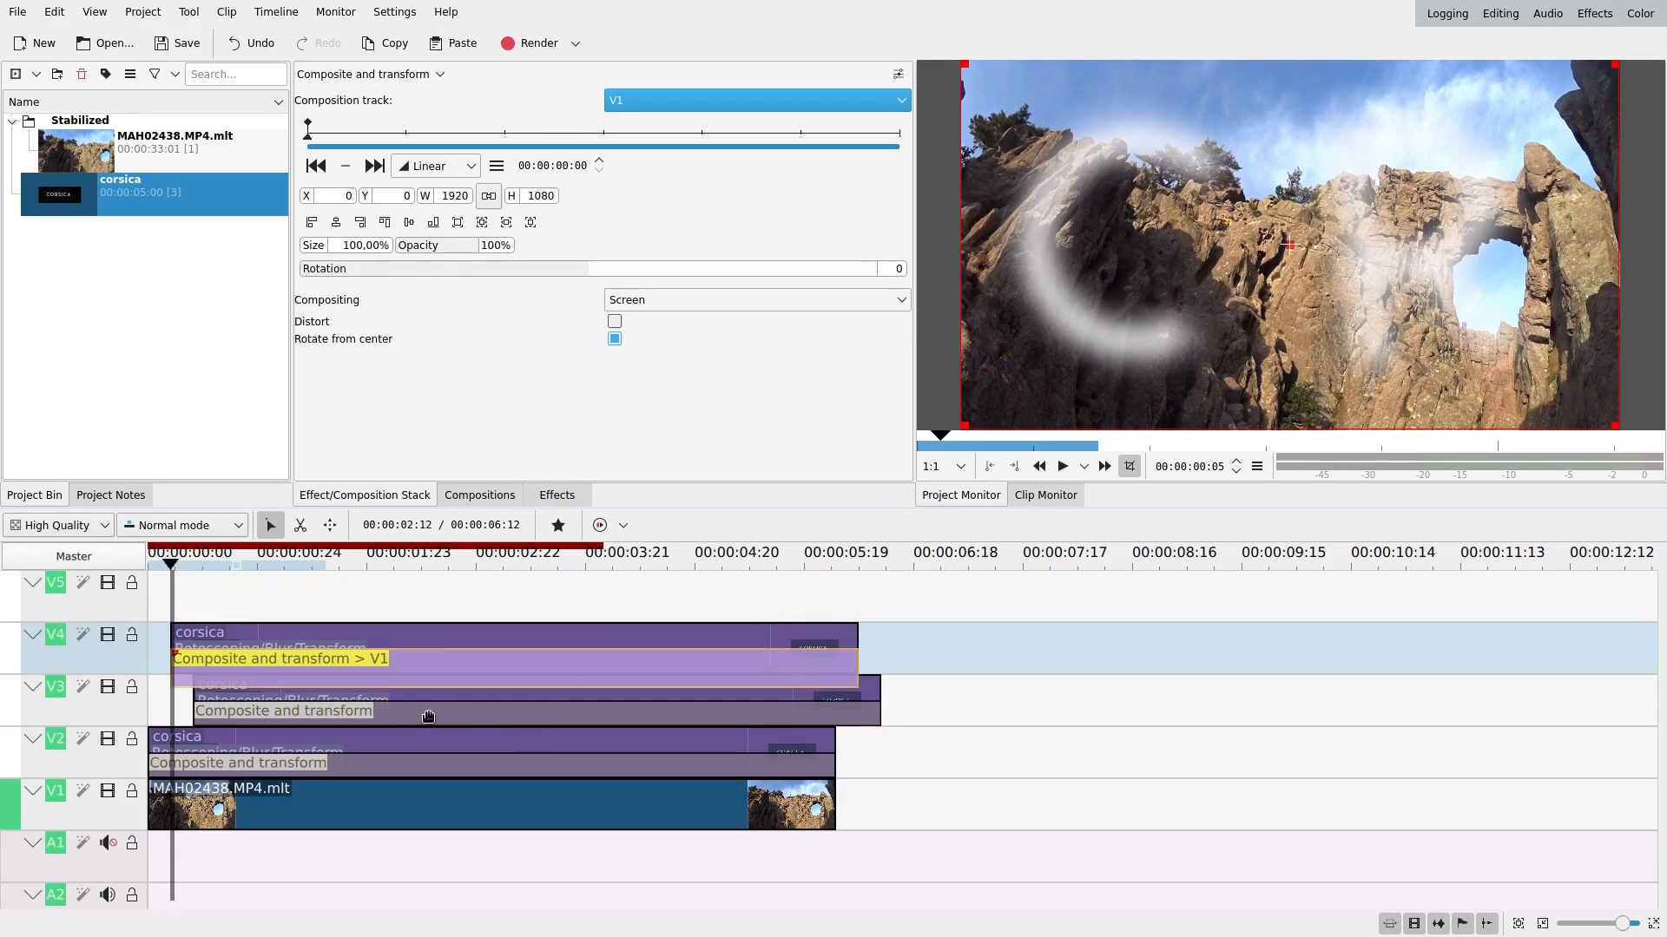
click(283, 711)
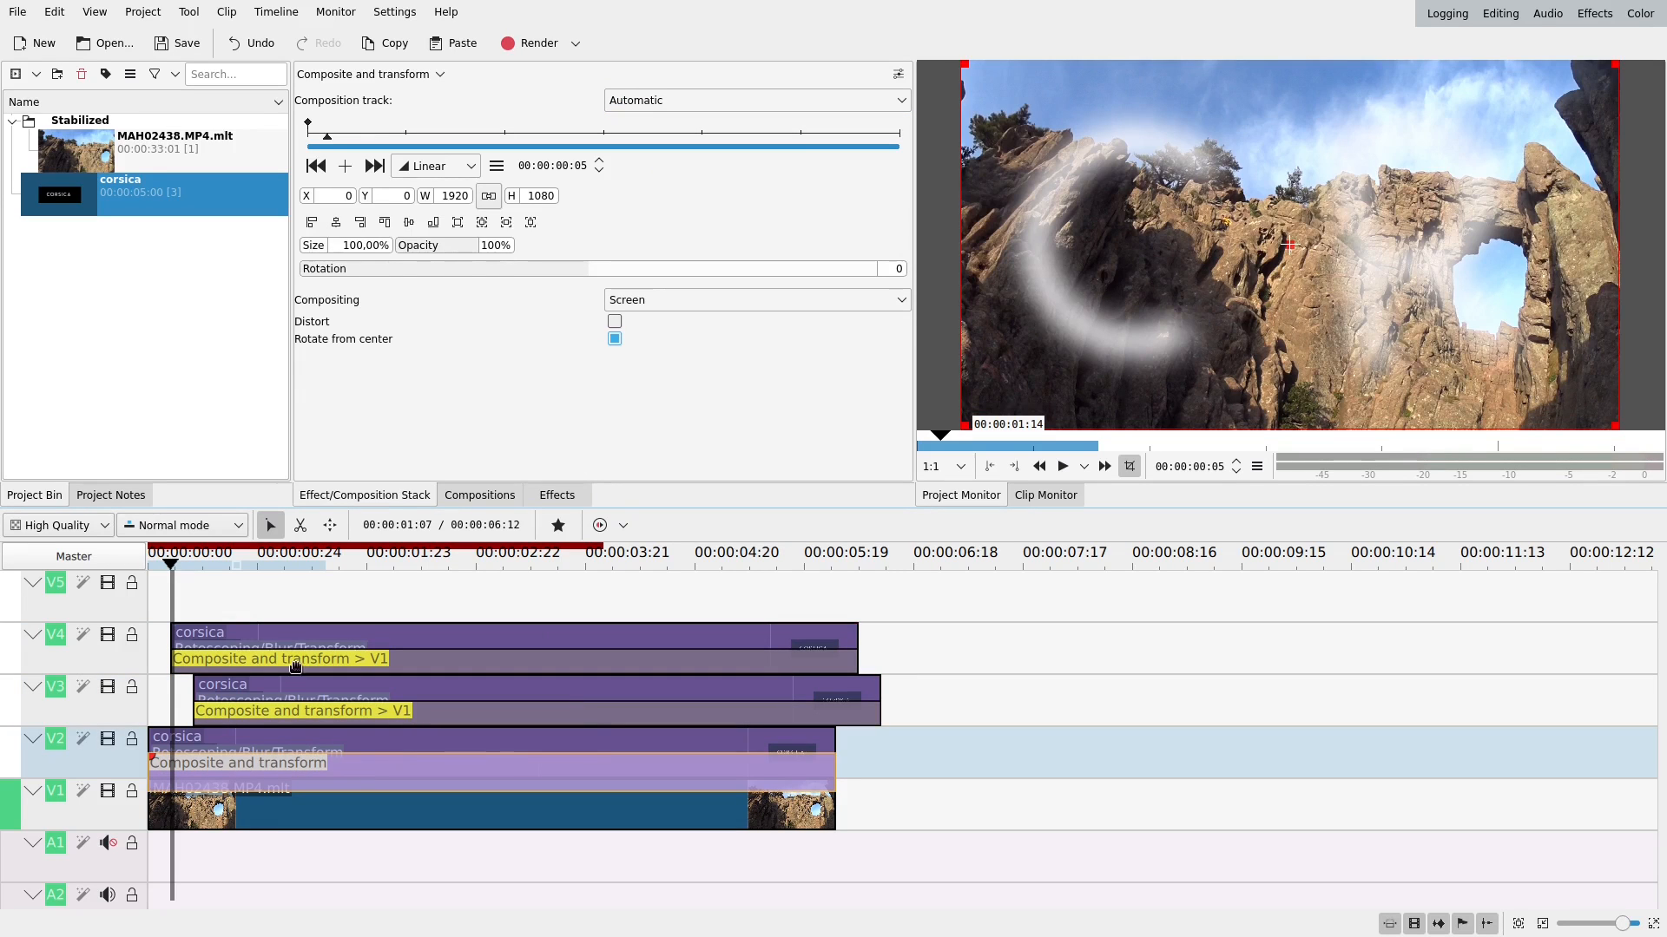
mouse_move(309, 667)
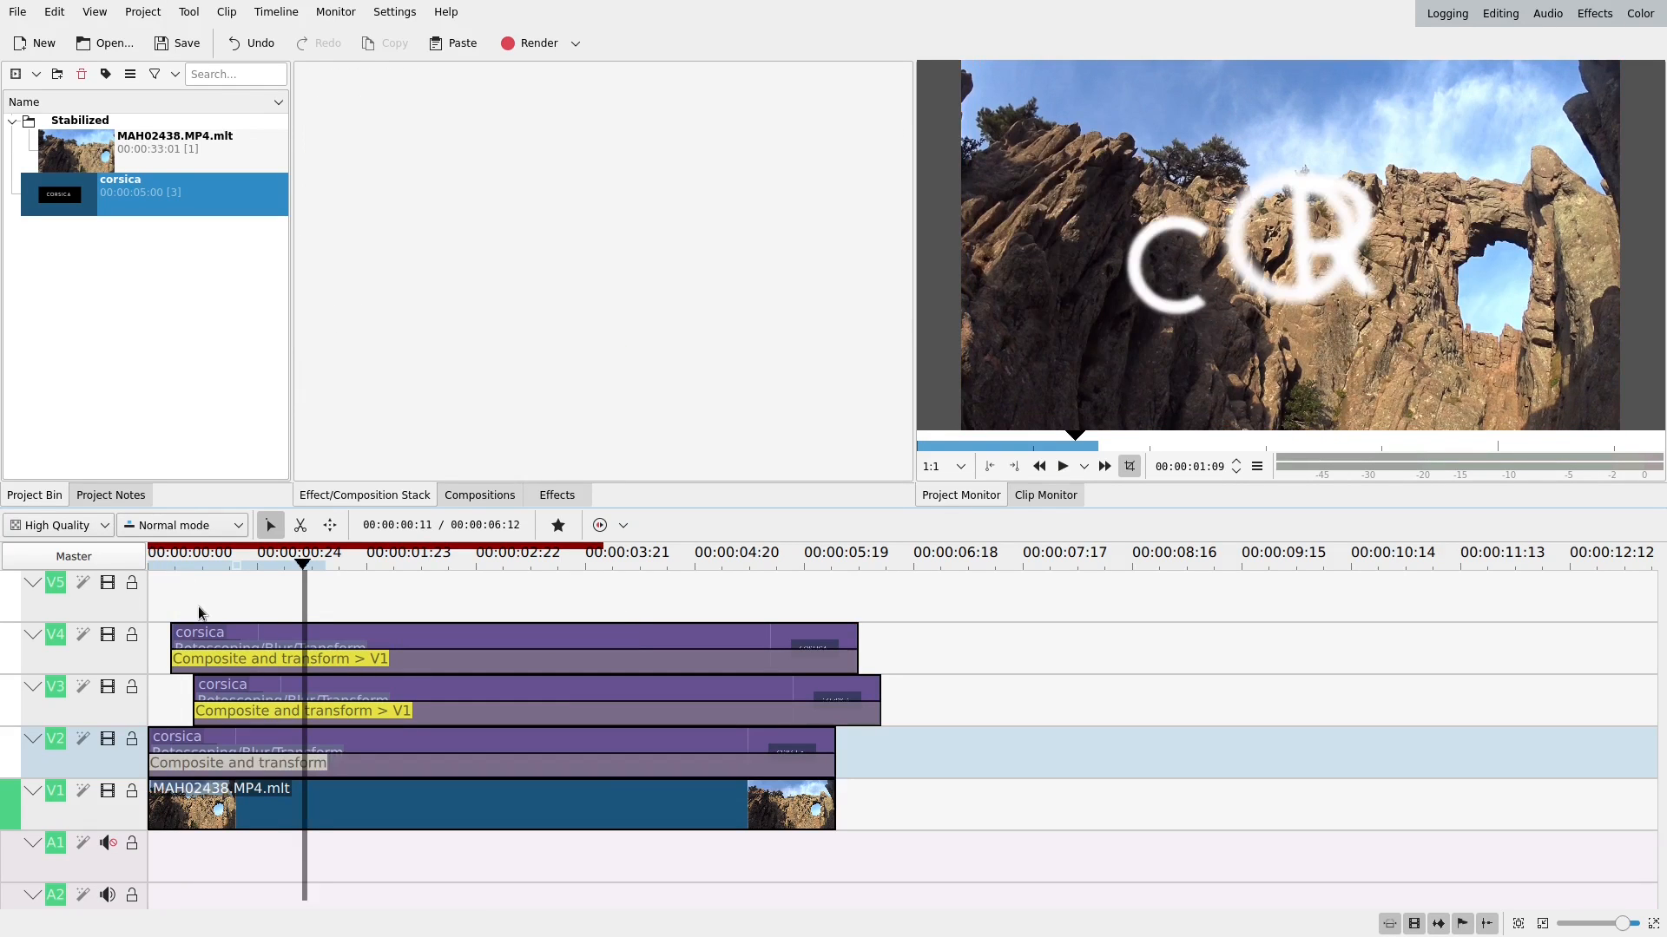
Insert one new video track above V5 and place a corsica clip copy on it.
right_click(74, 582)
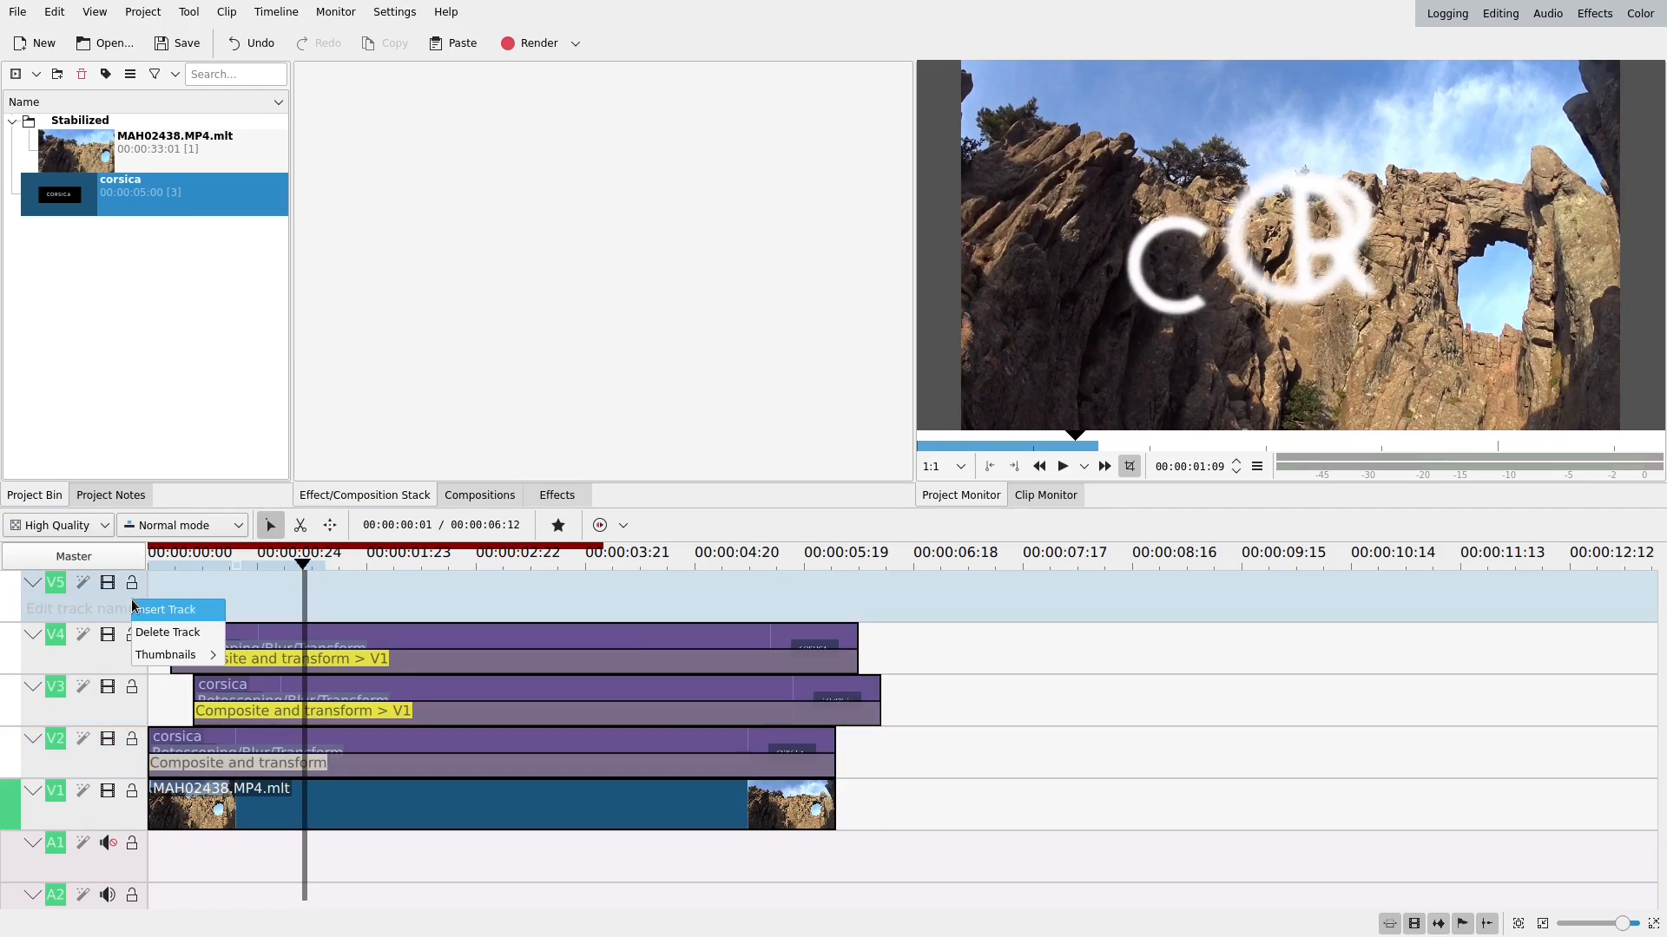
click(164, 609)
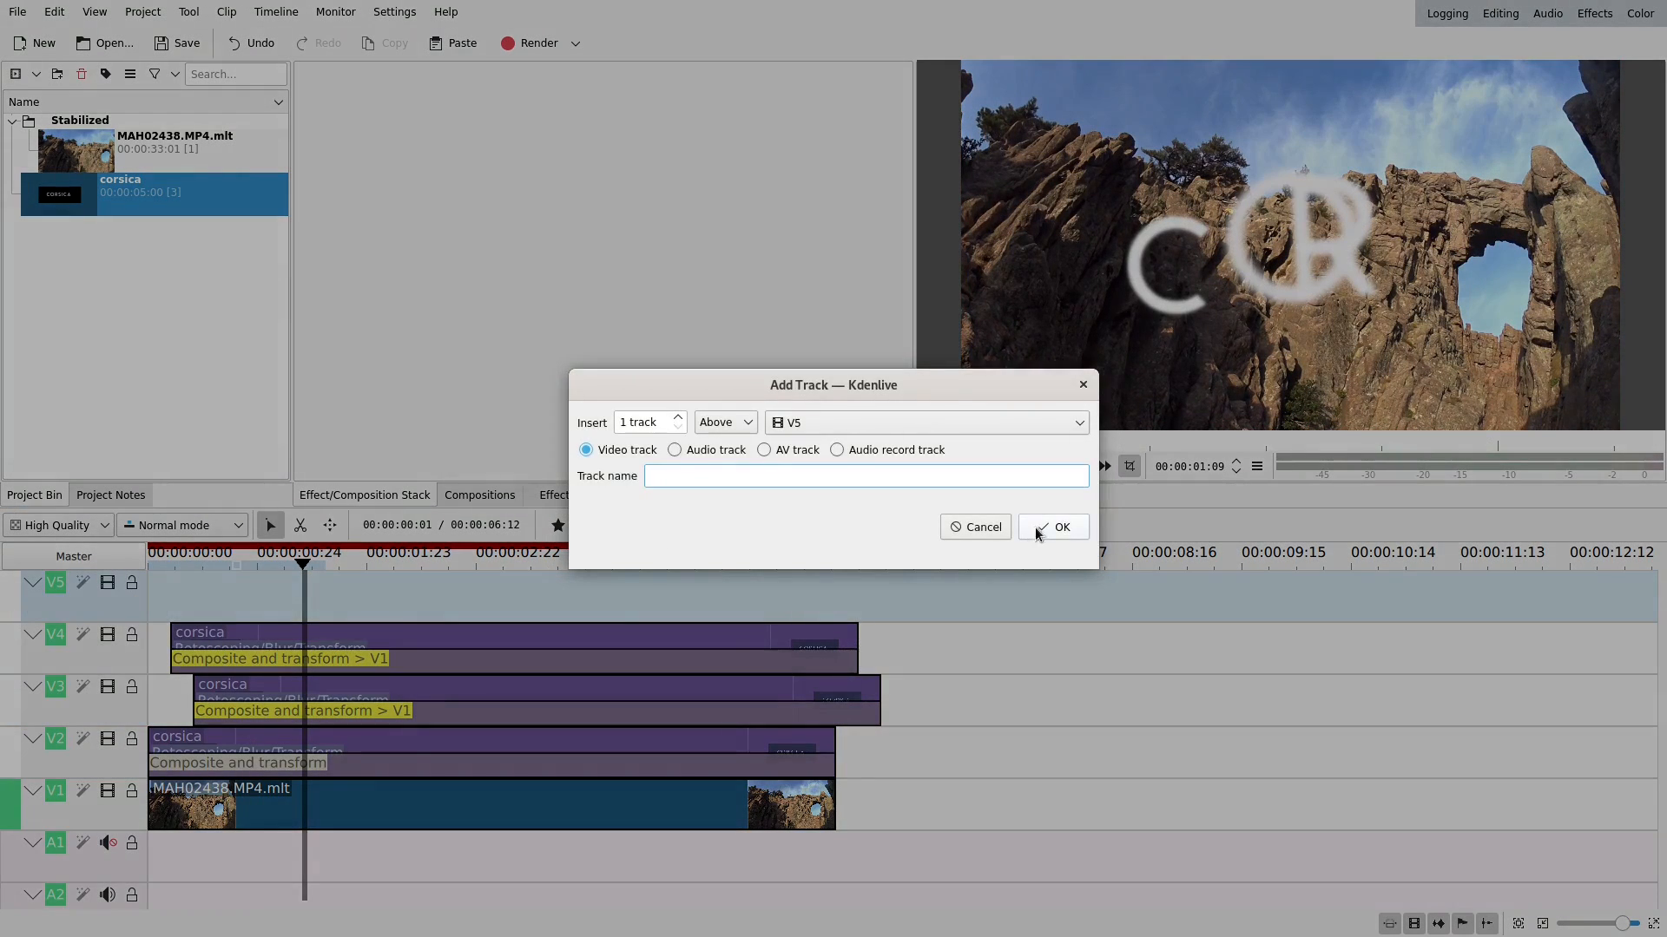
click(1062, 527)
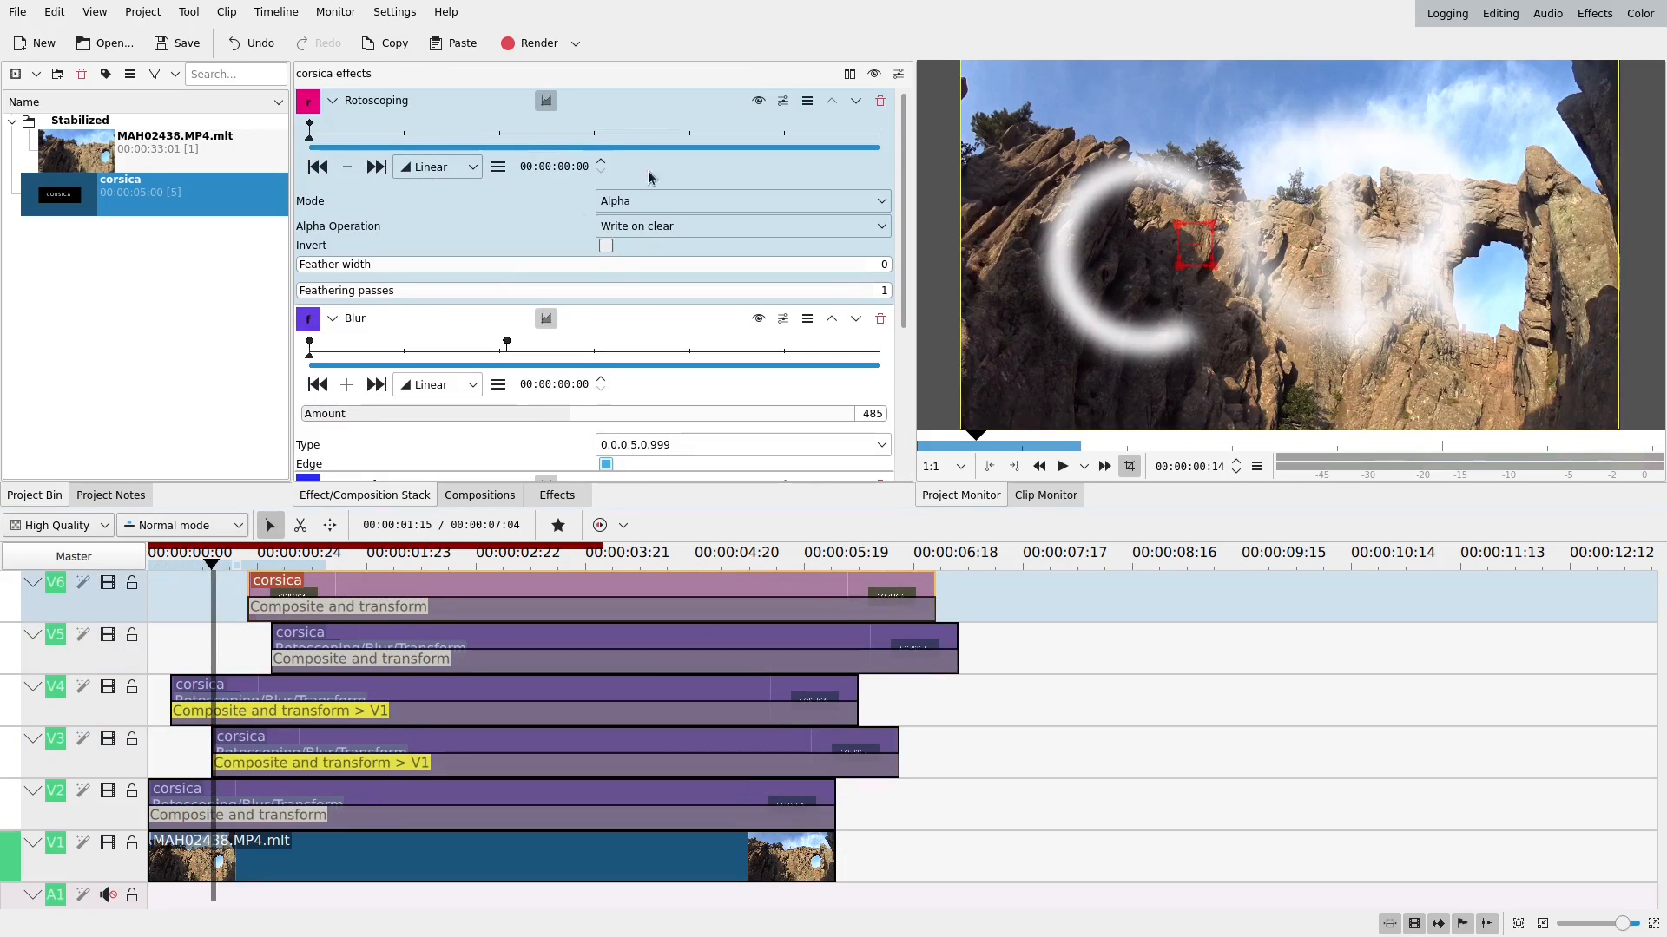
click(261, 553)
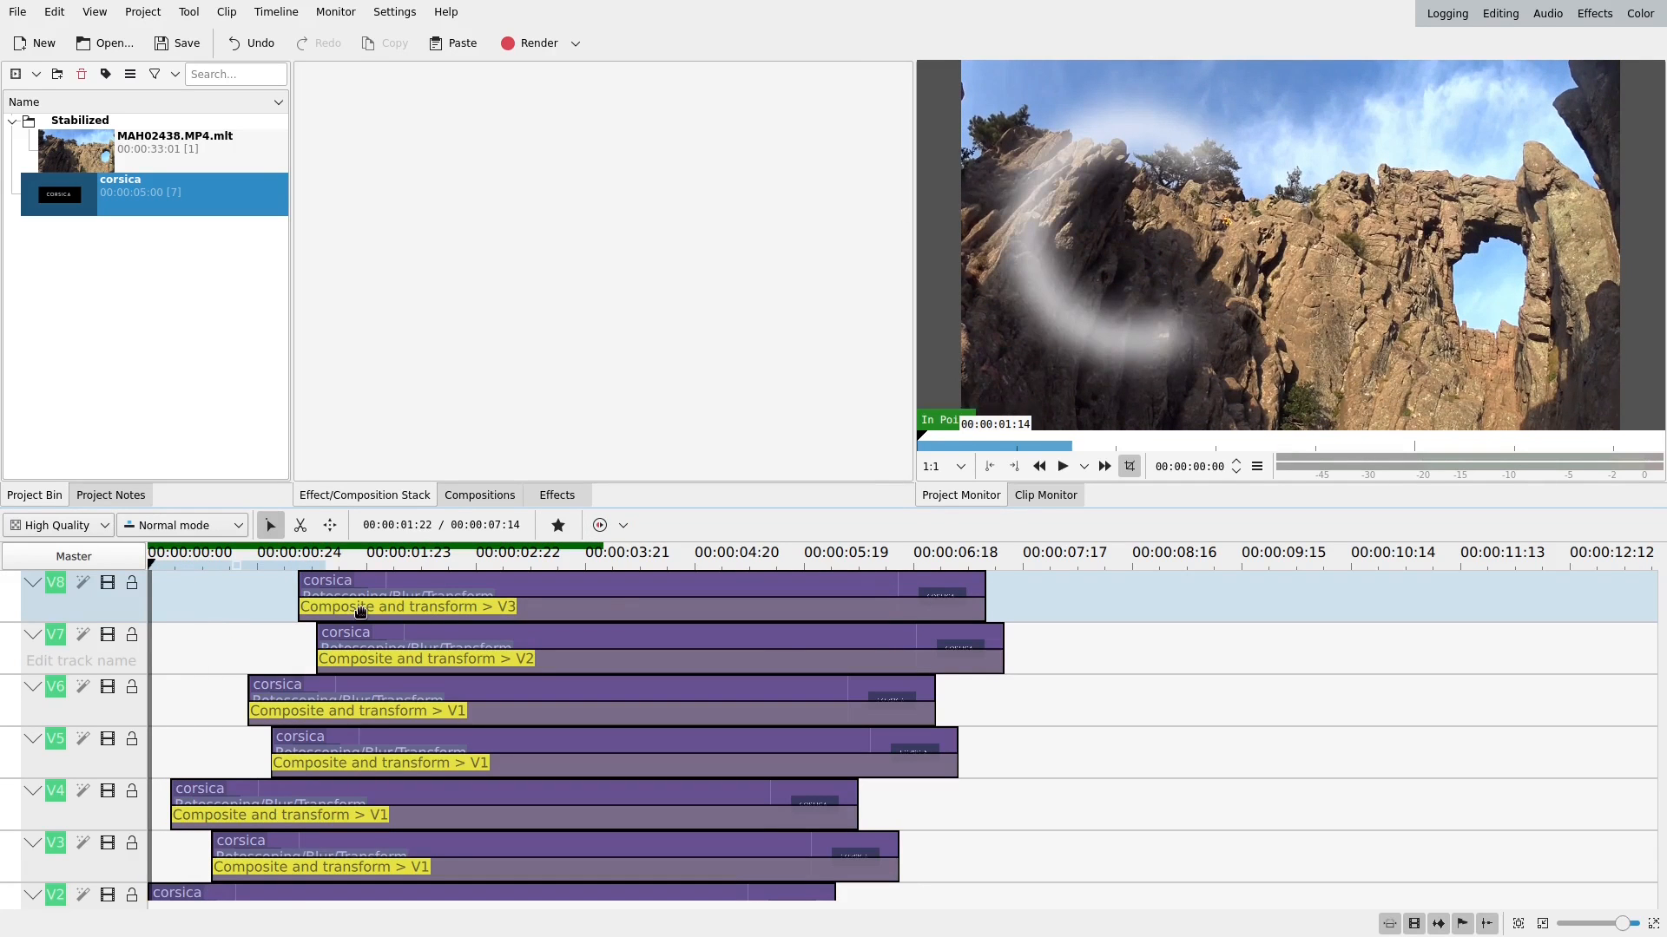
Play and pause the monitor preview twice to watch the CORSICA title reveal.
click(1062, 466)
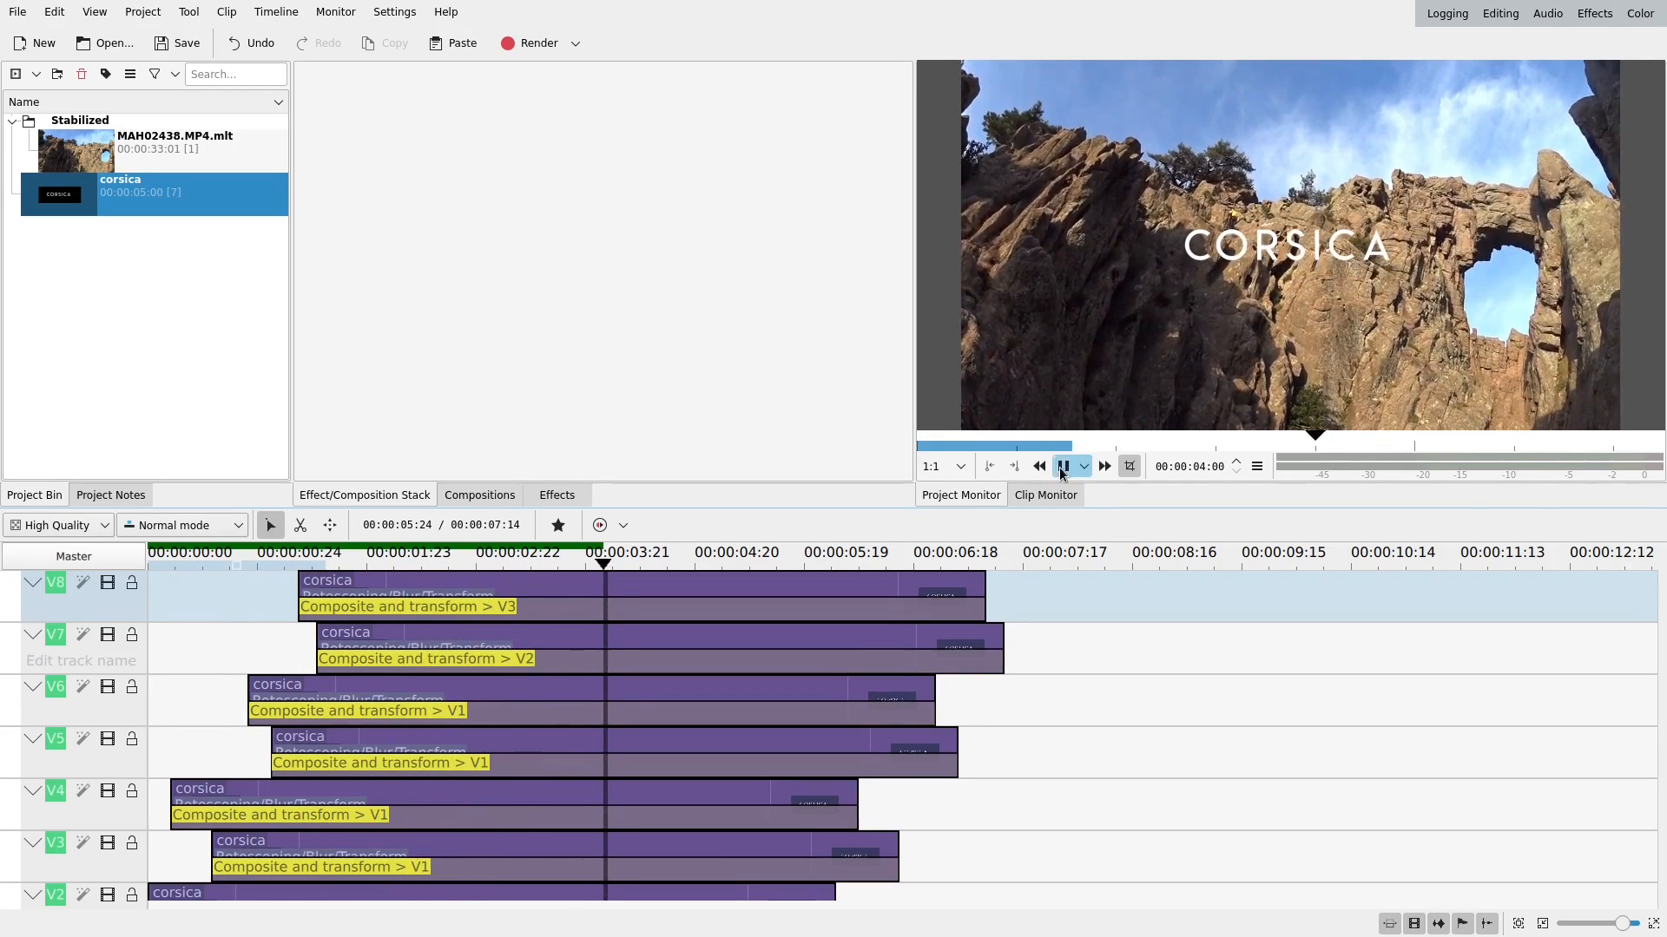
click(1063, 466)
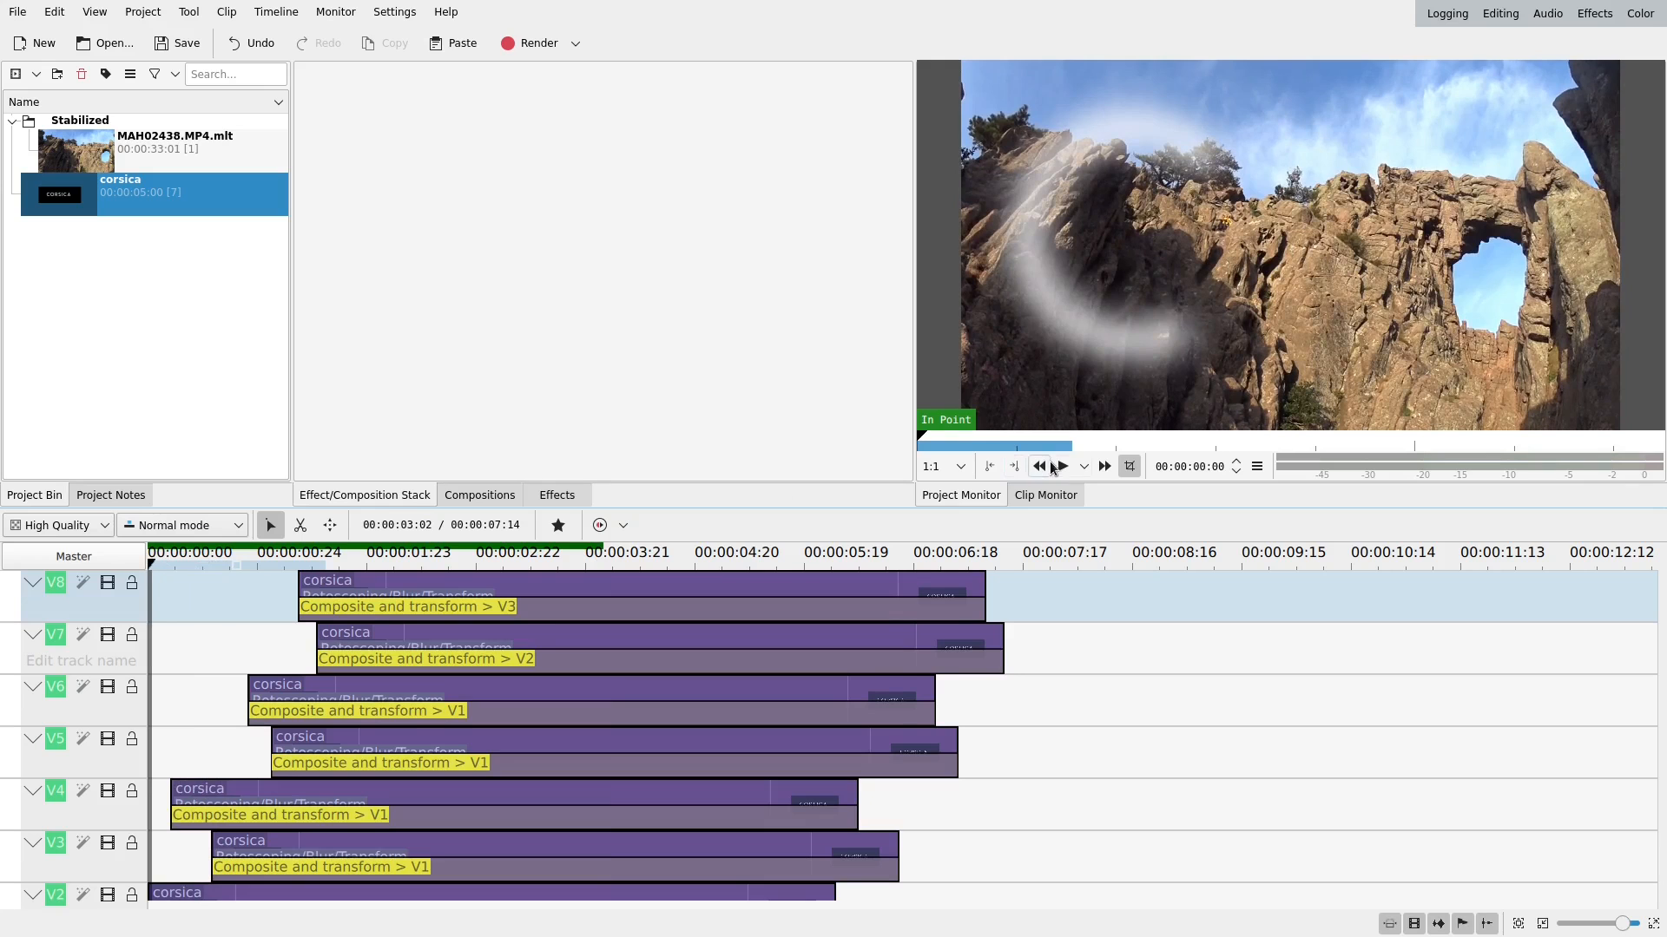
click(1062, 466)
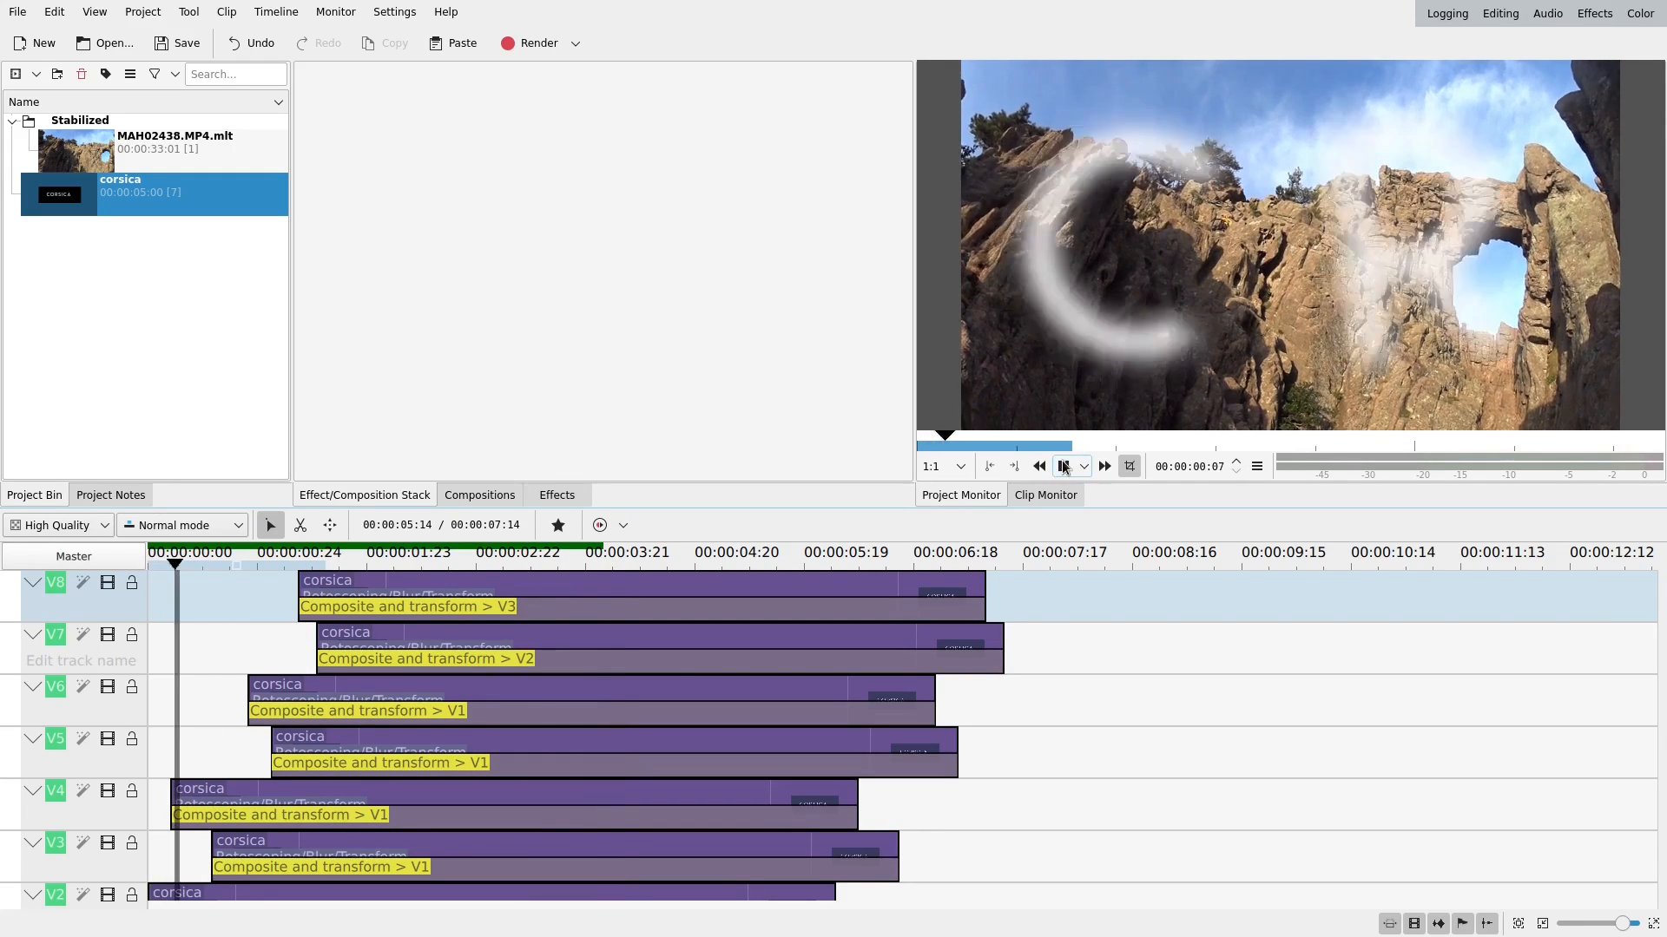
click(1063, 466)
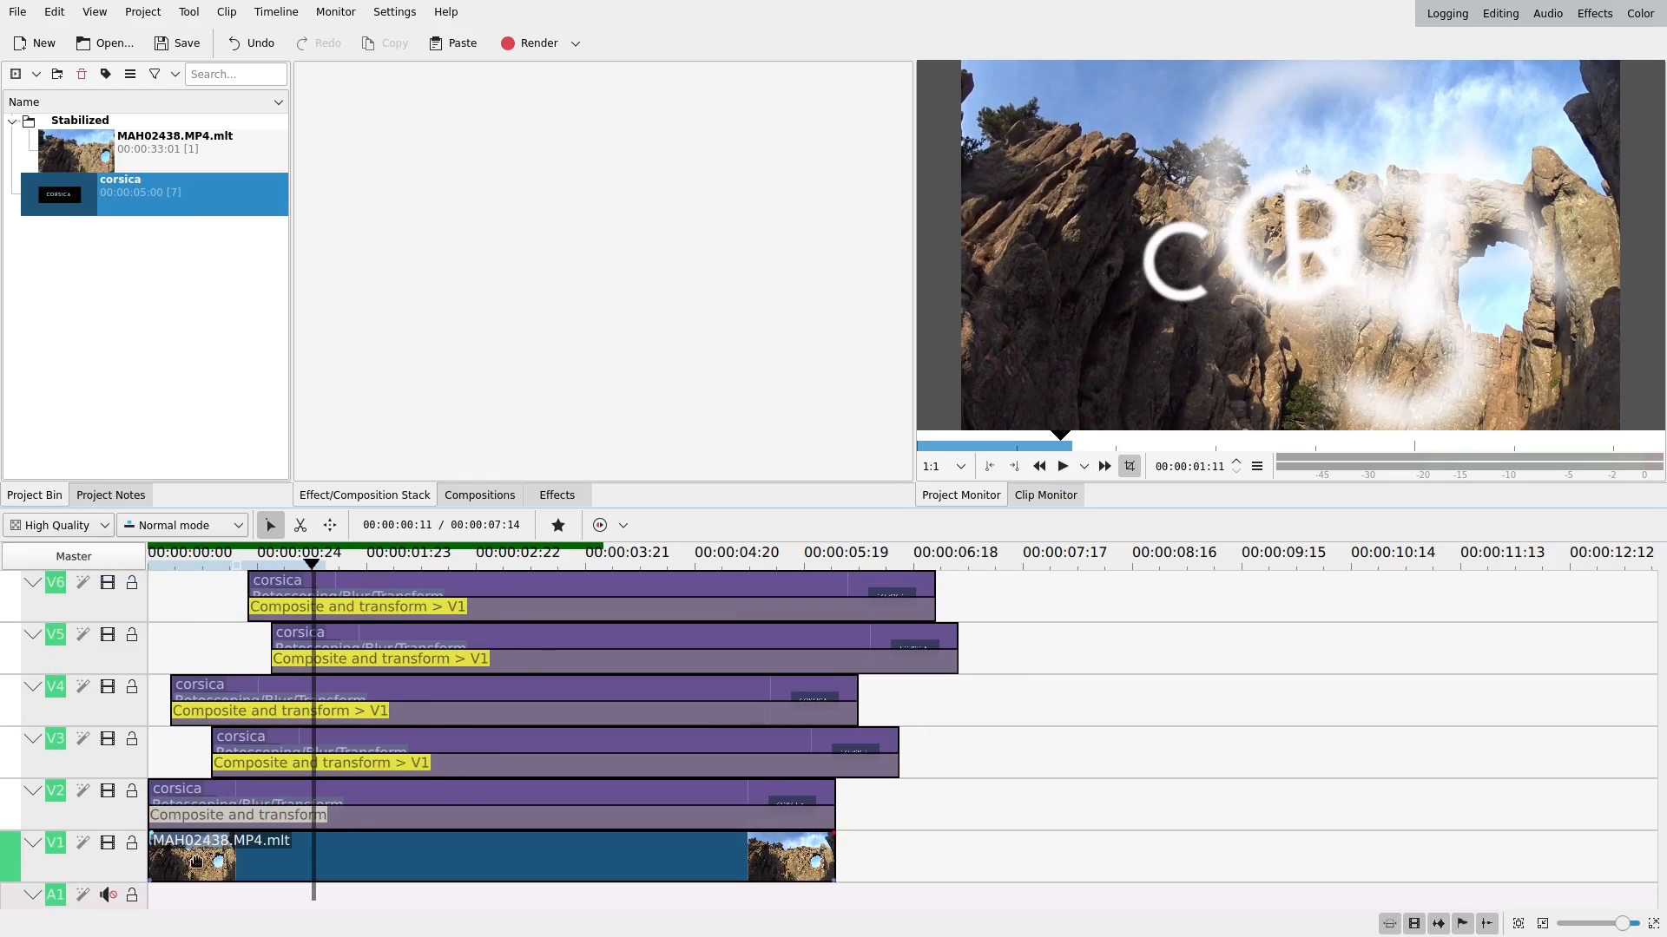
mouse_move(250, 856)
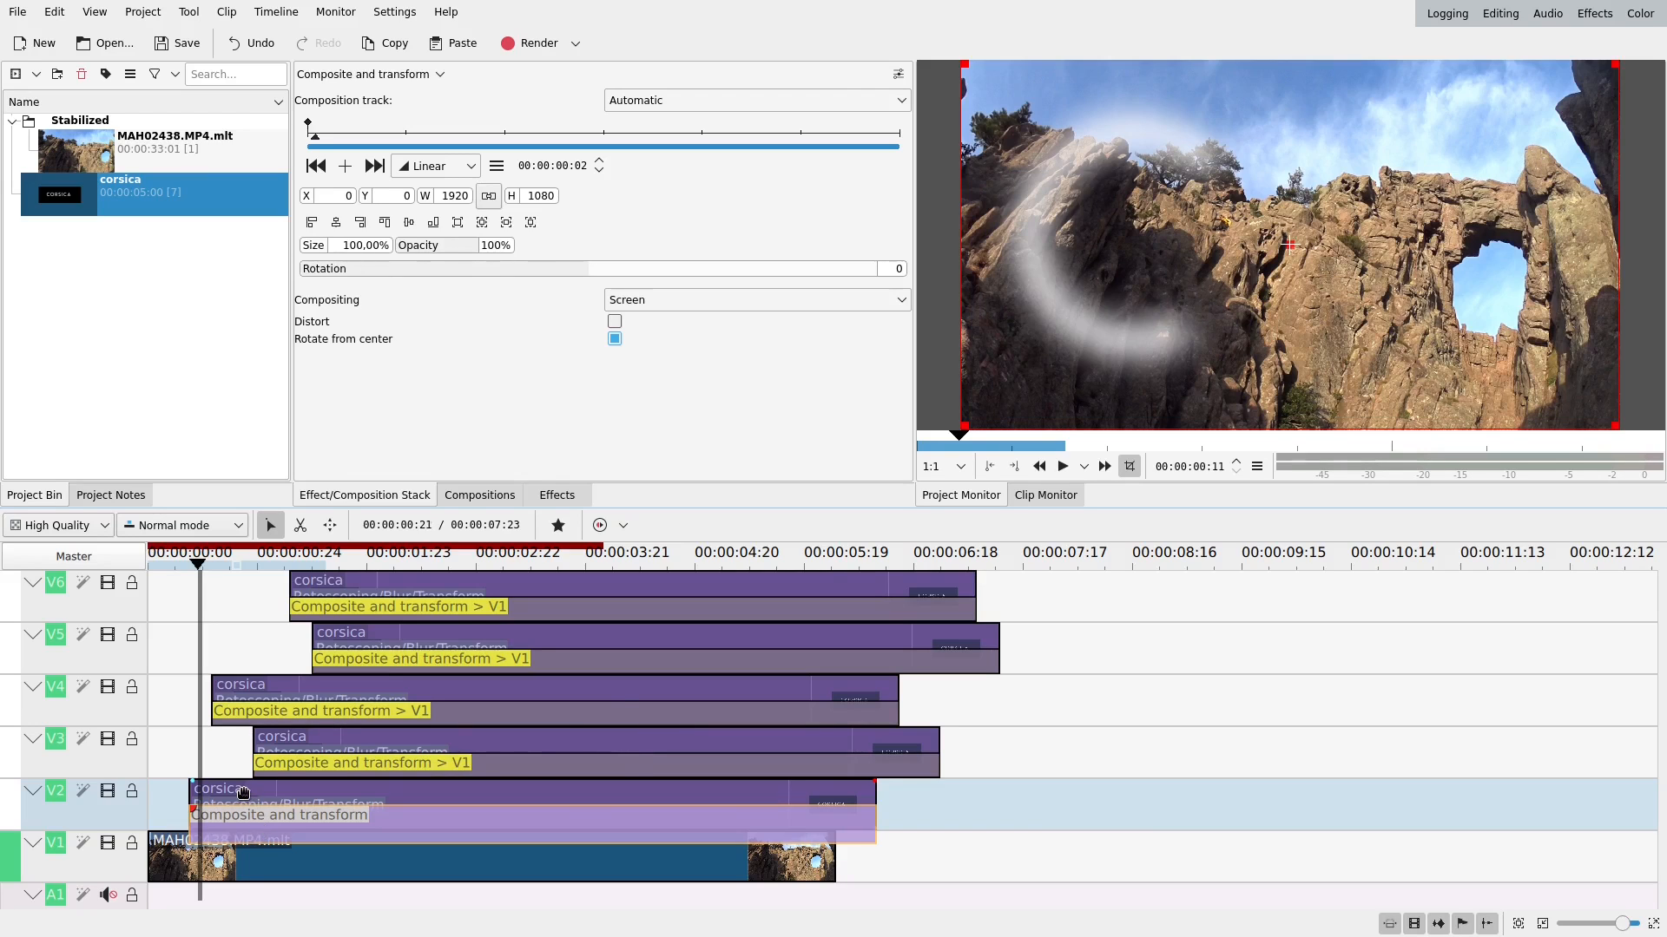
Set the V2 letter's Composite and transform composition track to V1.
click(245, 793)
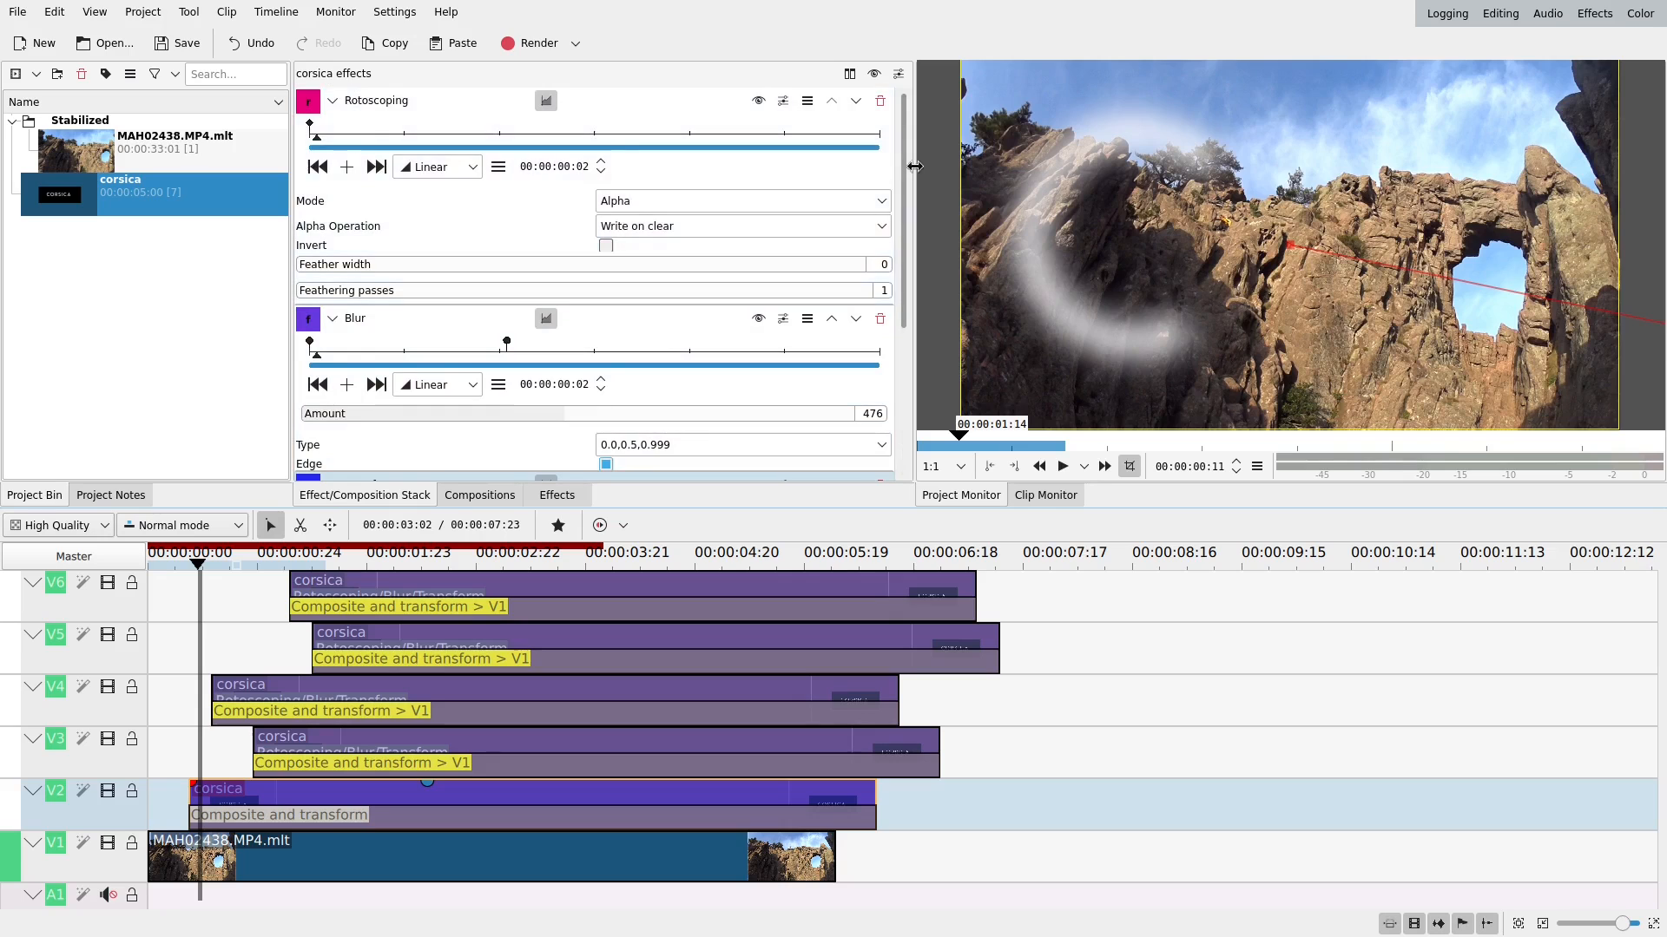
scroll(down, 3)
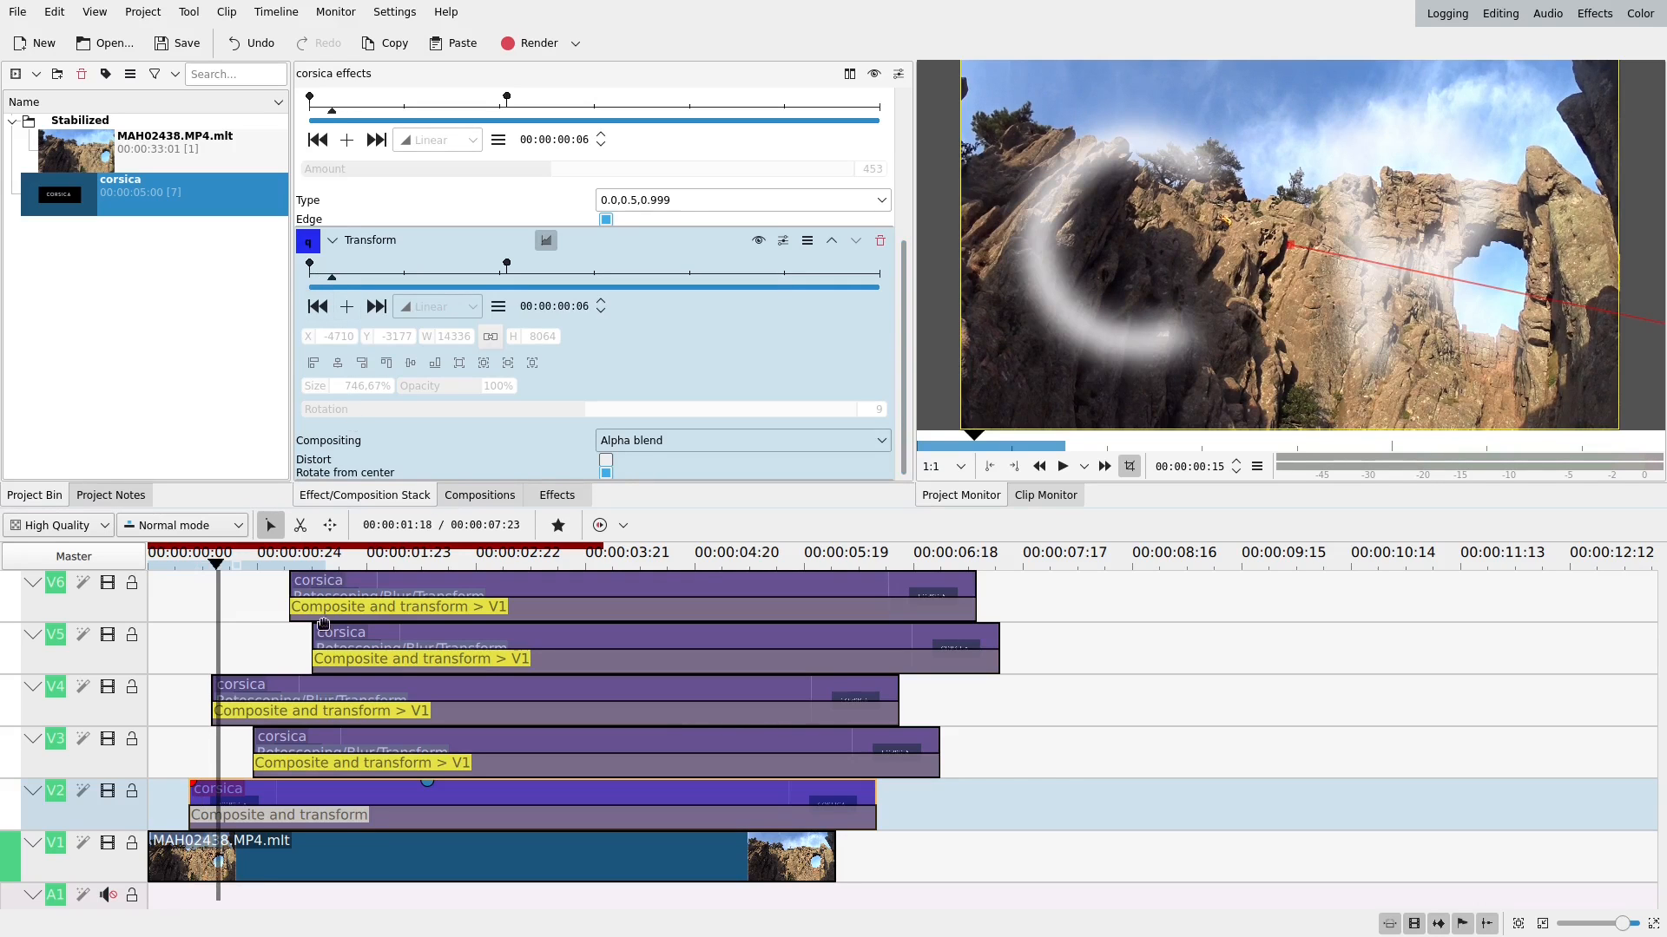
click(243, 815)
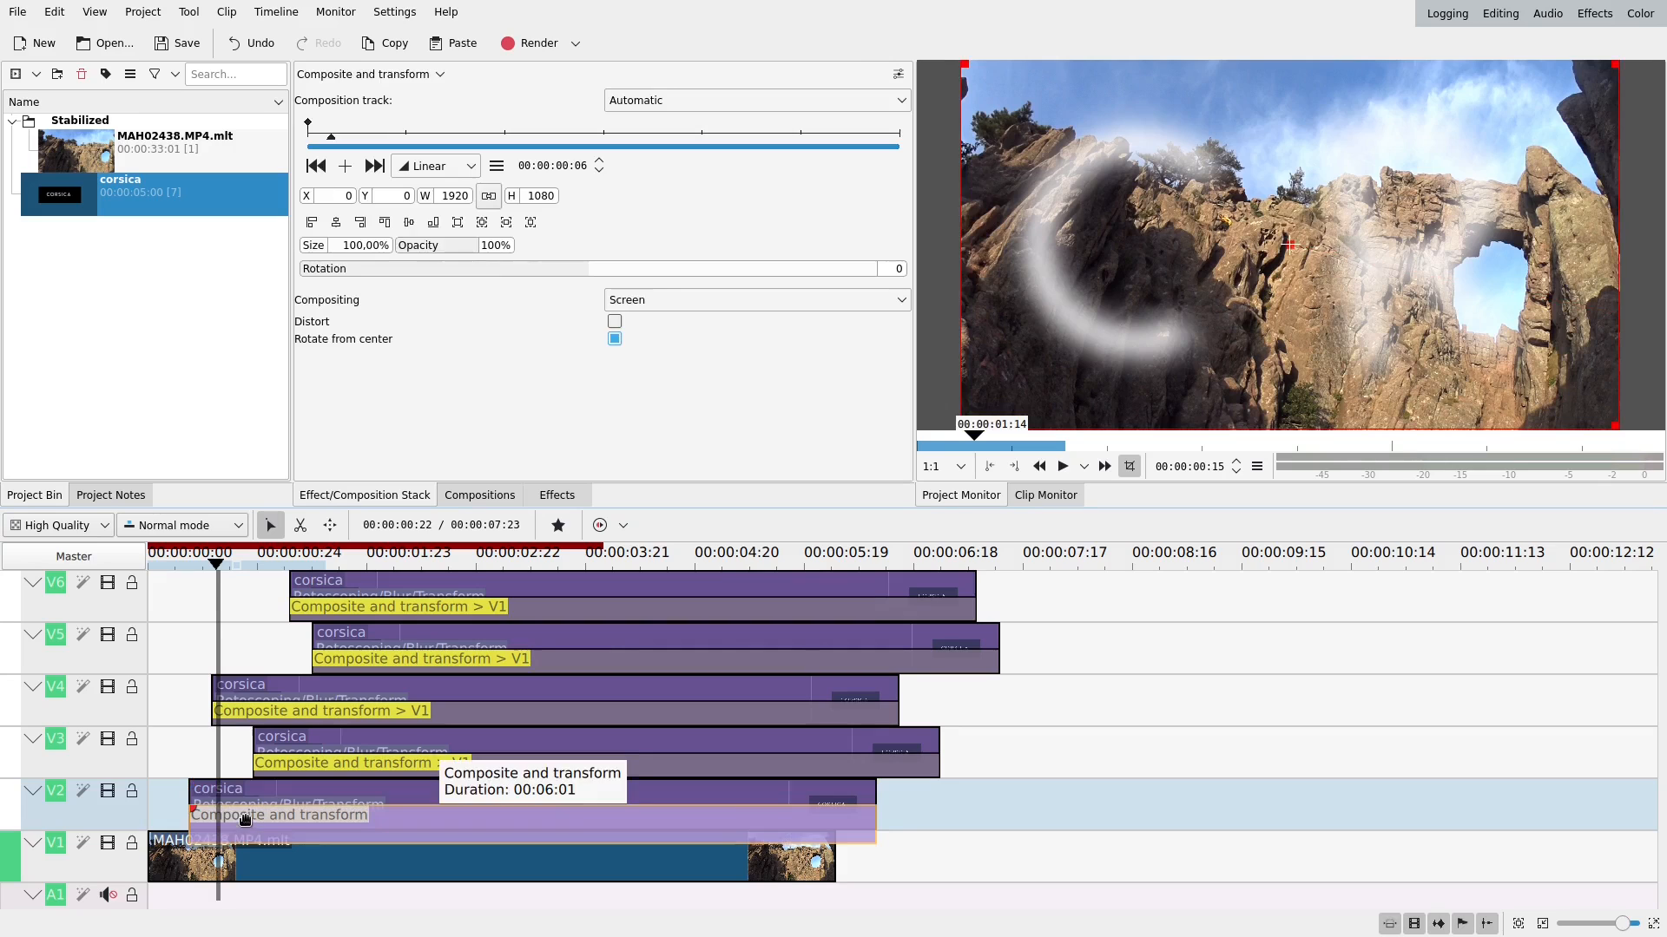
click(754, 100)
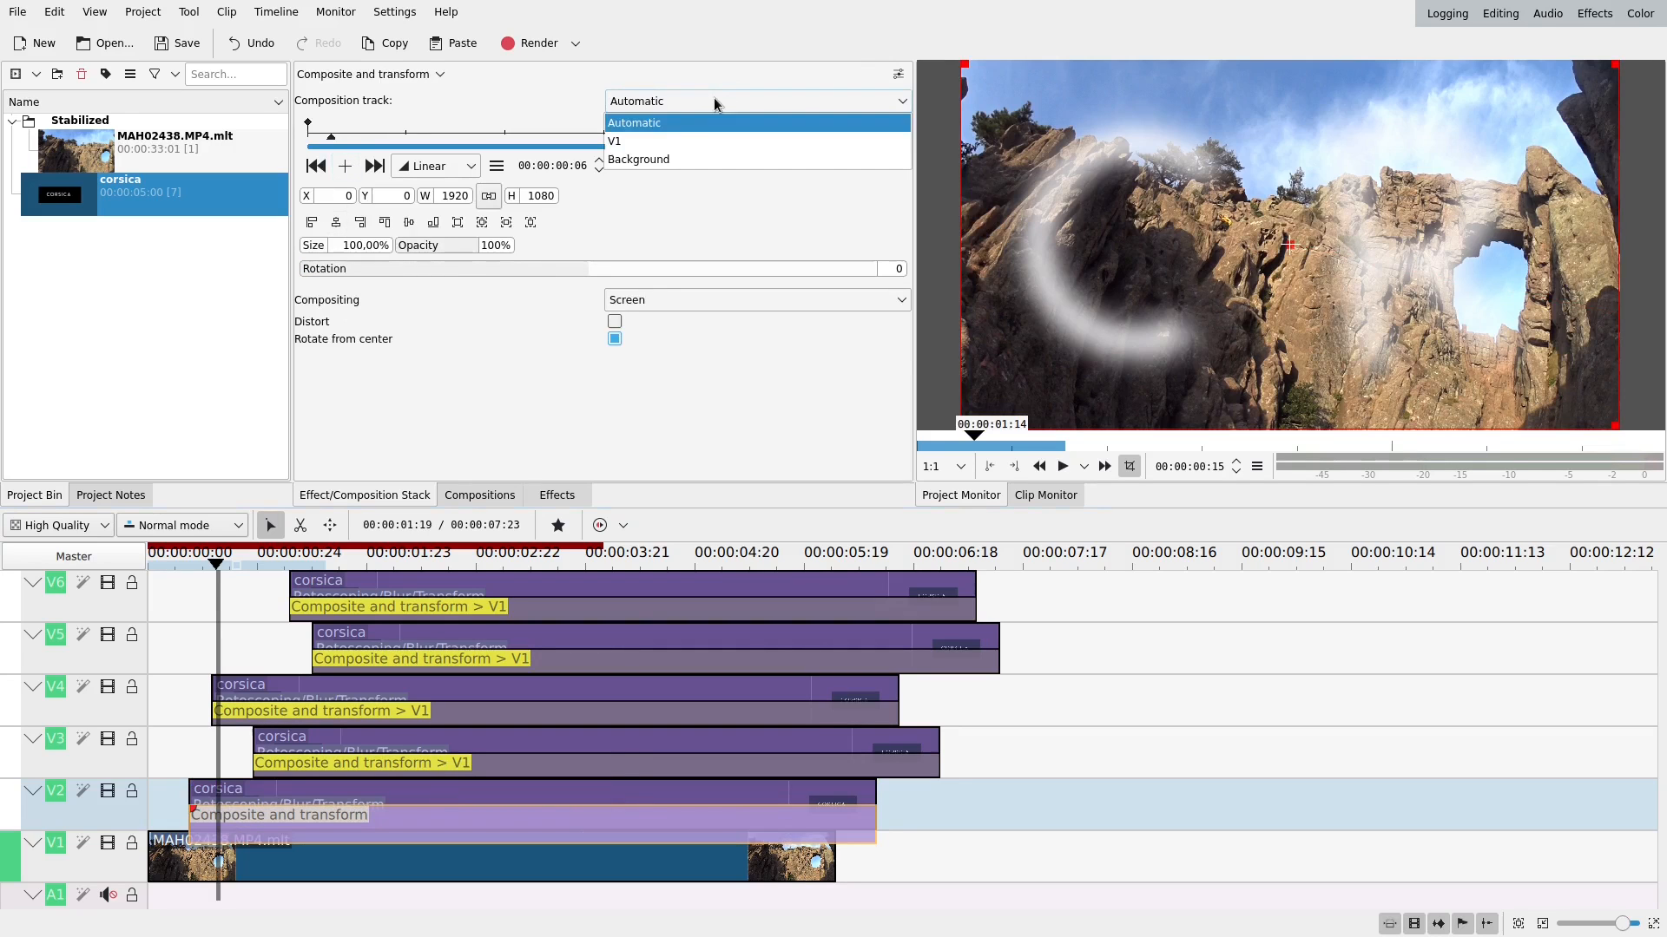
click(615, 140)
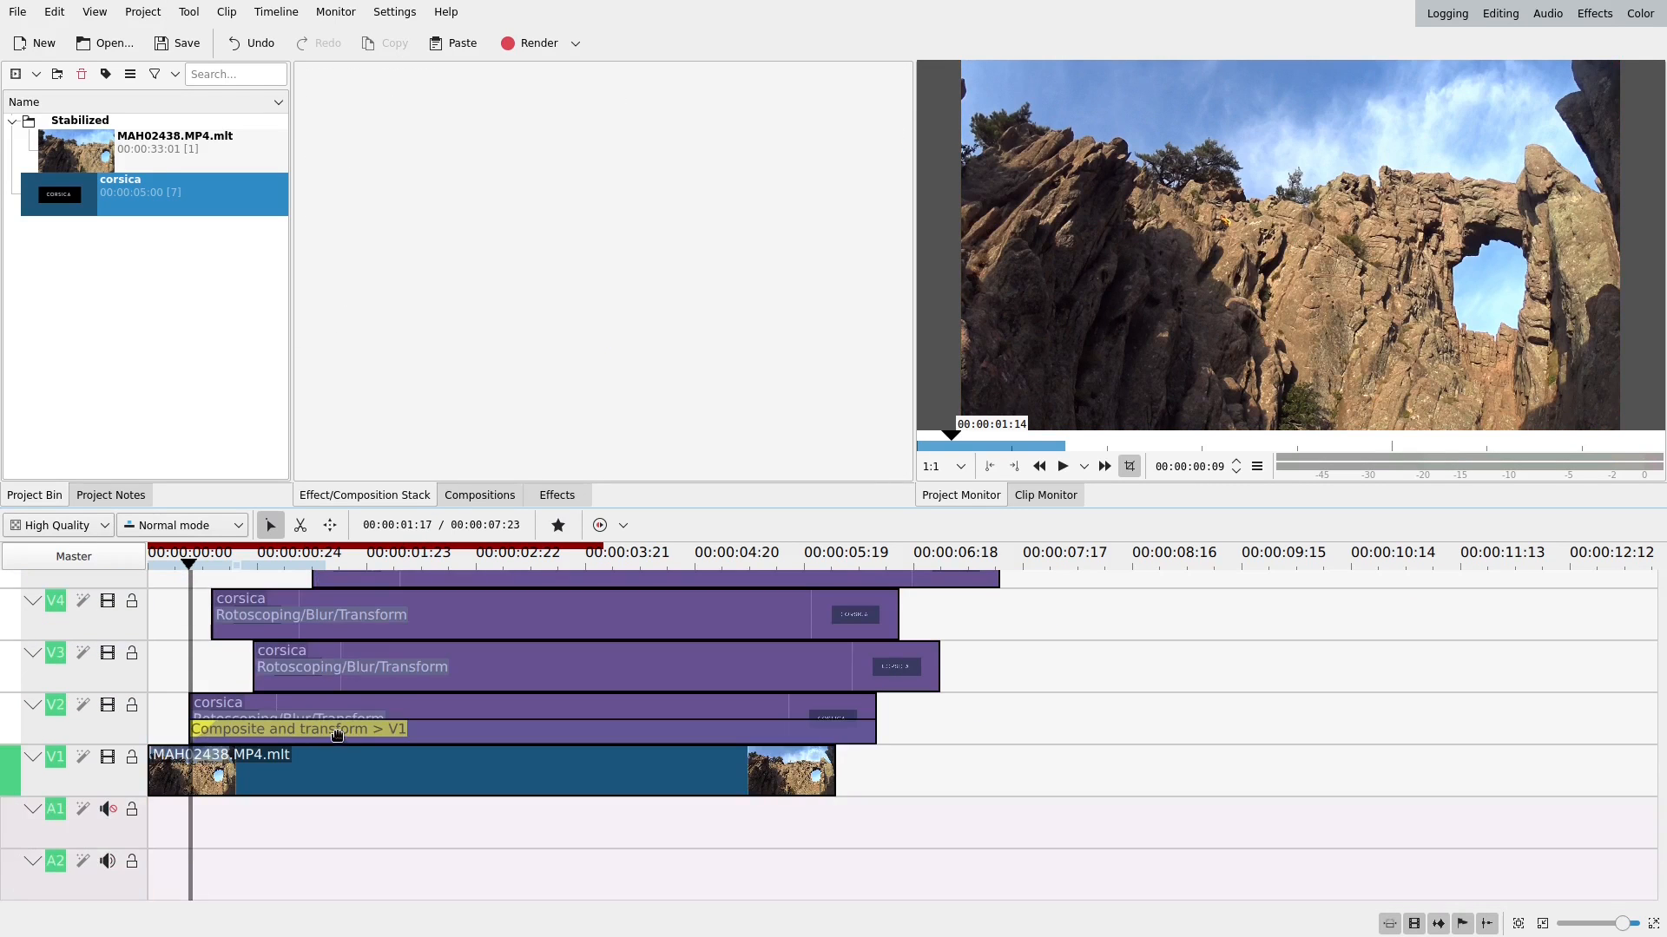
Retarget the V8, V7, V6 and V5 letter compositions onto V1.
click(300, 729)
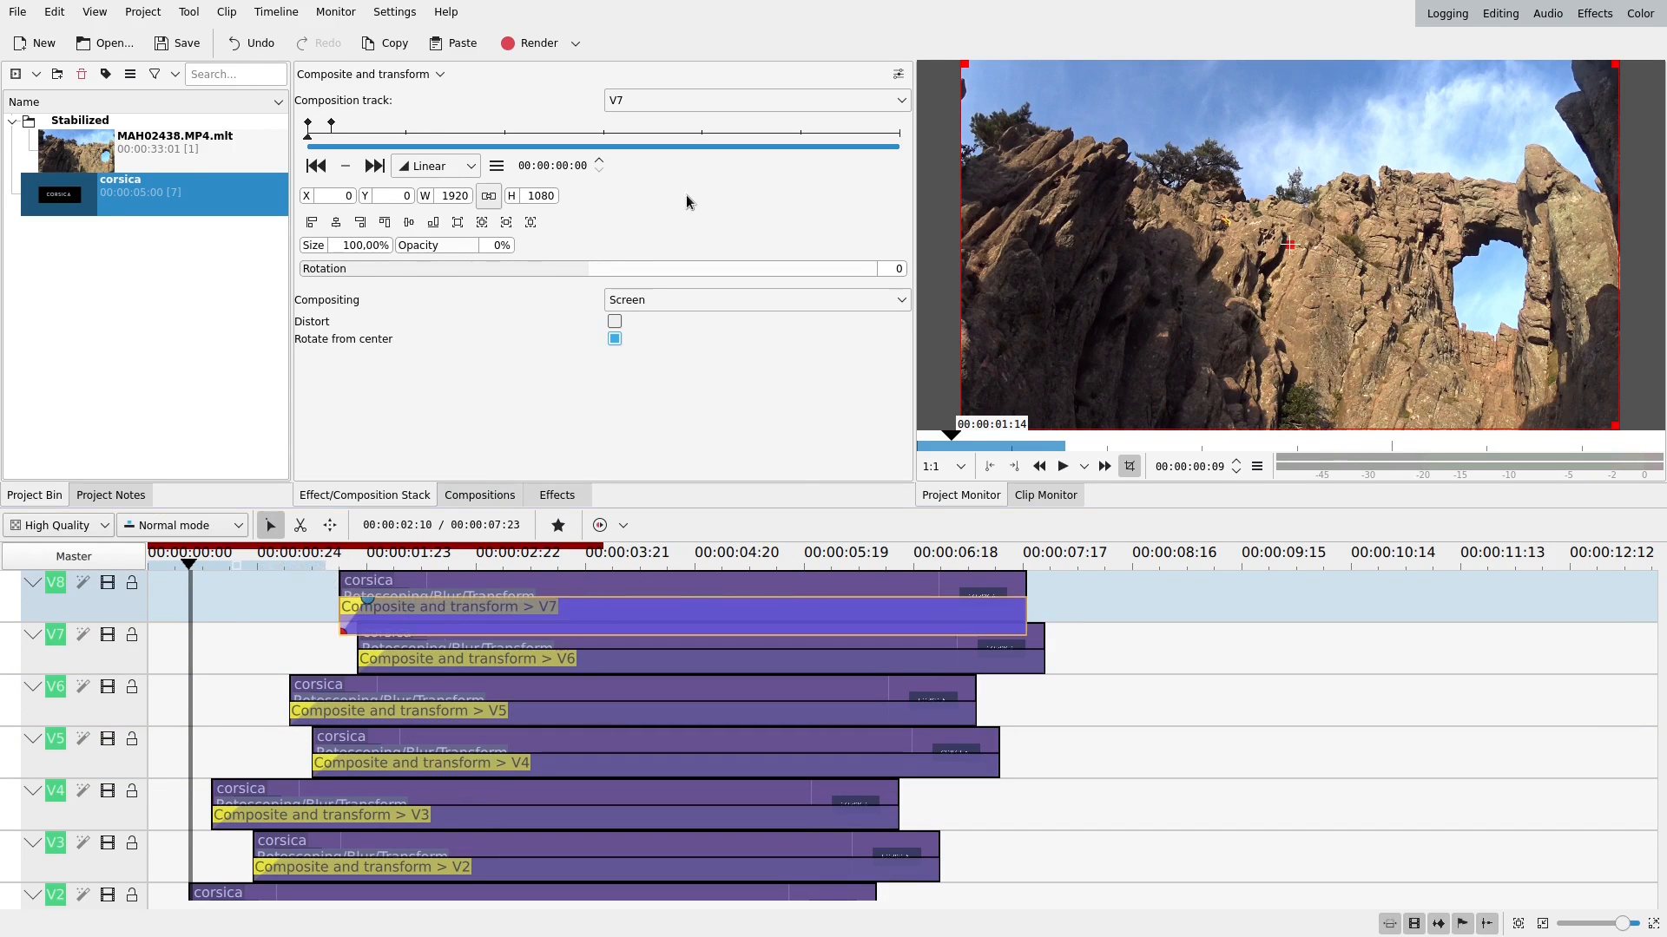
click(757, 100)
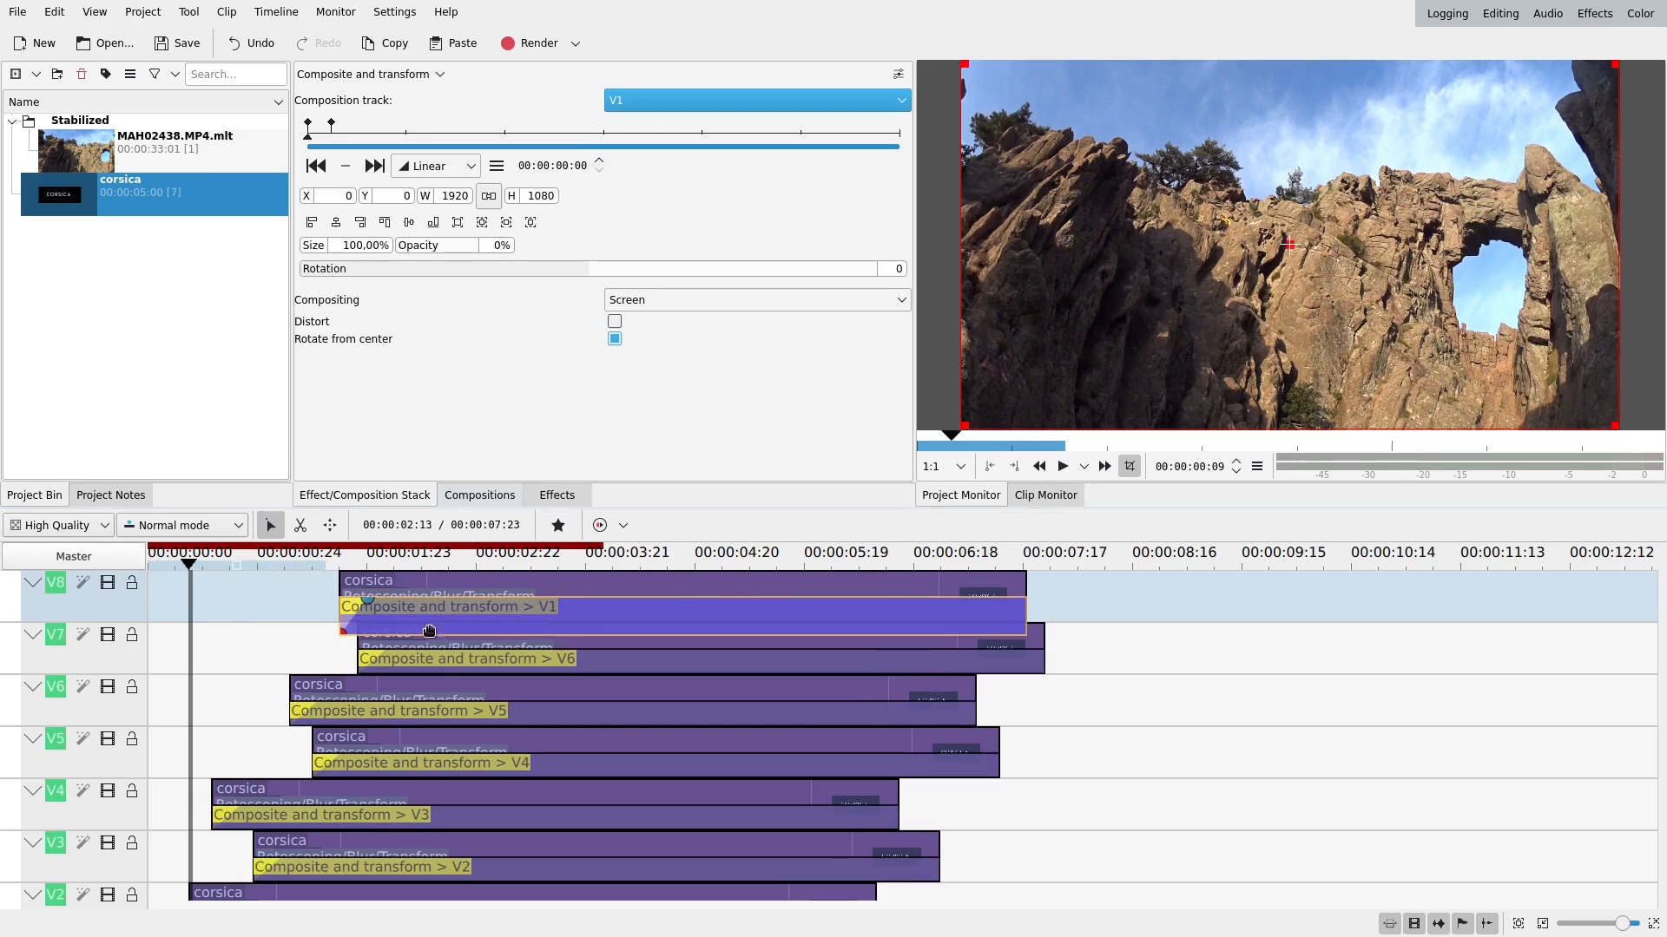
click(757, 99)
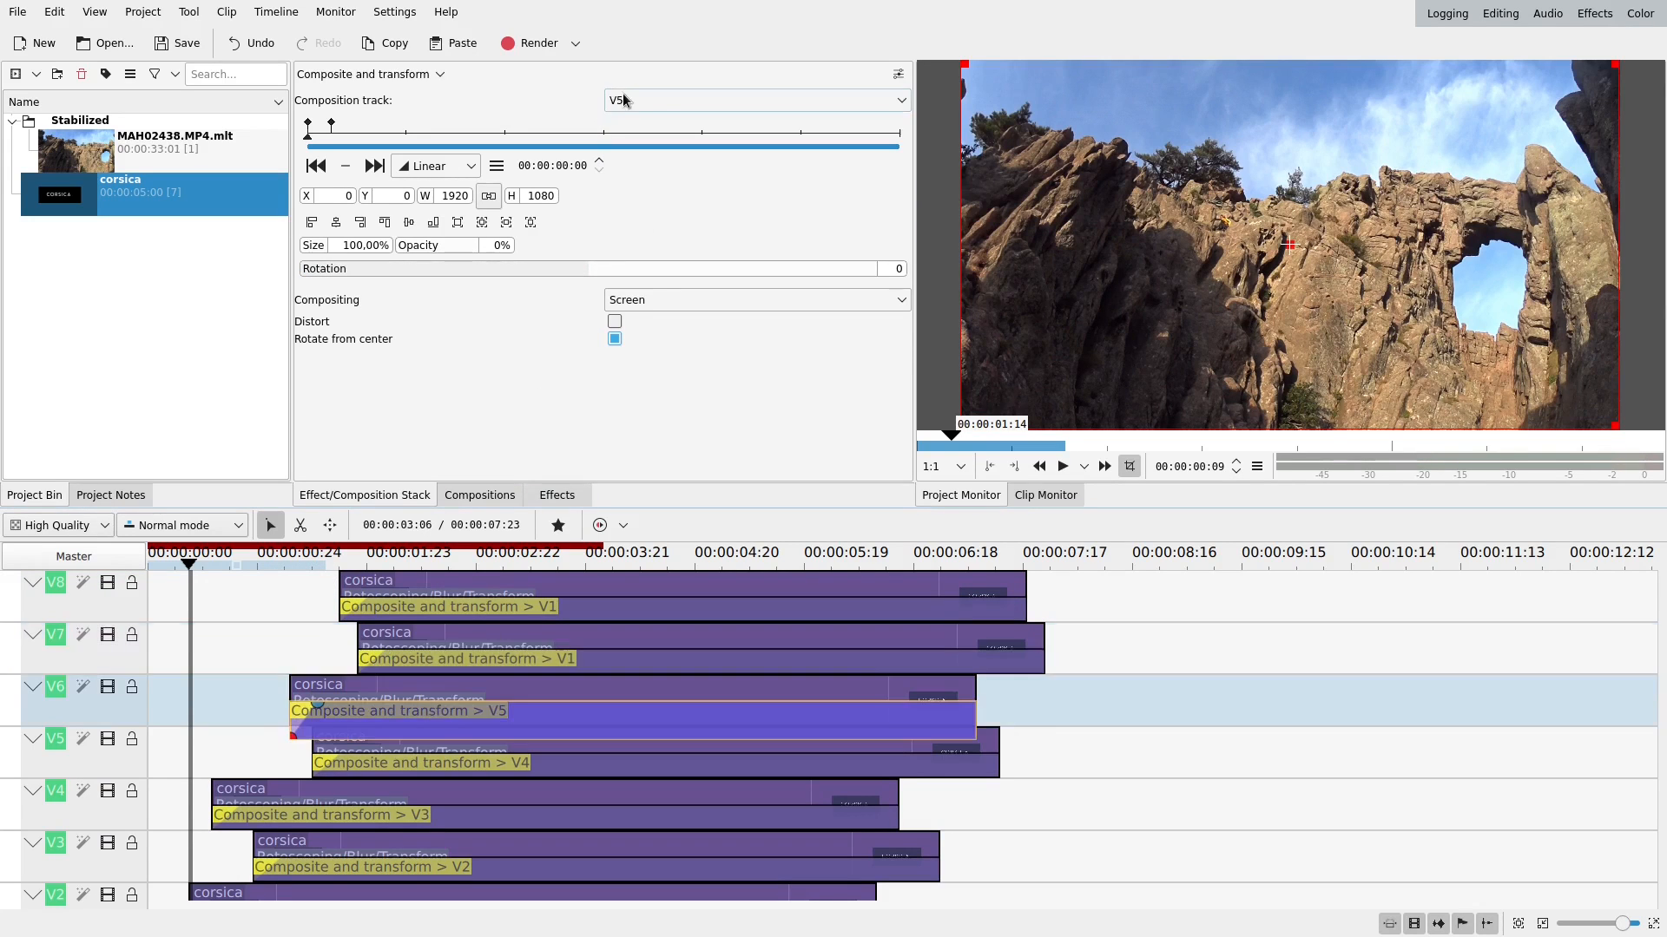
click(755, 100)
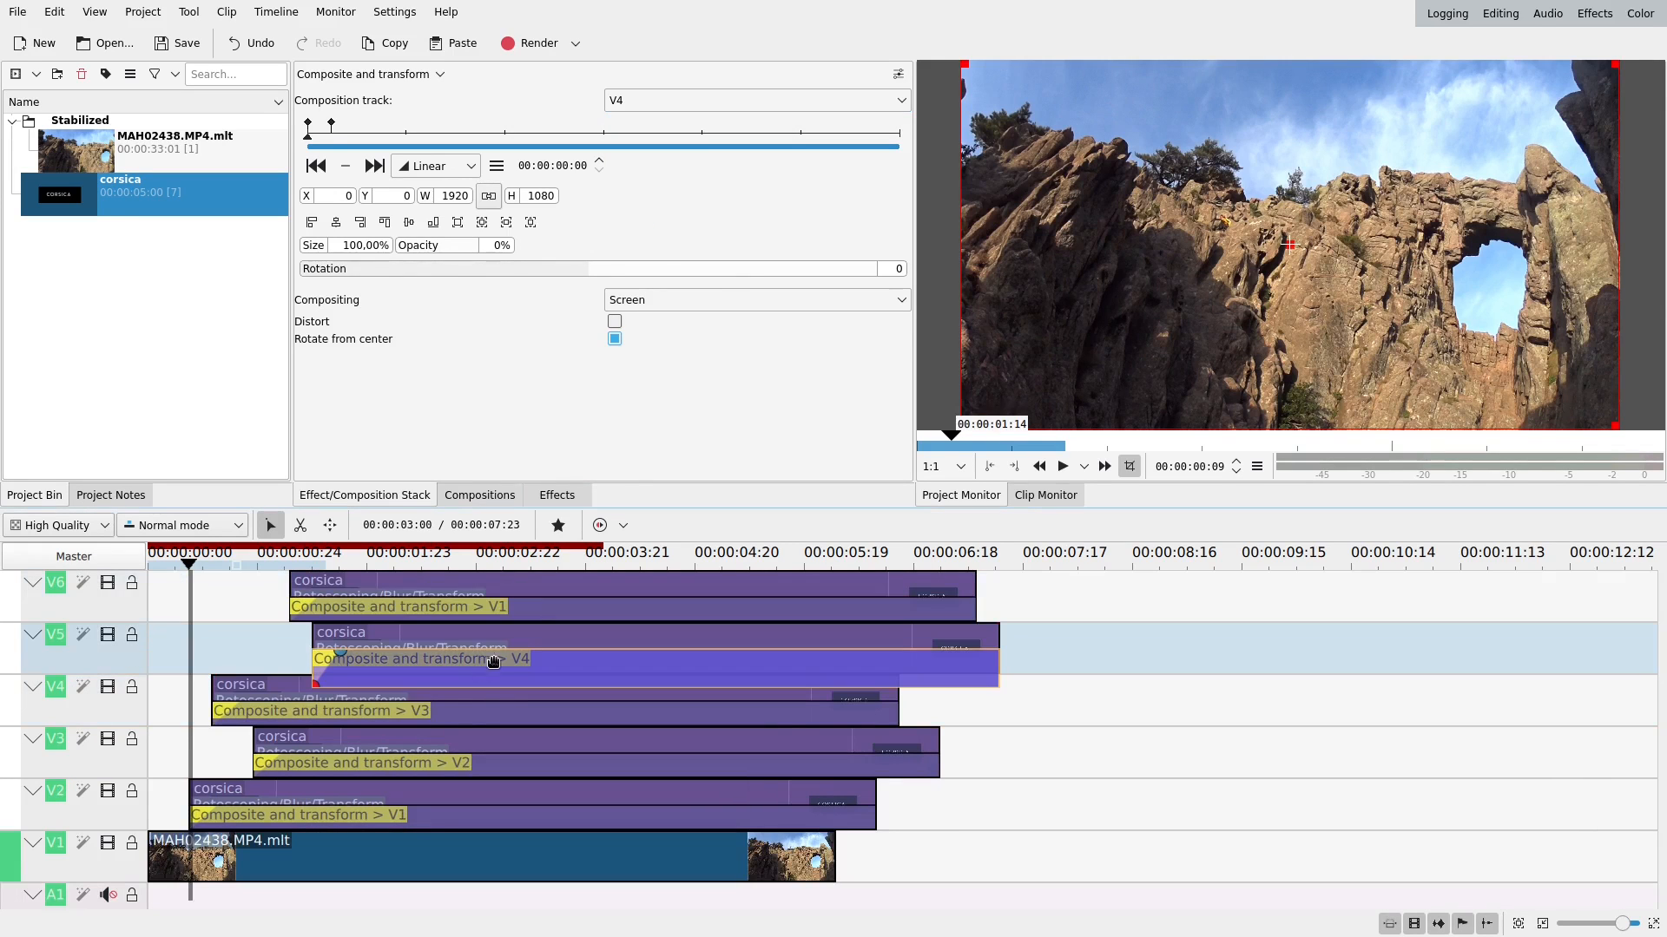
click(757, 100)
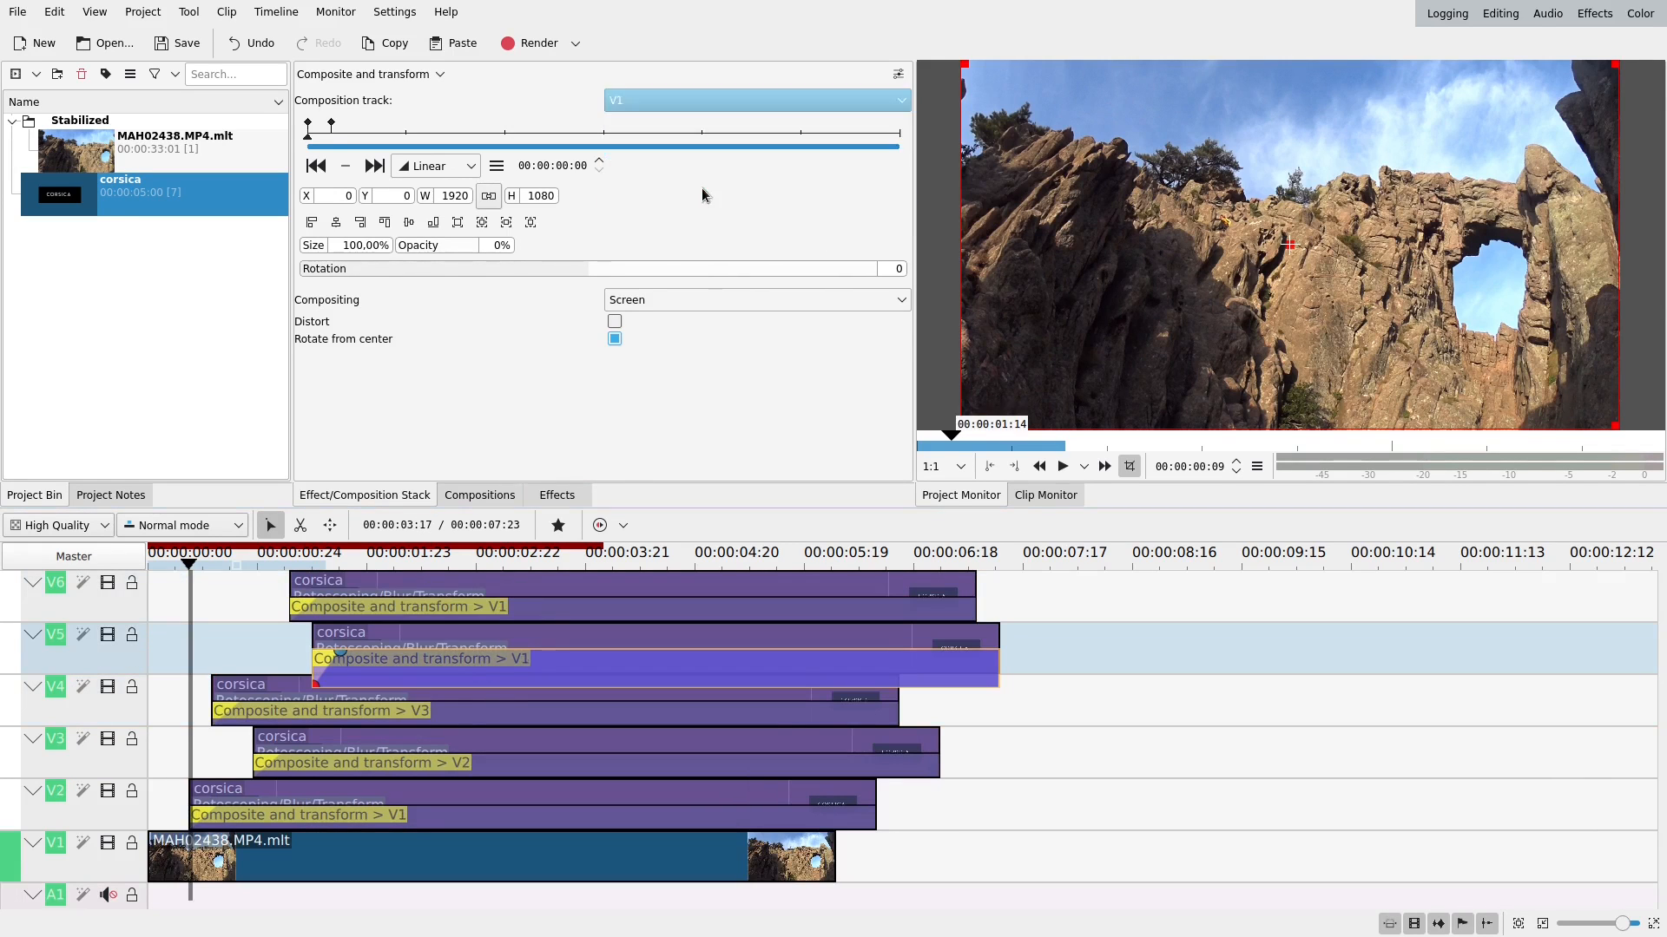
Point the V4 and V3 letter compositions at V1 and play the updated animation.
click(757, 100)
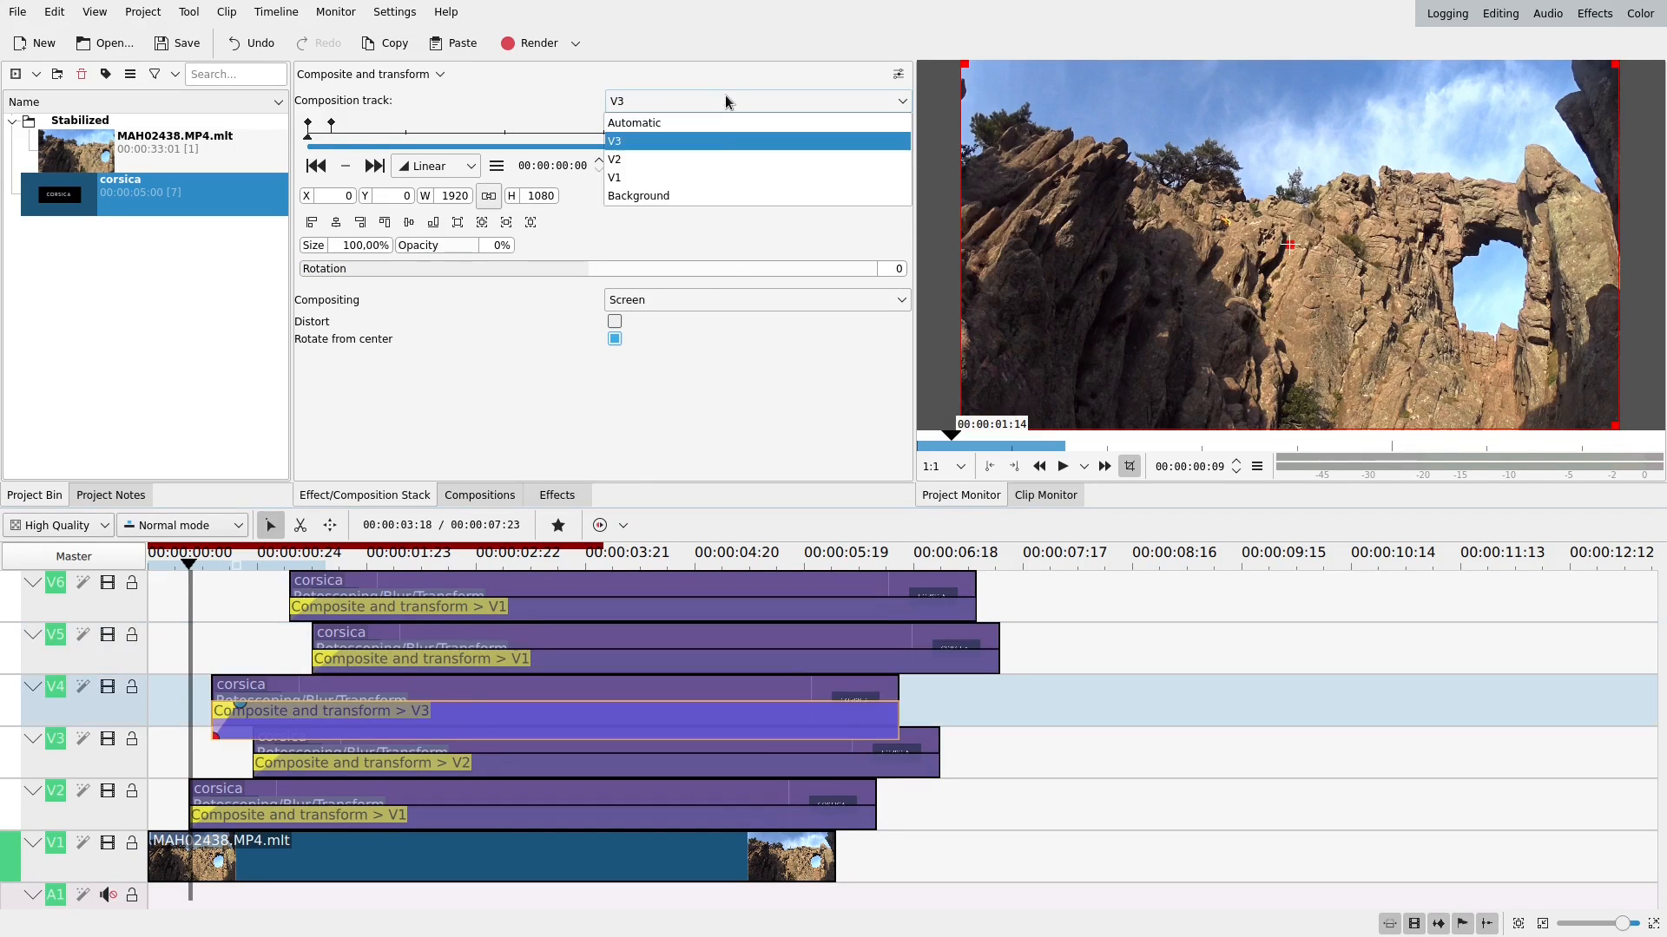
click(613, 177)
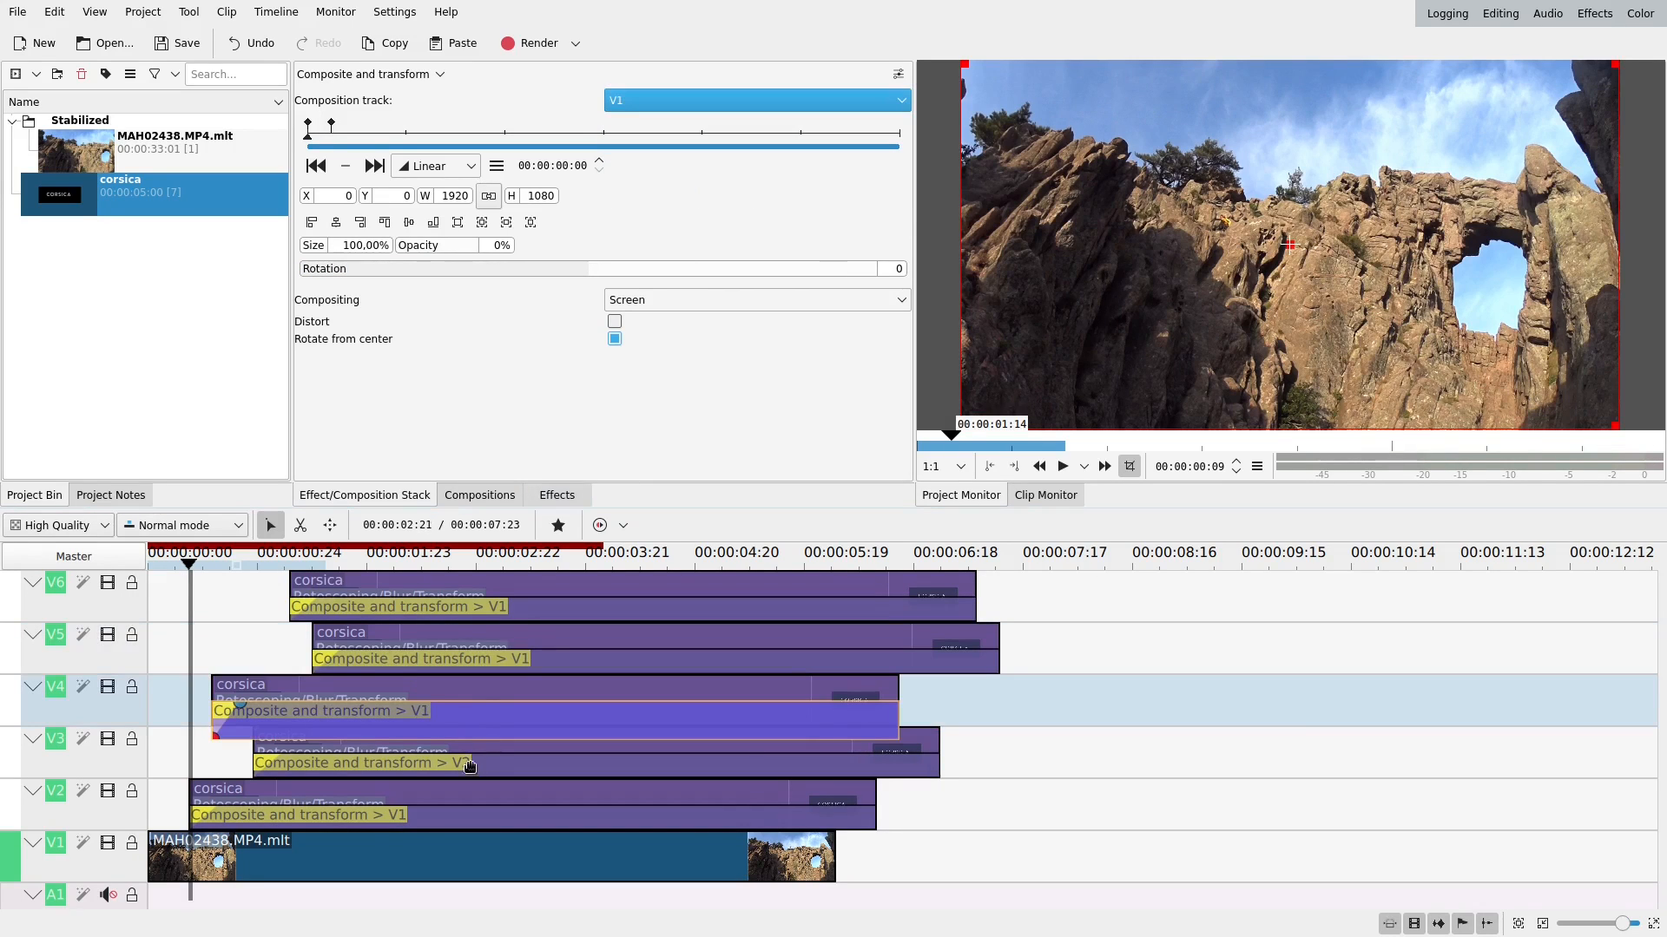
click(757, 100)
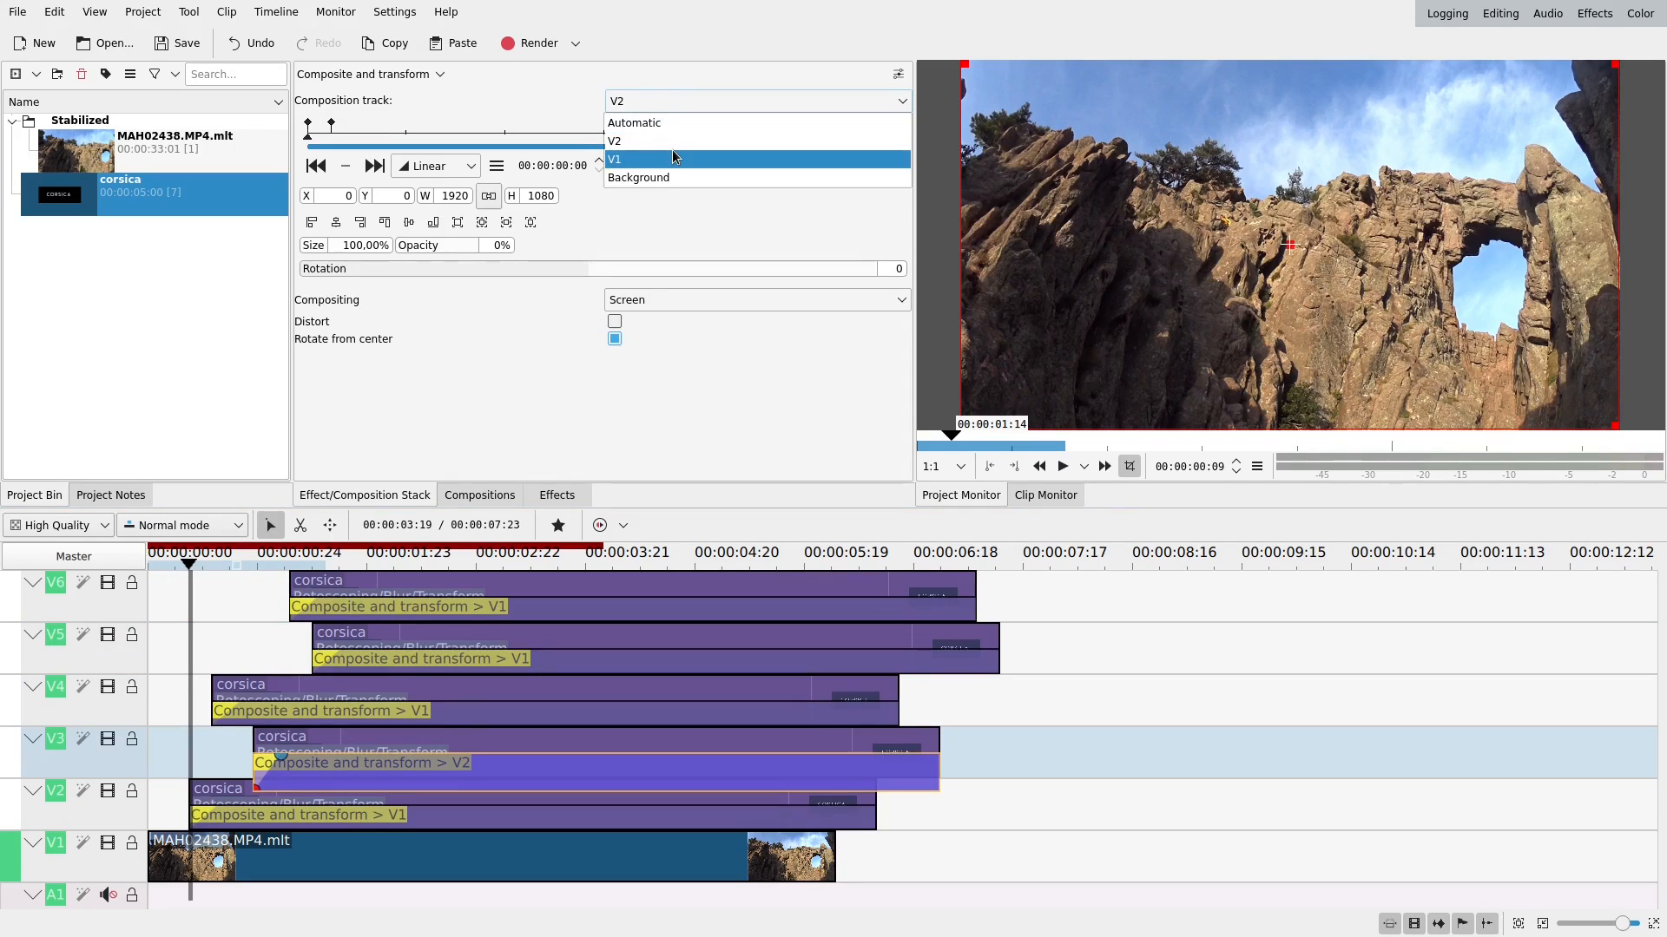
click(638, 159)
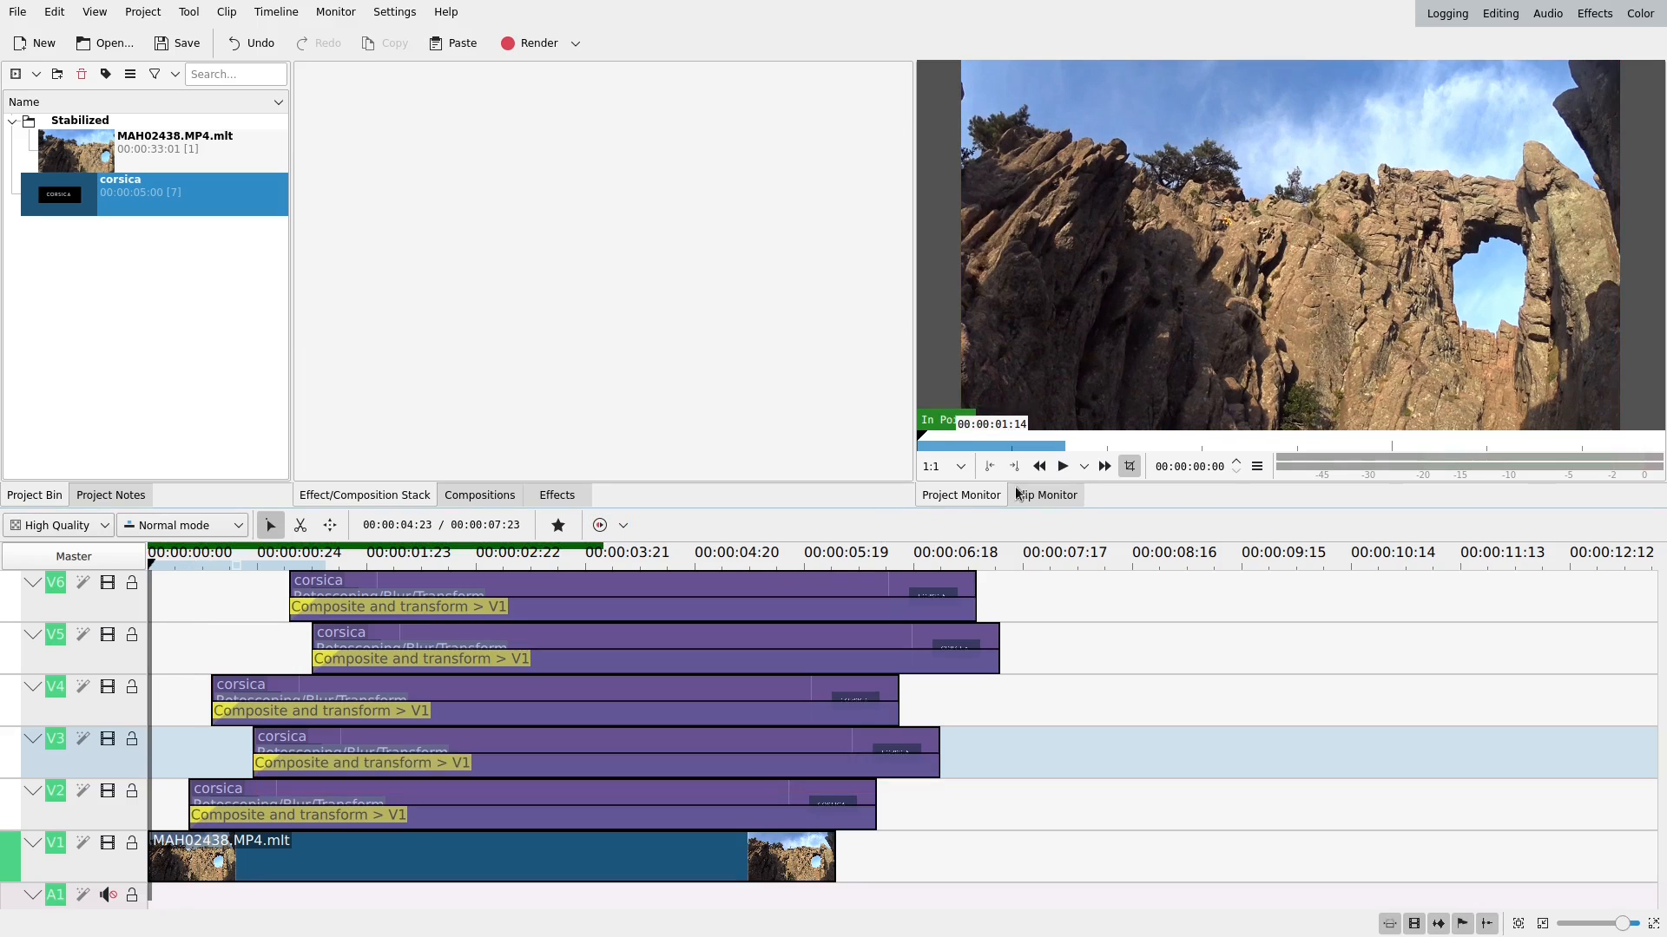
click(1062, 466)
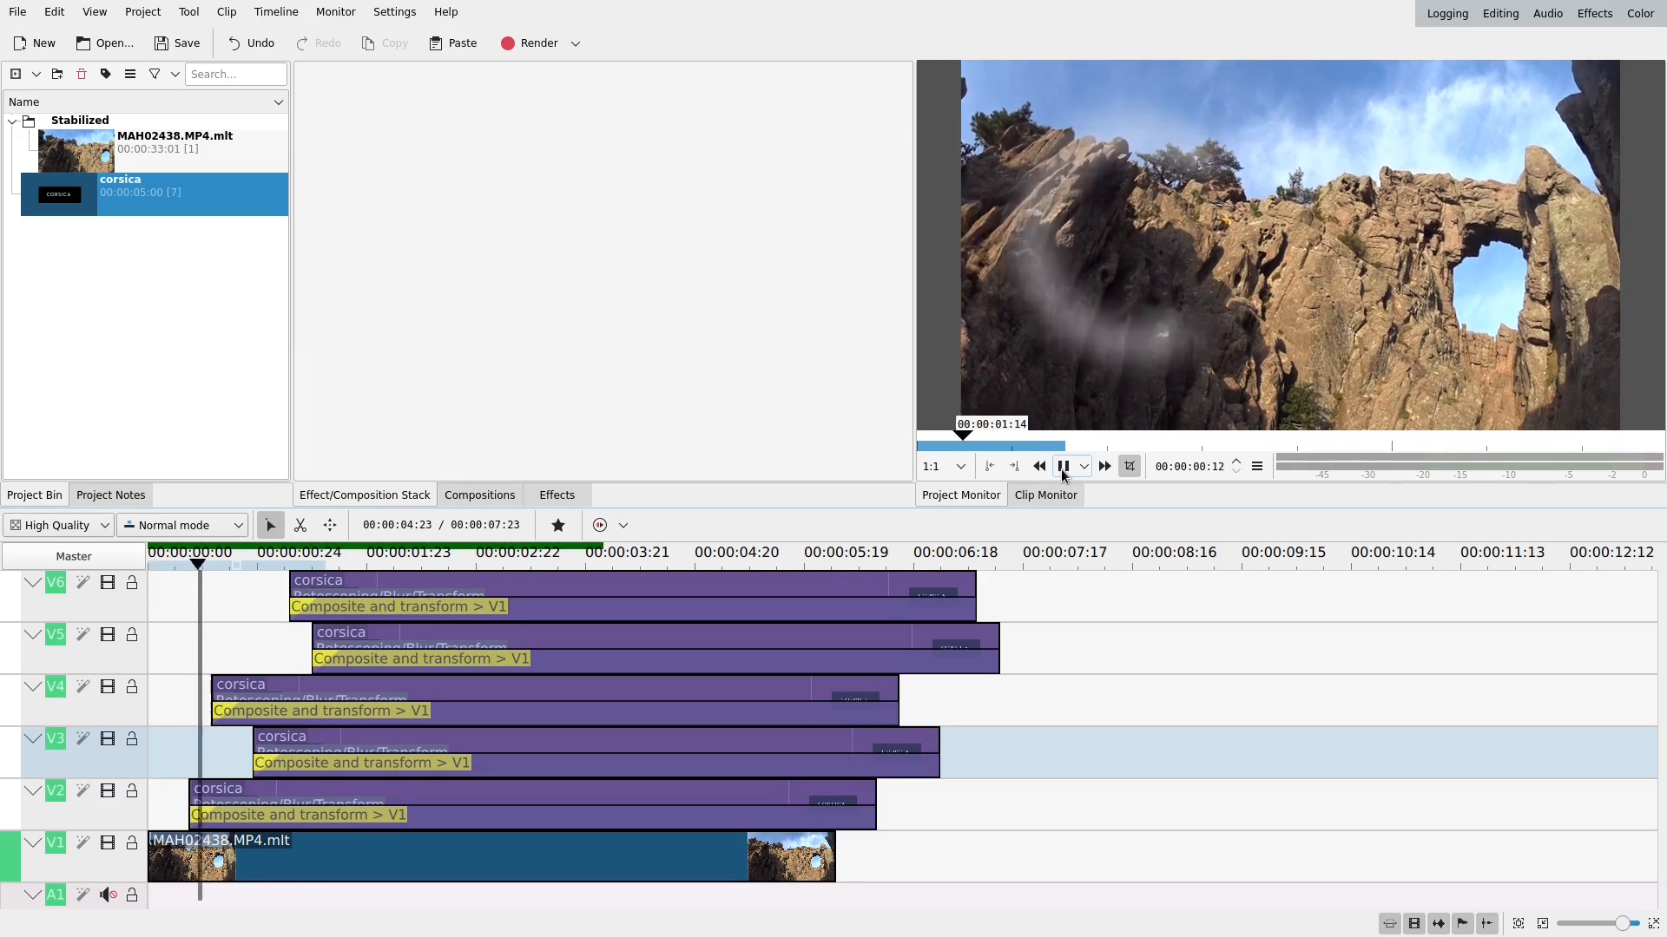